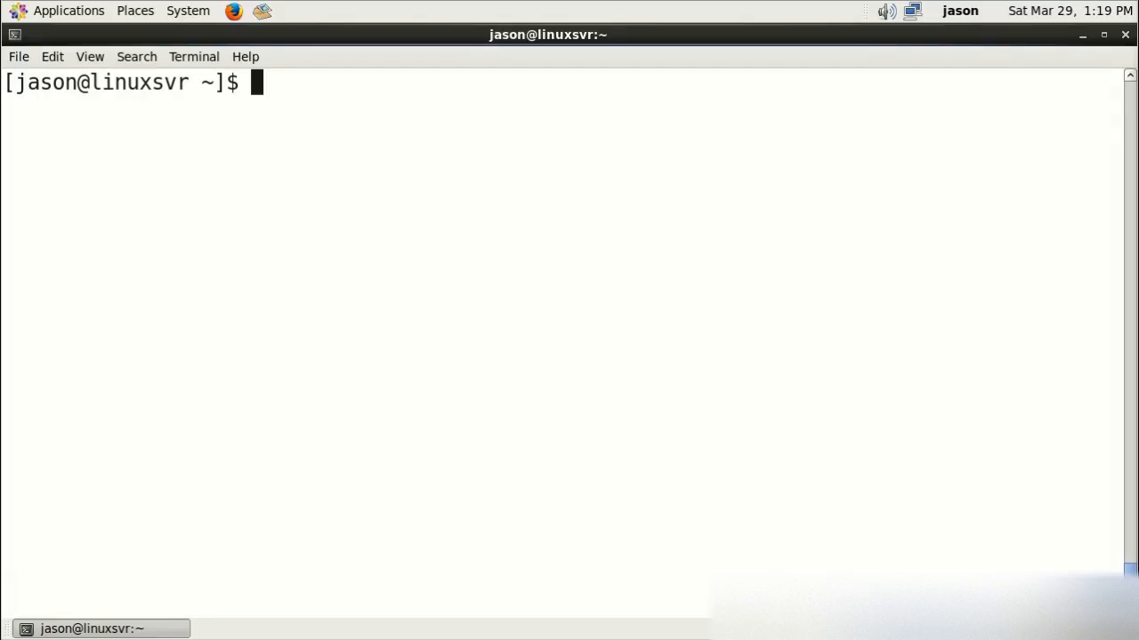
Step: Search the yum repositories for packages matching inkscape
text(y)
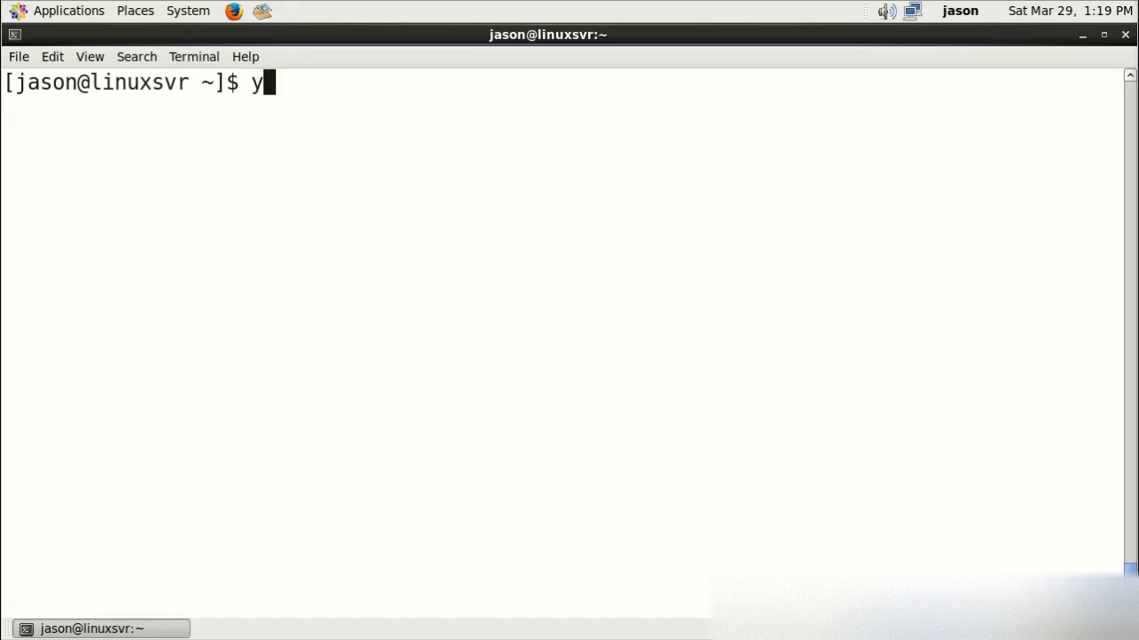
text(um search)
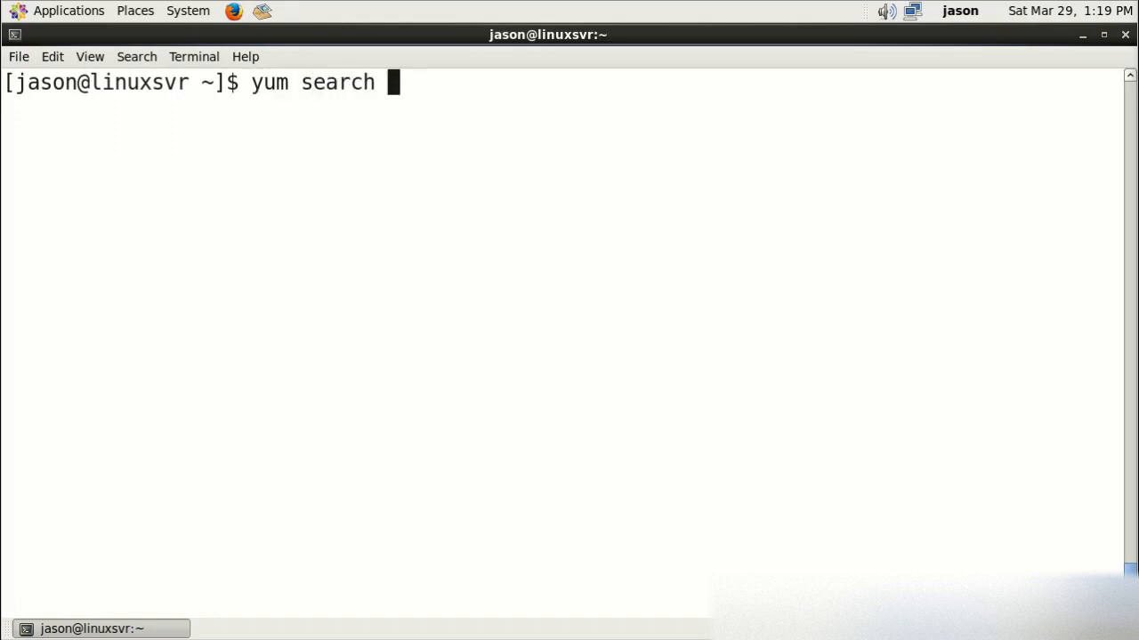
text(inkscape)
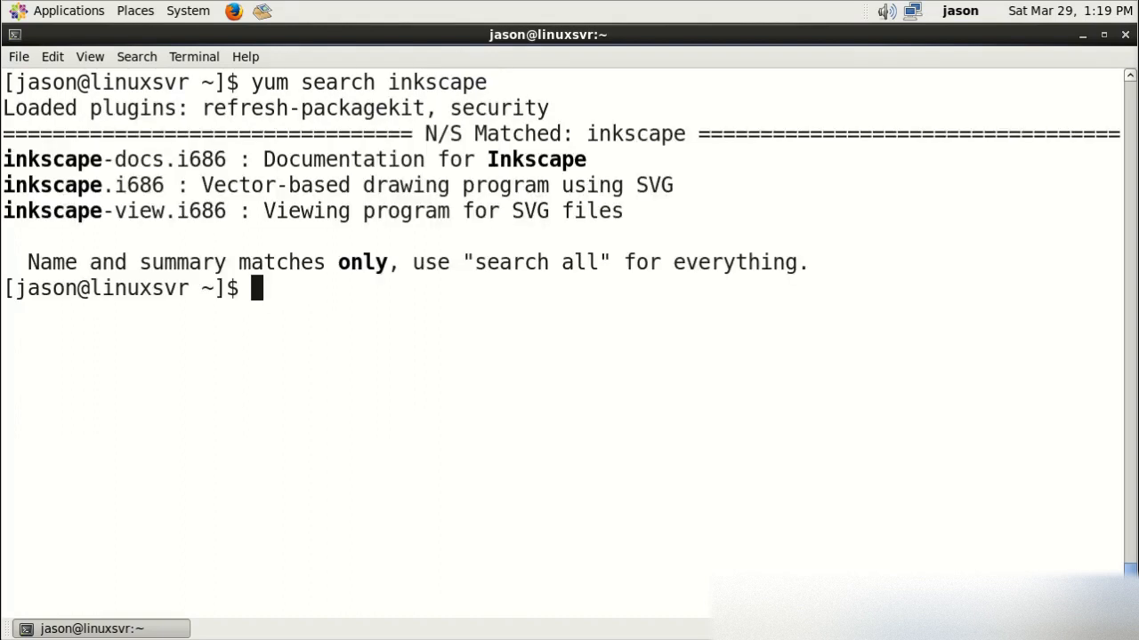
Step: Show yum info for inkscape-docs and for the inkscape package
text(yum in)
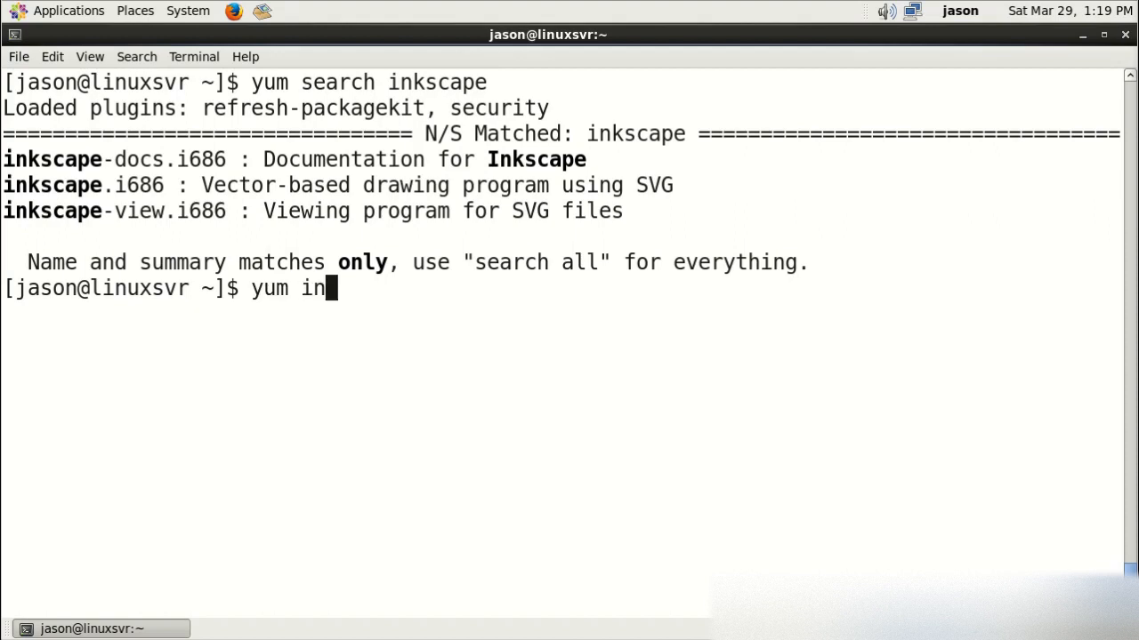
text(fo)
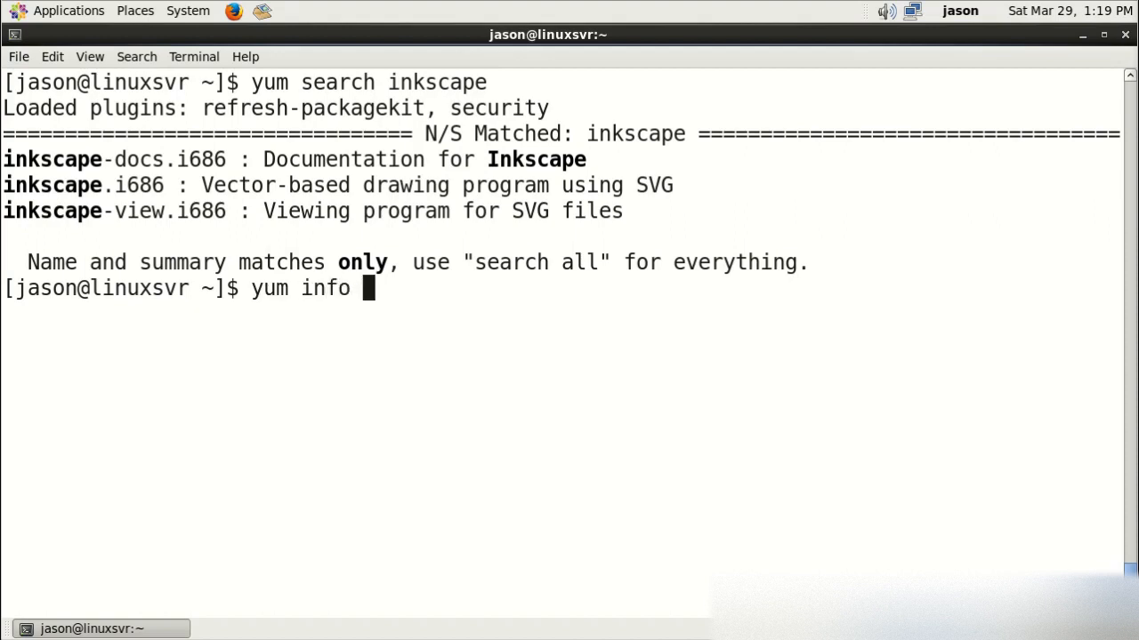
text(inkscape-docs)
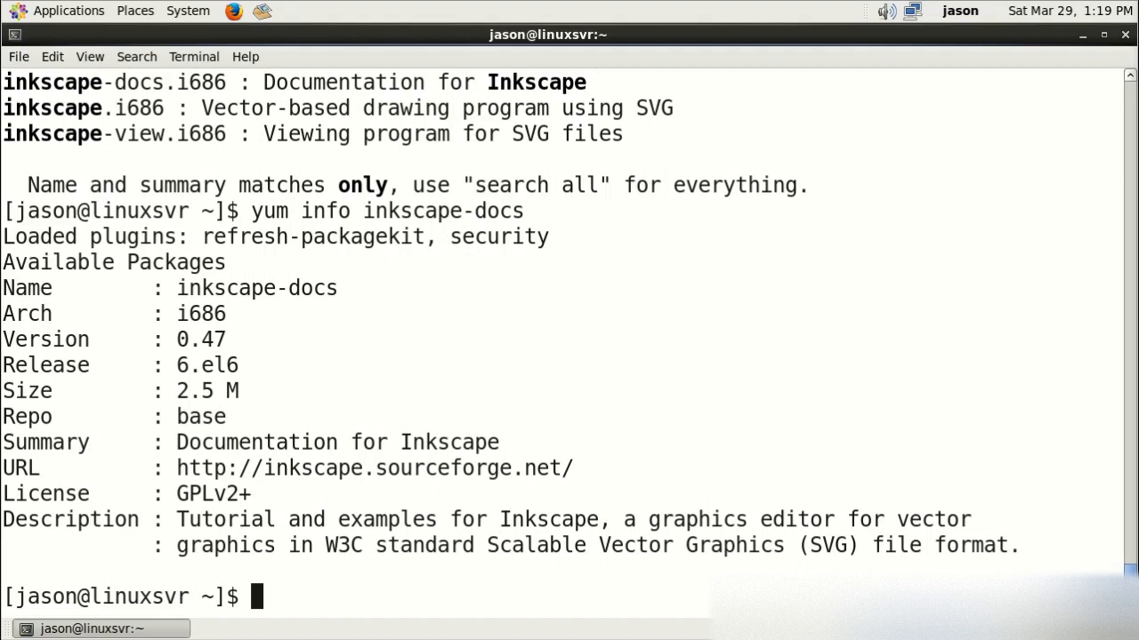
text(yum info inkscape-)
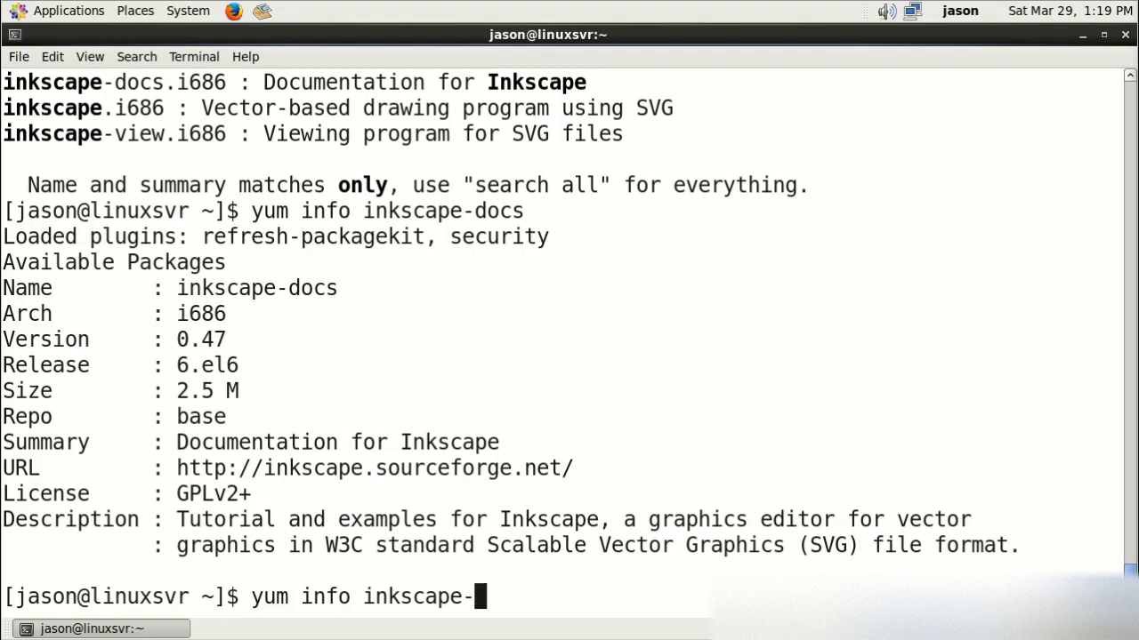
key(Return)
text(su -)
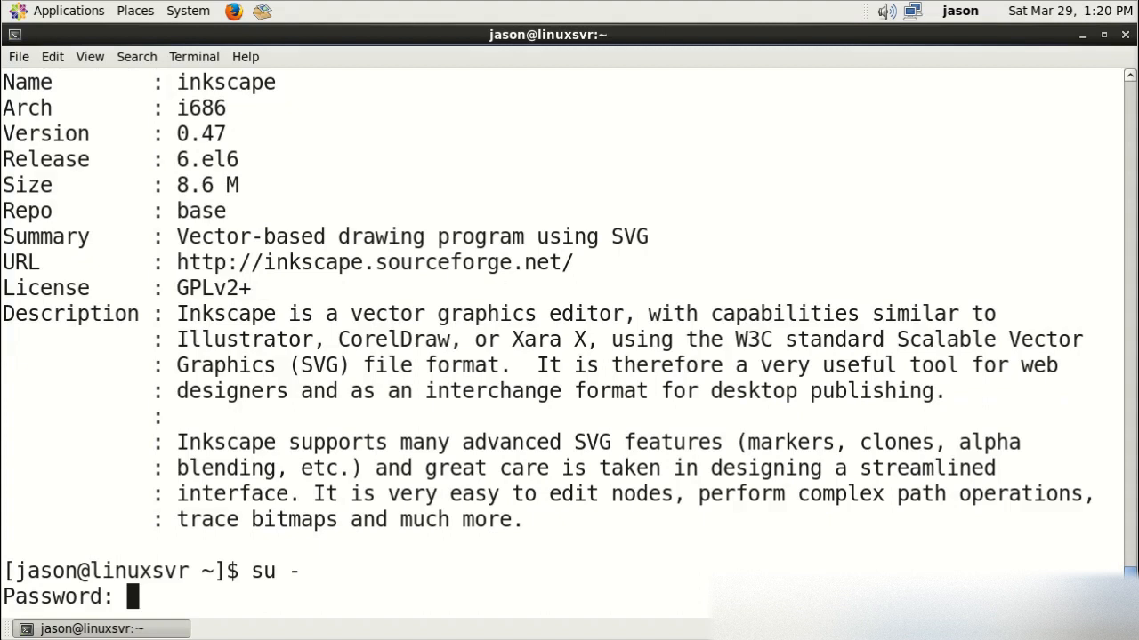
Step: Become root and install inkscape with yum, answering y at the prompt
key(Return)
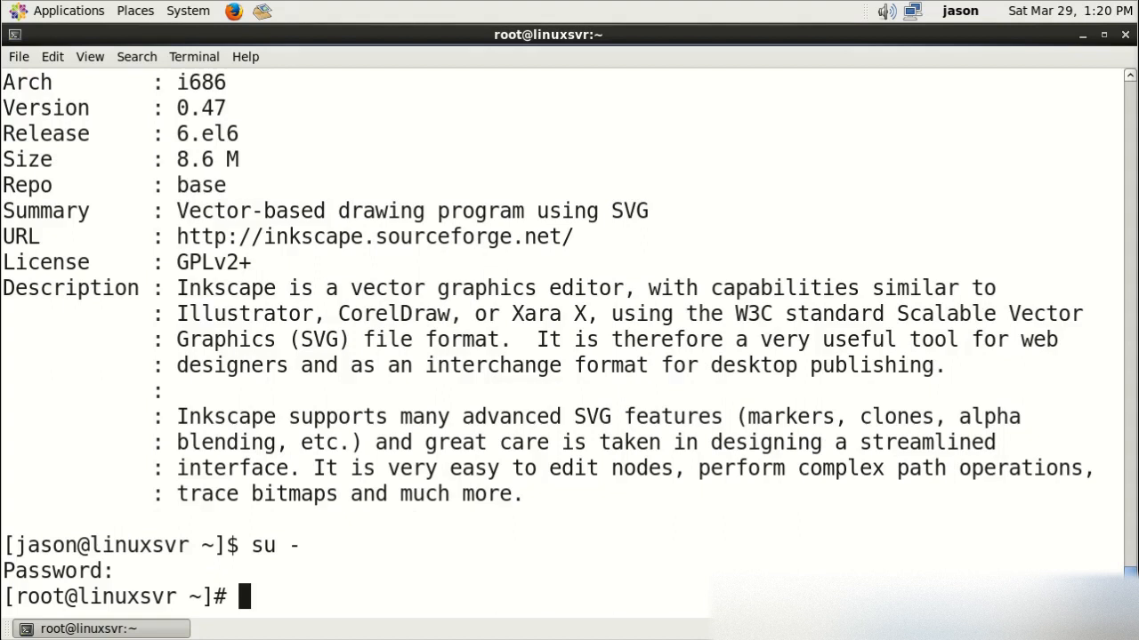
text(yum install)
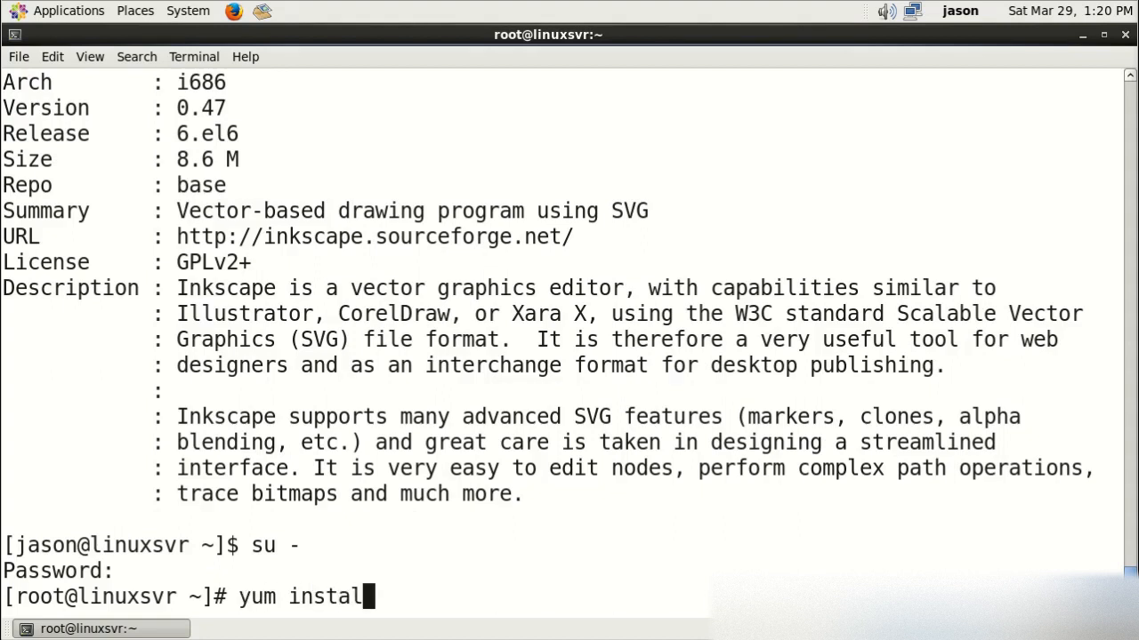
text(inkscape)
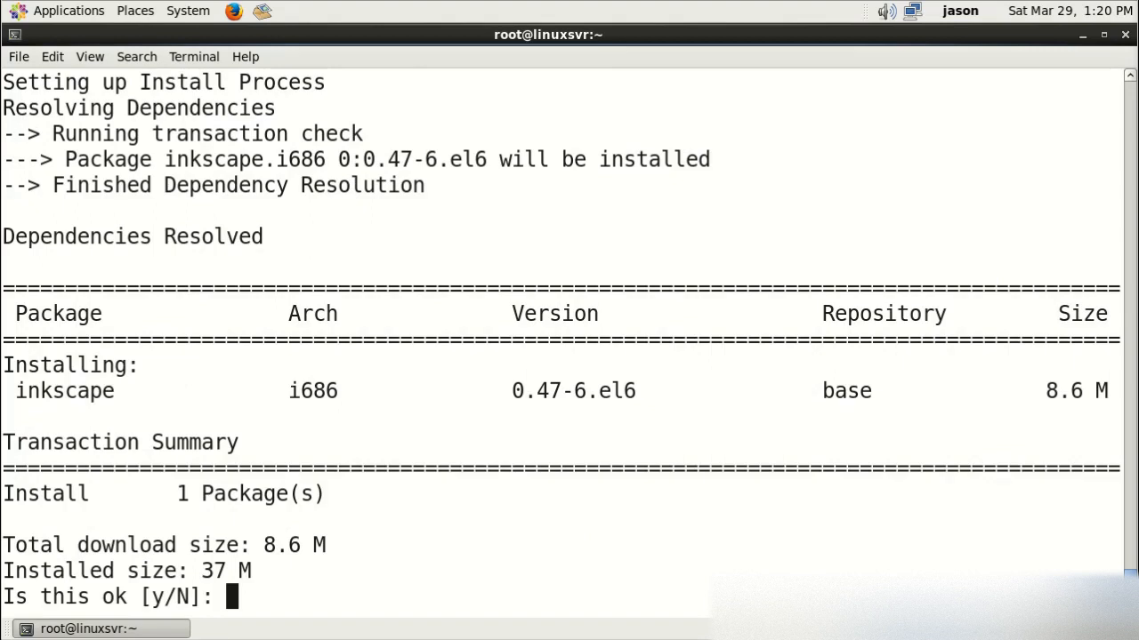
text(y)
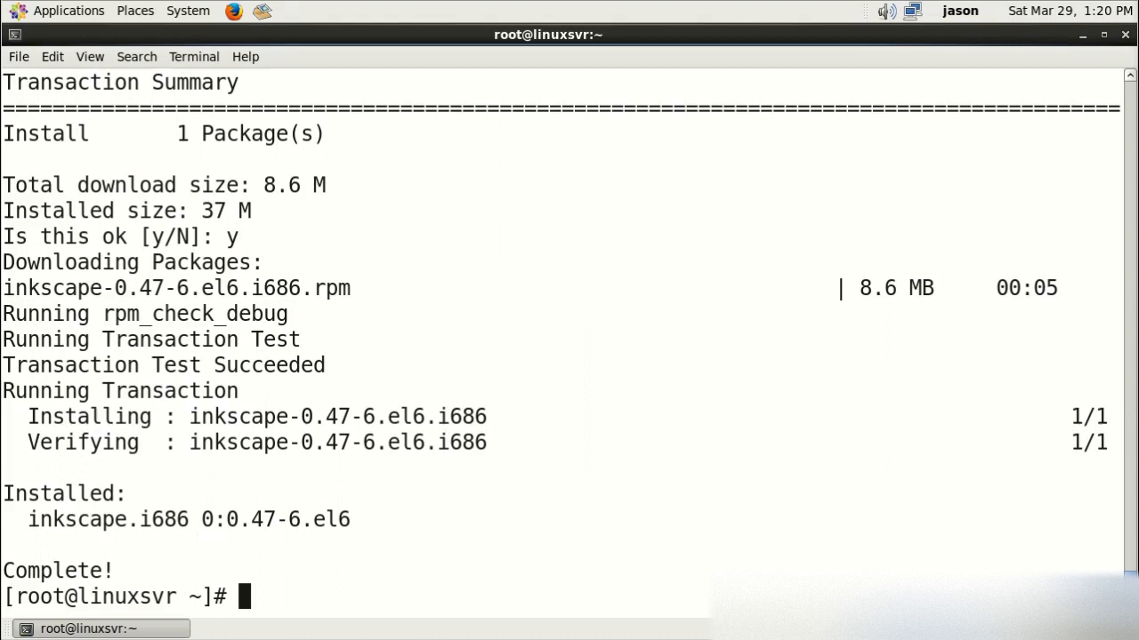
text(yum)
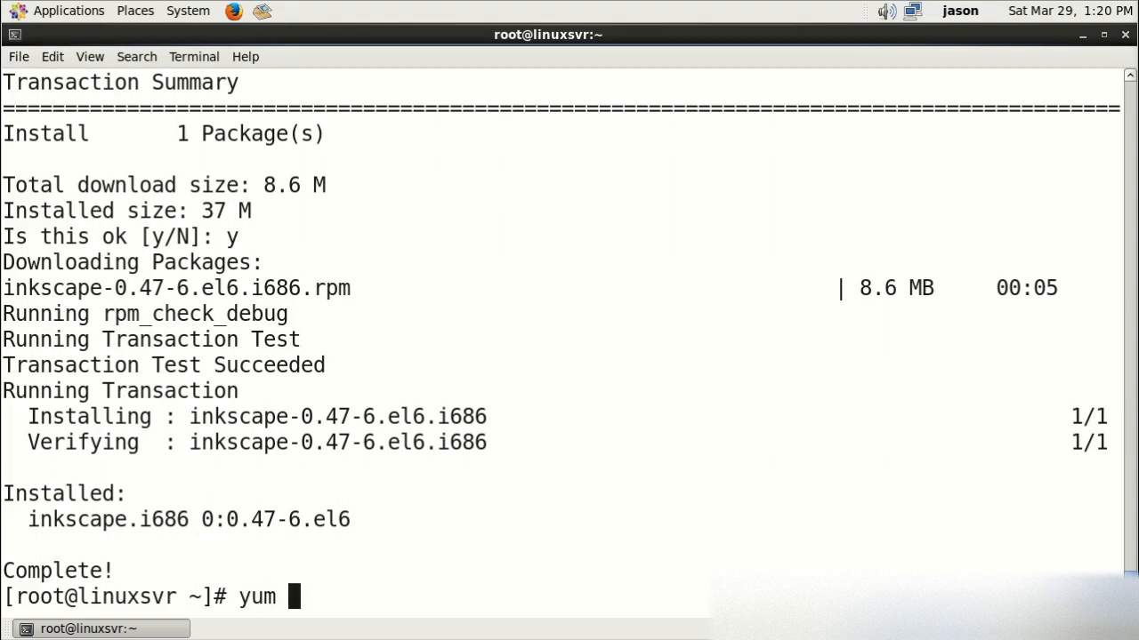
Step: Install gimp and its dependencies with 'yum install -y gimp', then check the applications menu
text(install -y)
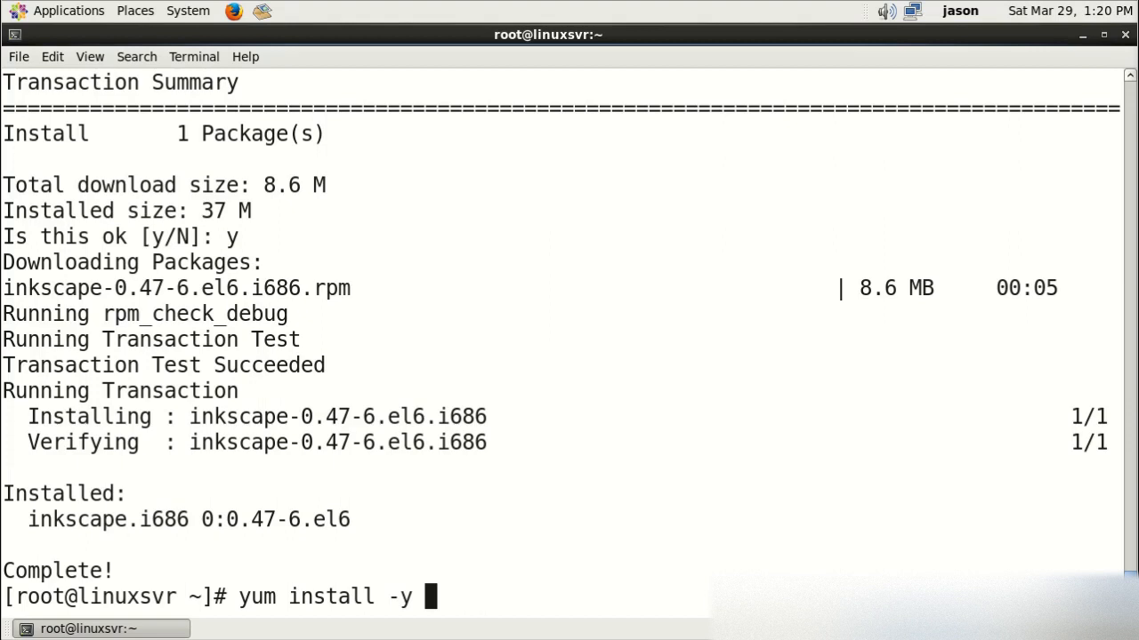
text(g)
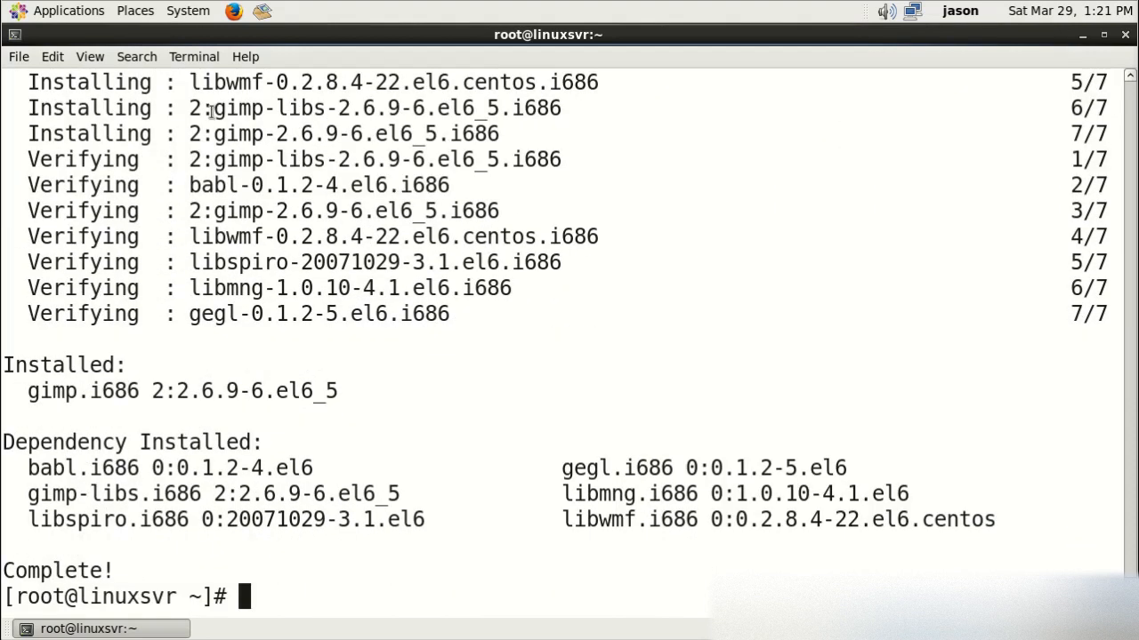
click(59, 11)
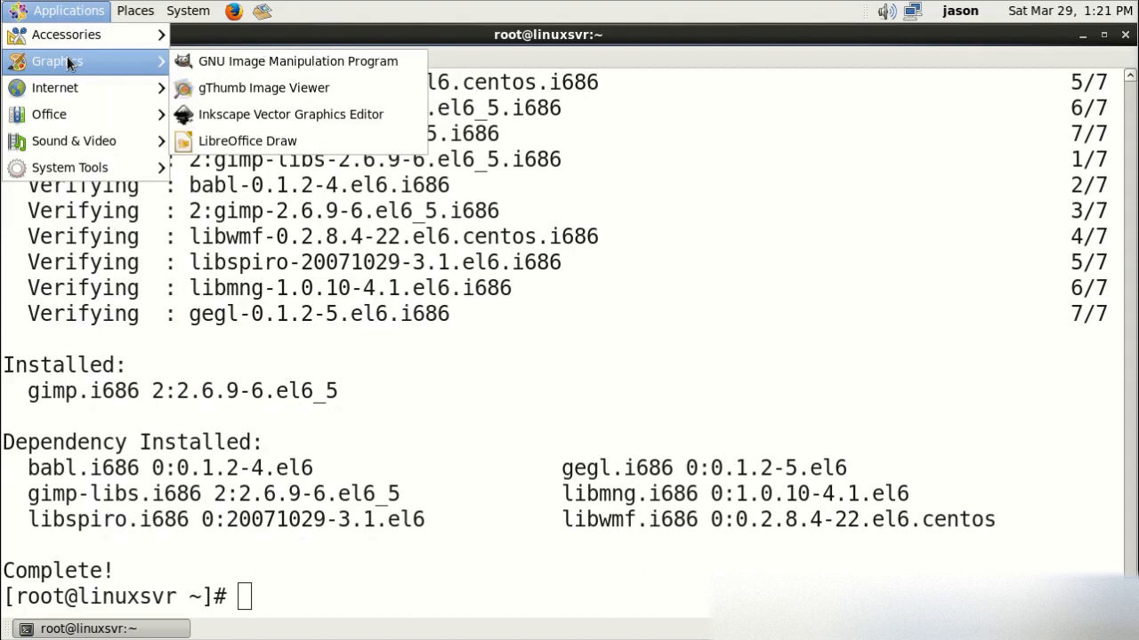
mouse_move(292, 114)
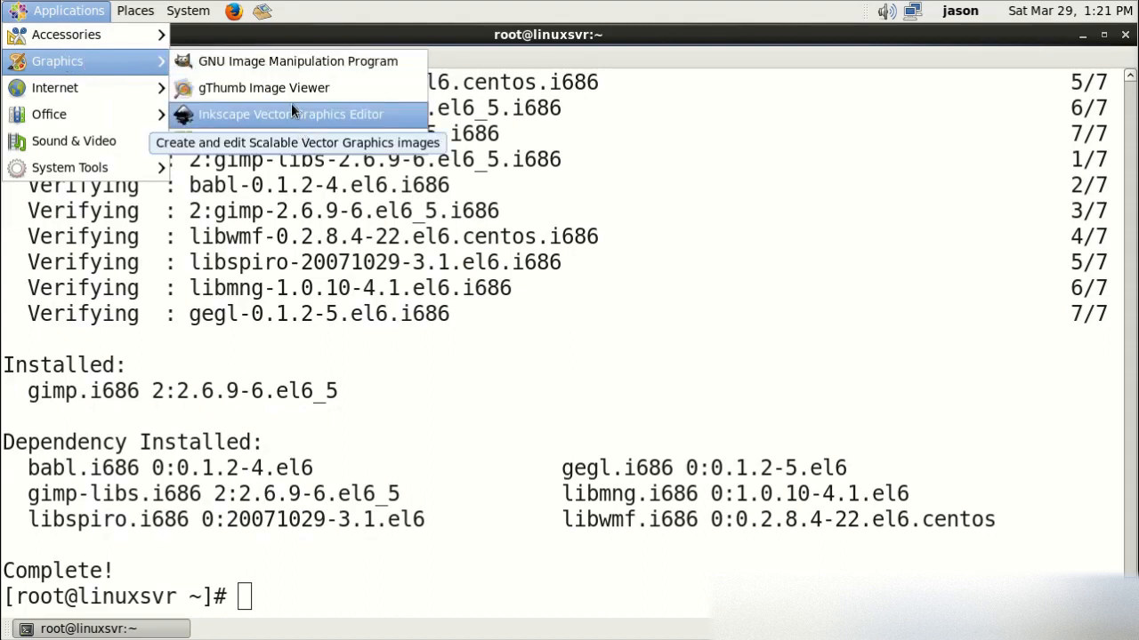
mouse_move(297, 60)
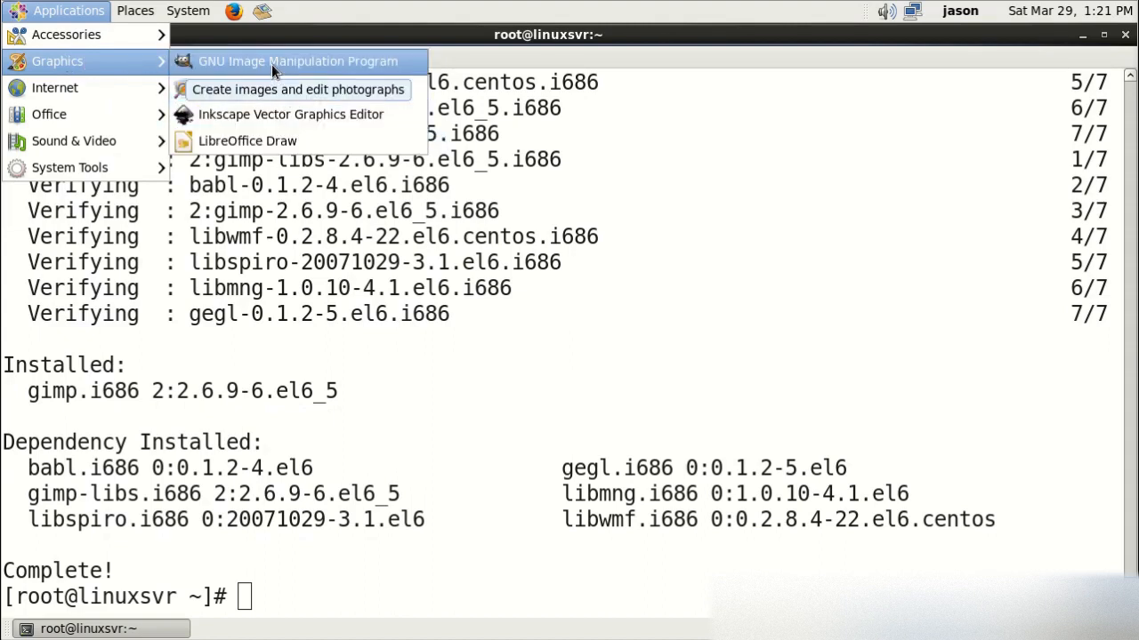
click(360, 395)
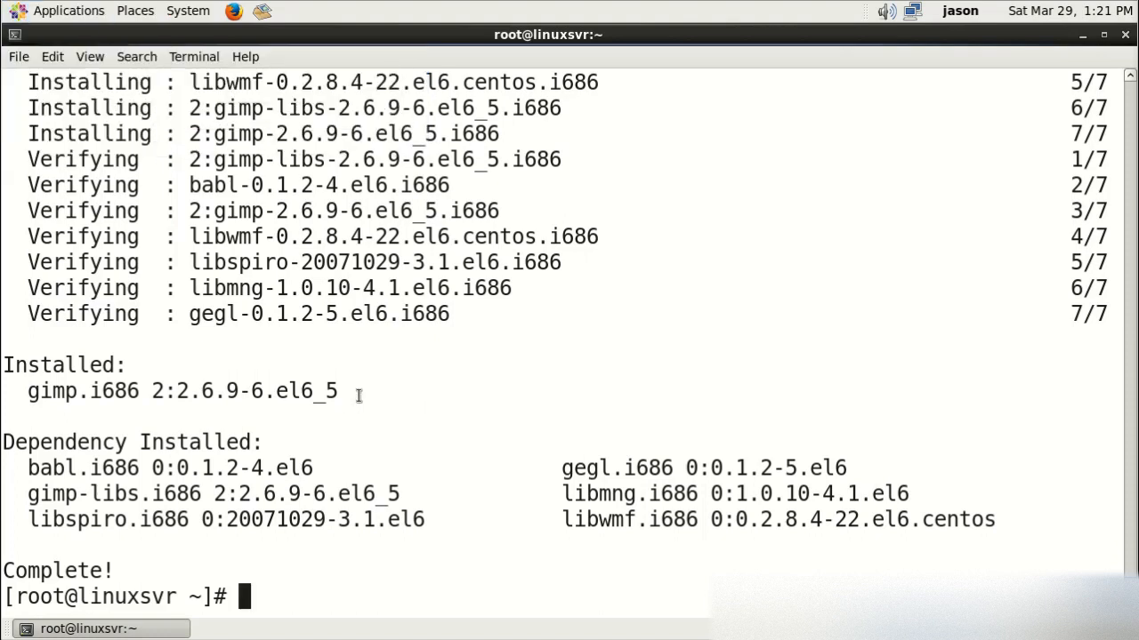
Step: Remove gimp with 'yum remove gimp', confirm, and check the Graphics applications list
text(yum)
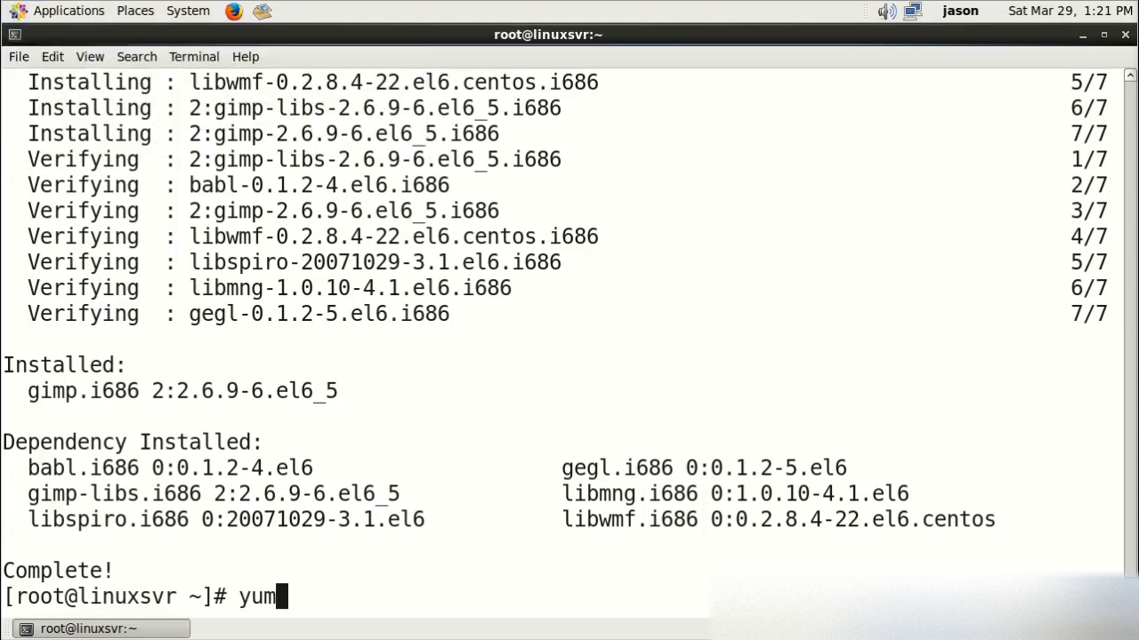
text(remove gimp)
text(y)
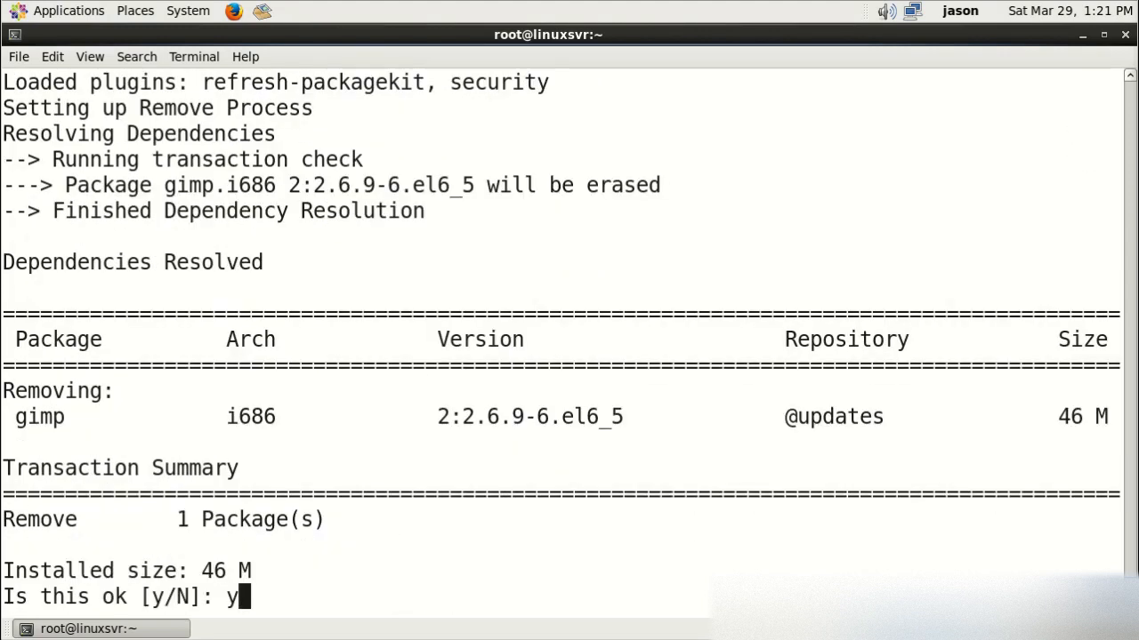
key(Return)
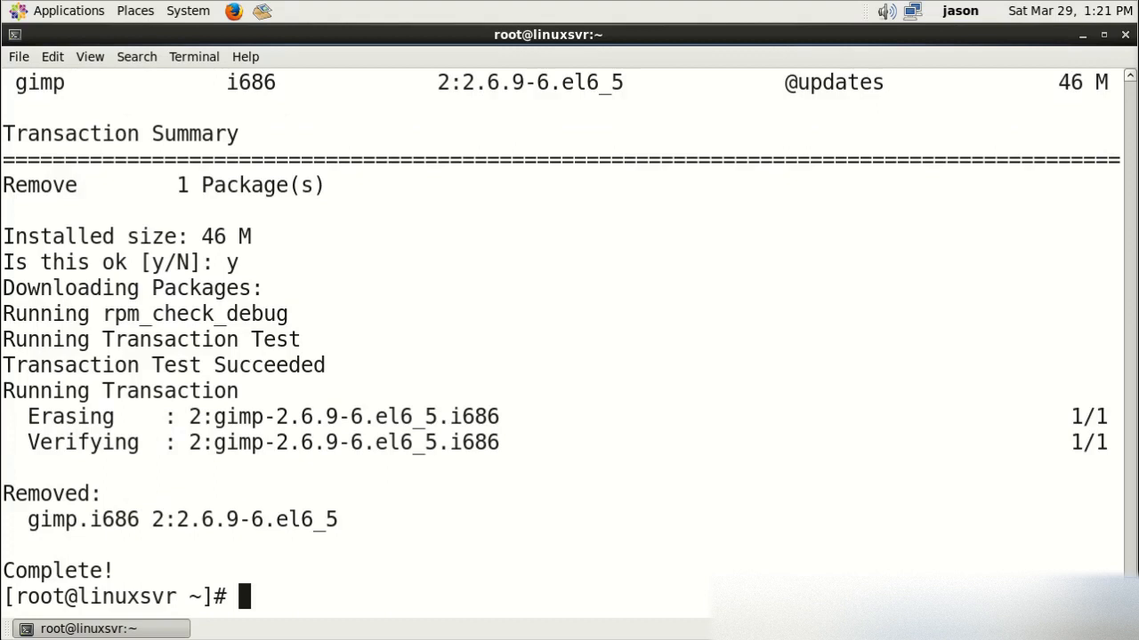
mouse_move(82, 25)
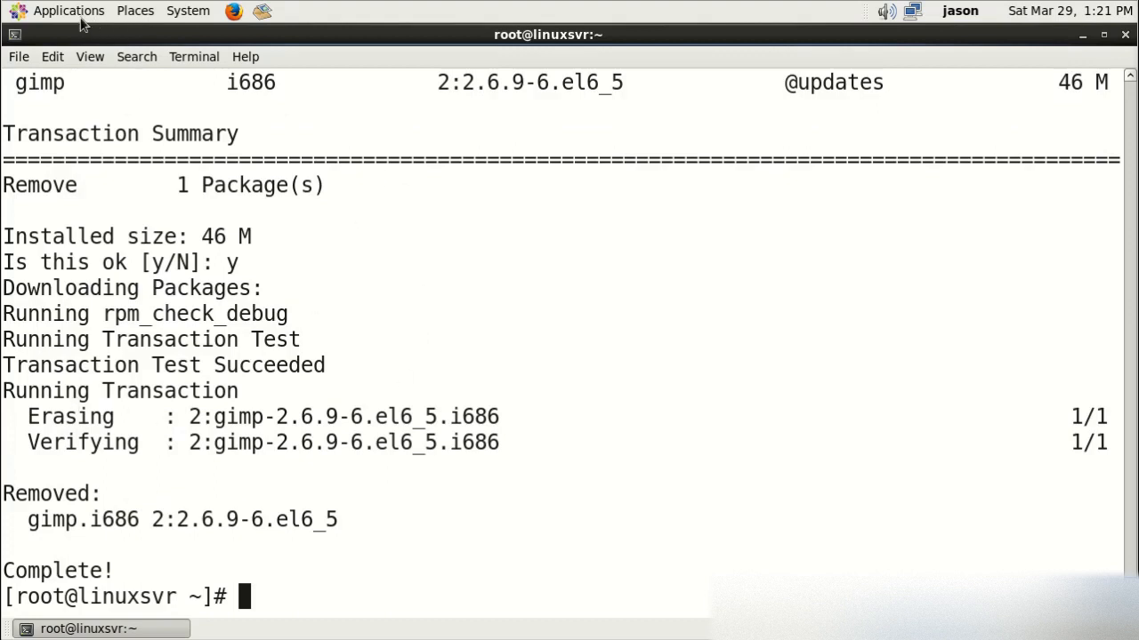
click(68, 11)
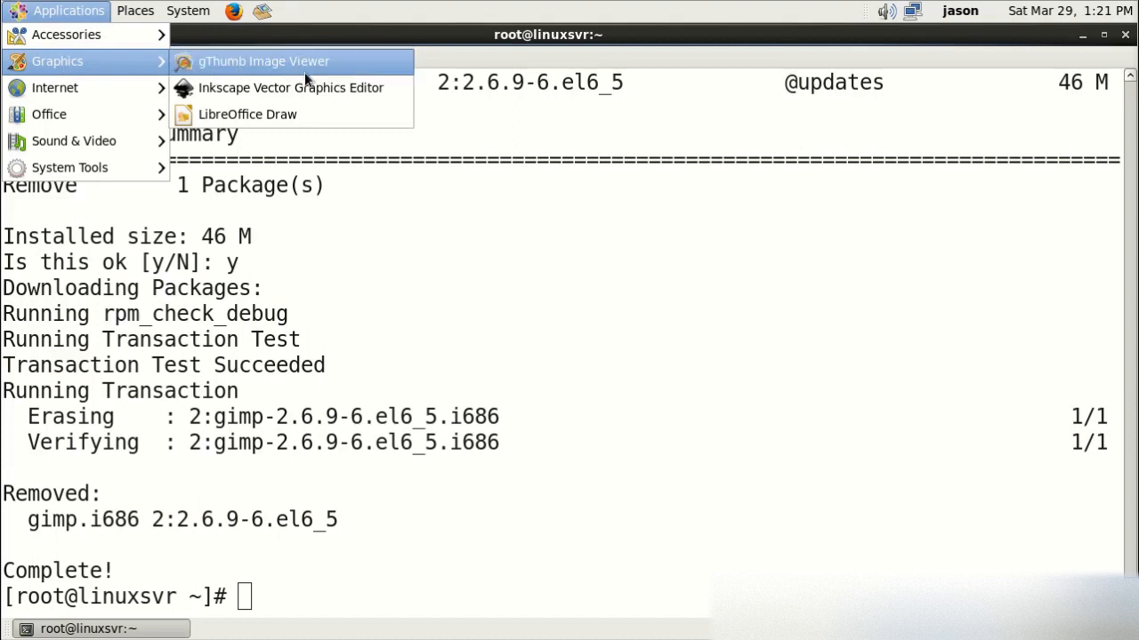
mouse_move(402, 438)
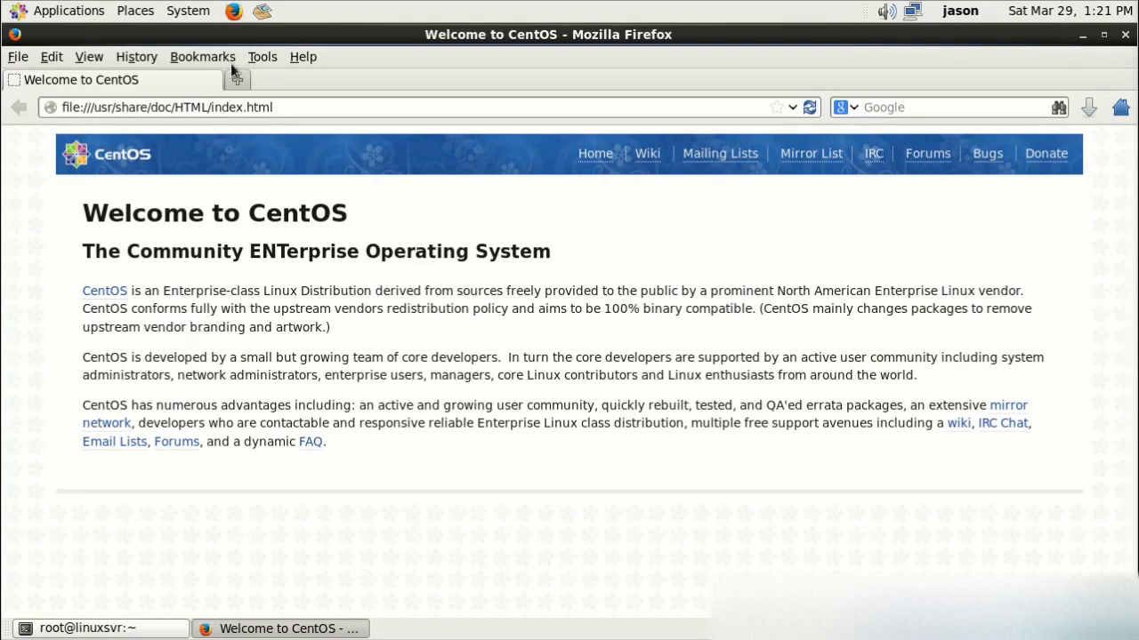
Step: Run 'yum search dropbox' (no matches) and switch back to Firefox
click(167, 106)
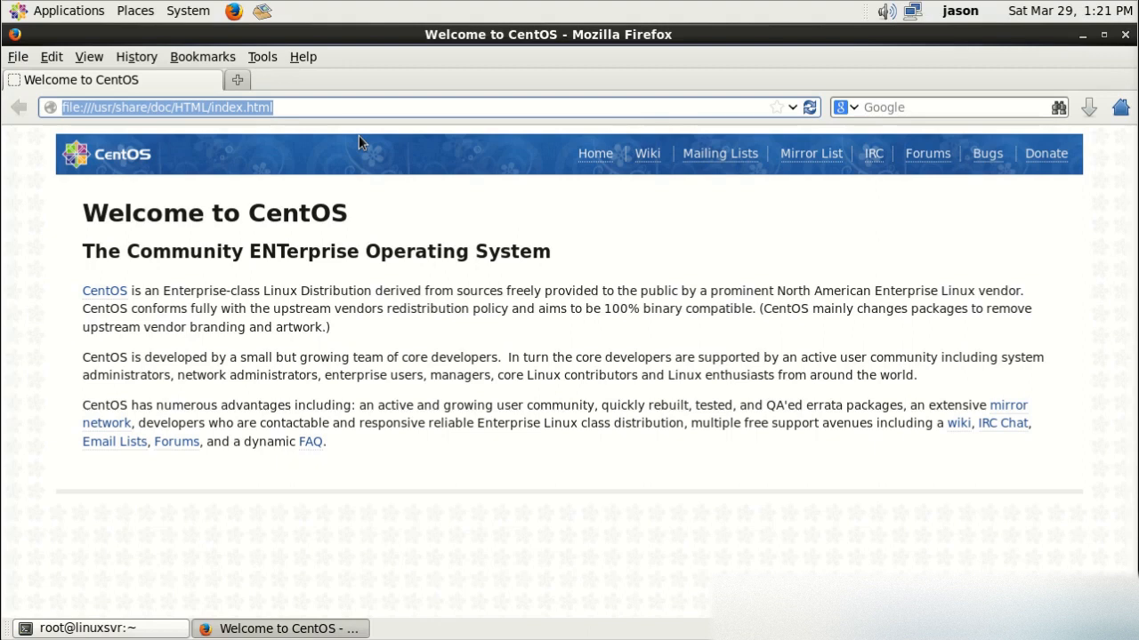
click(87, 628)
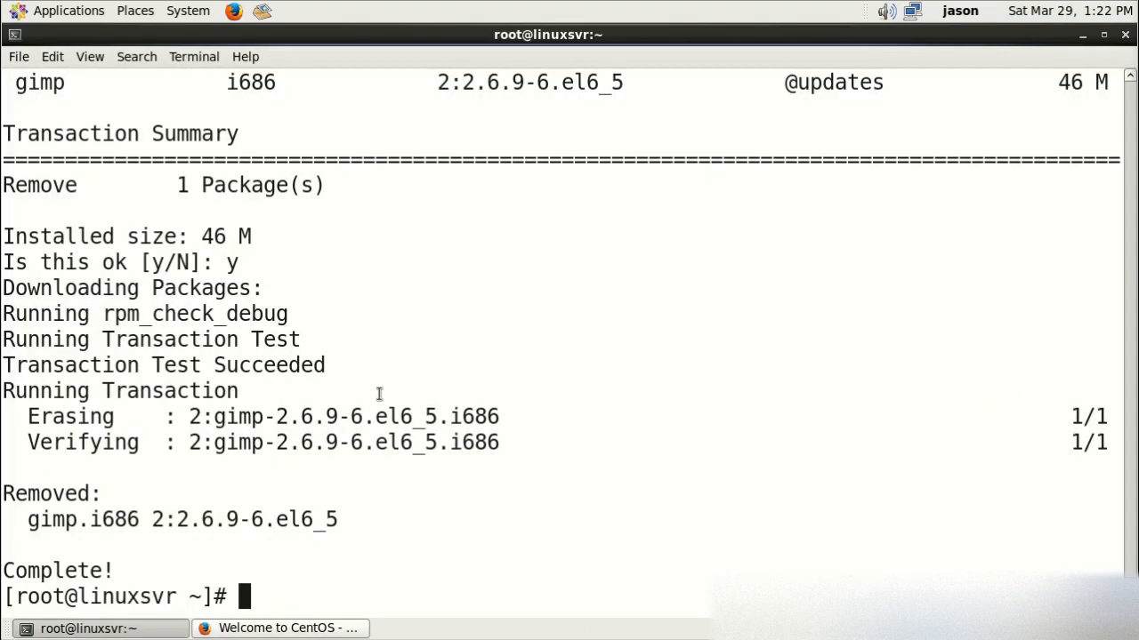
text(yum search drop)
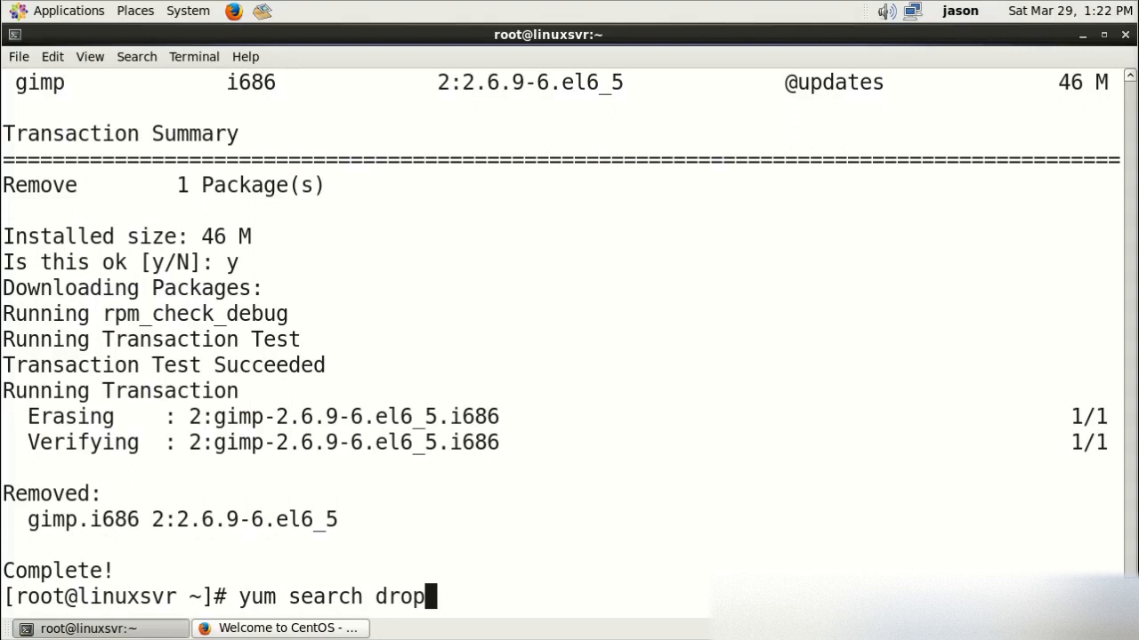
text(box)
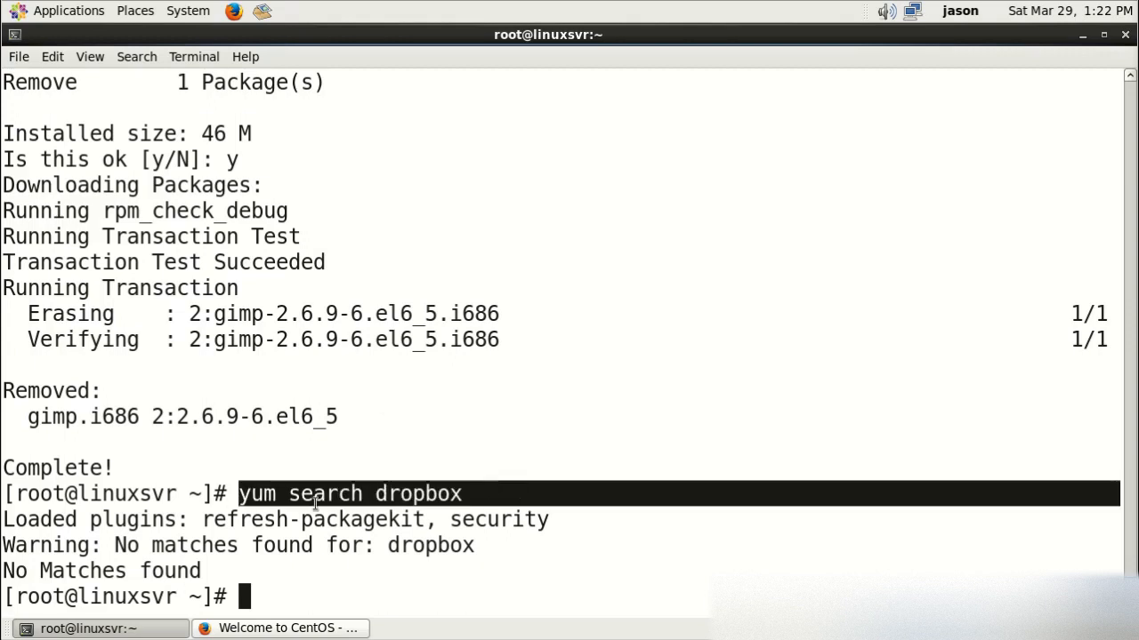
click(278, 628)
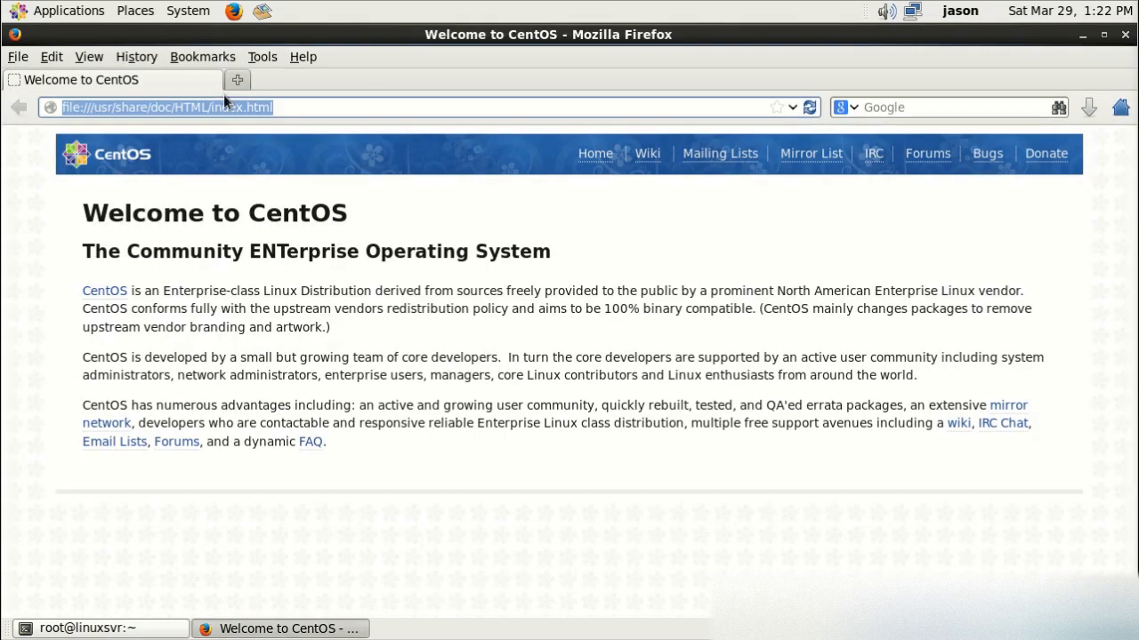
Step: Go to dropbox.com and download the 32-bit Fedora nautilus-dropbox RPM
text(dropbox.com)
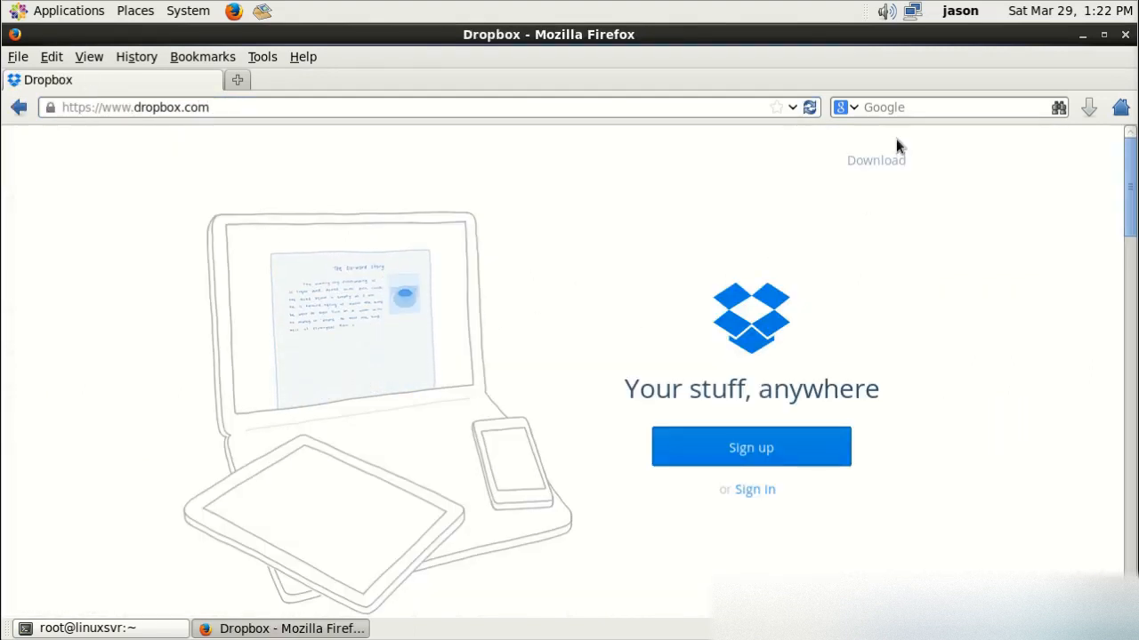
click(876, 160)
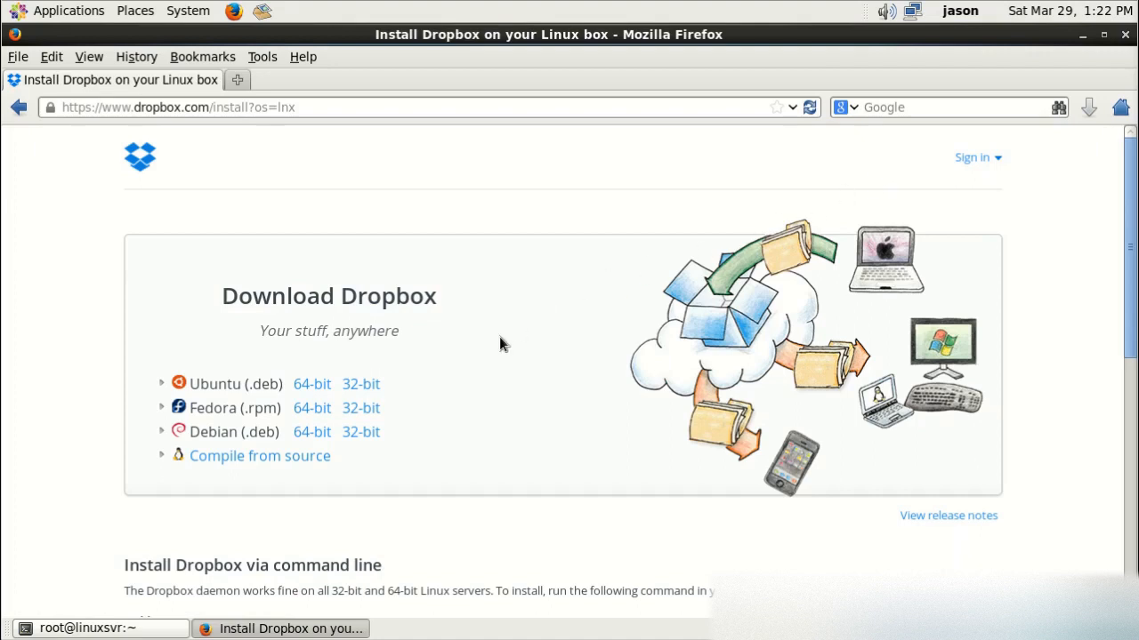
mouse_move(129, 342)
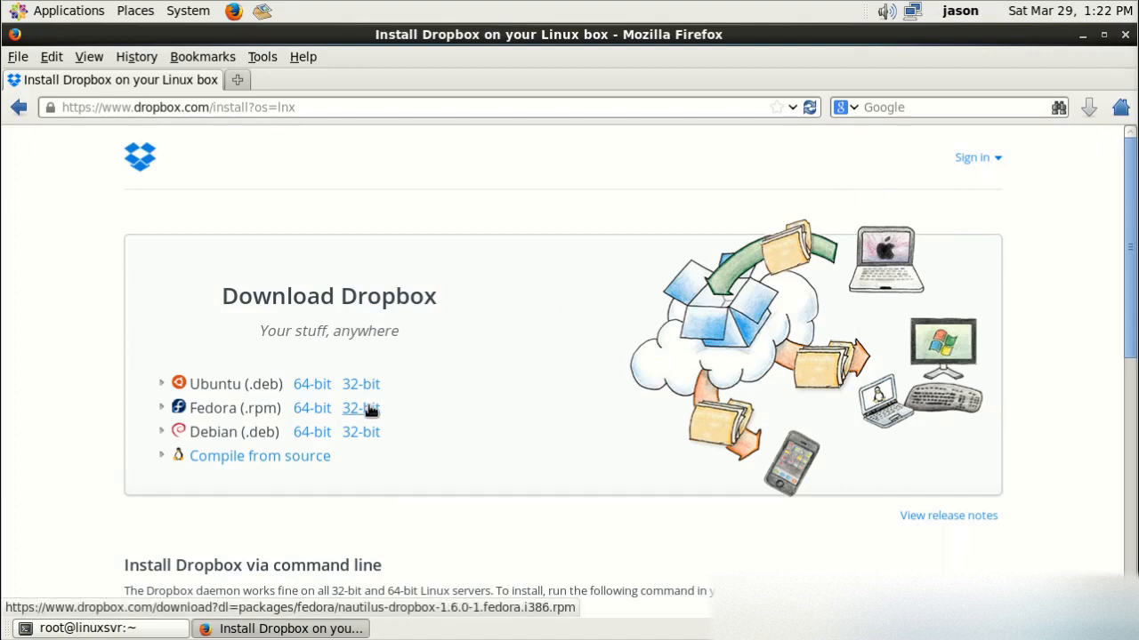
click(359, 408)
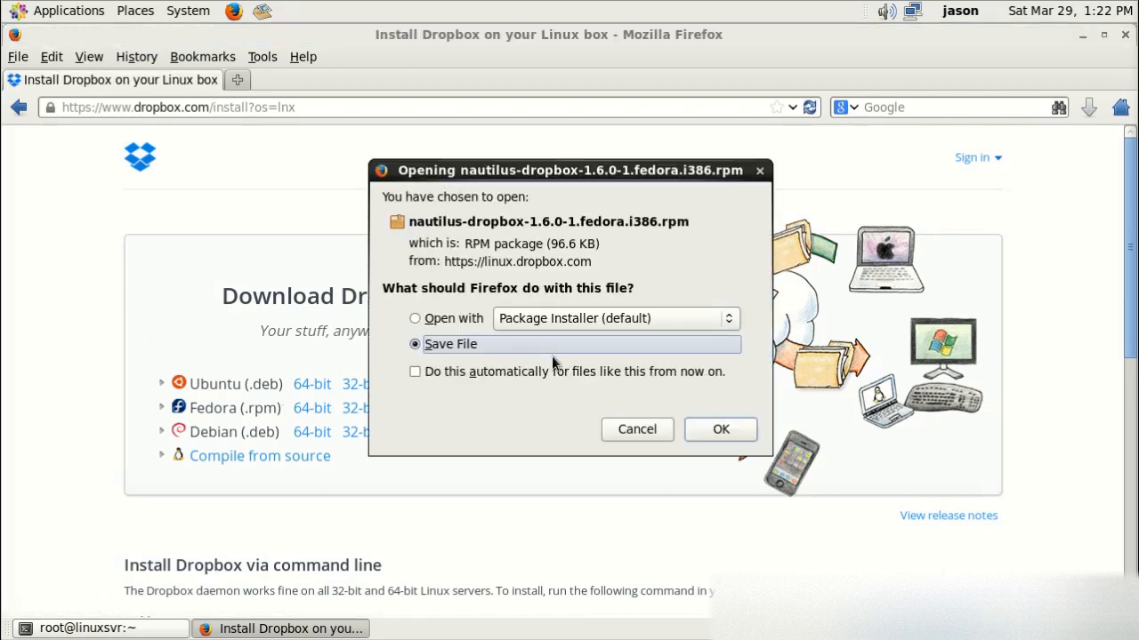
click(721, 429)
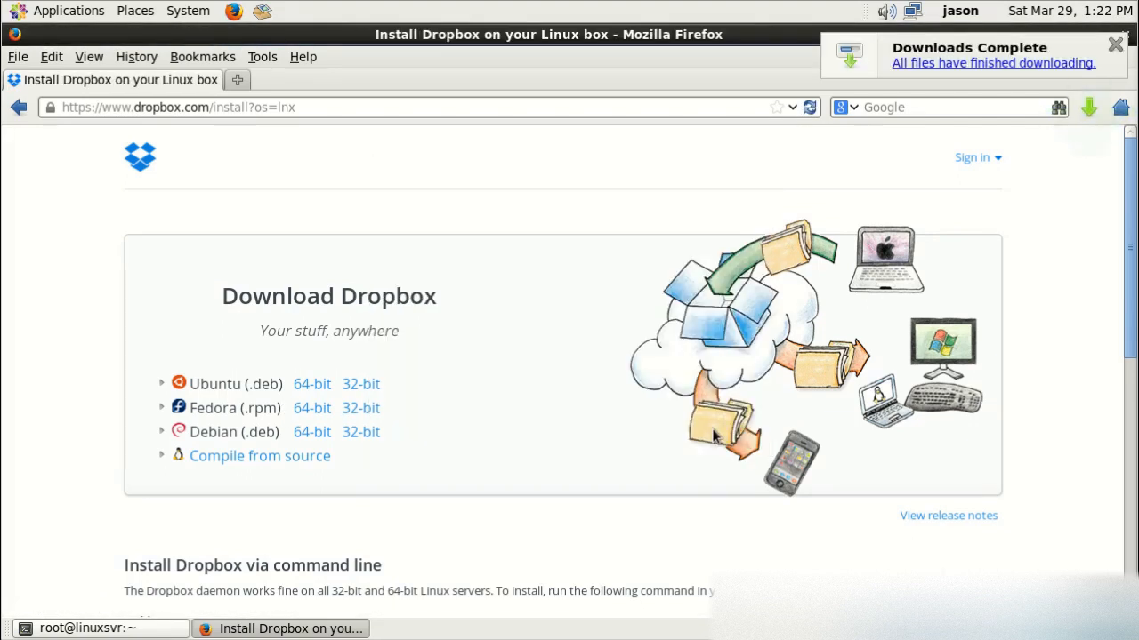
Step: Back in the terminal, change to /home/jason/Downloads to list the file
click(89, 628)
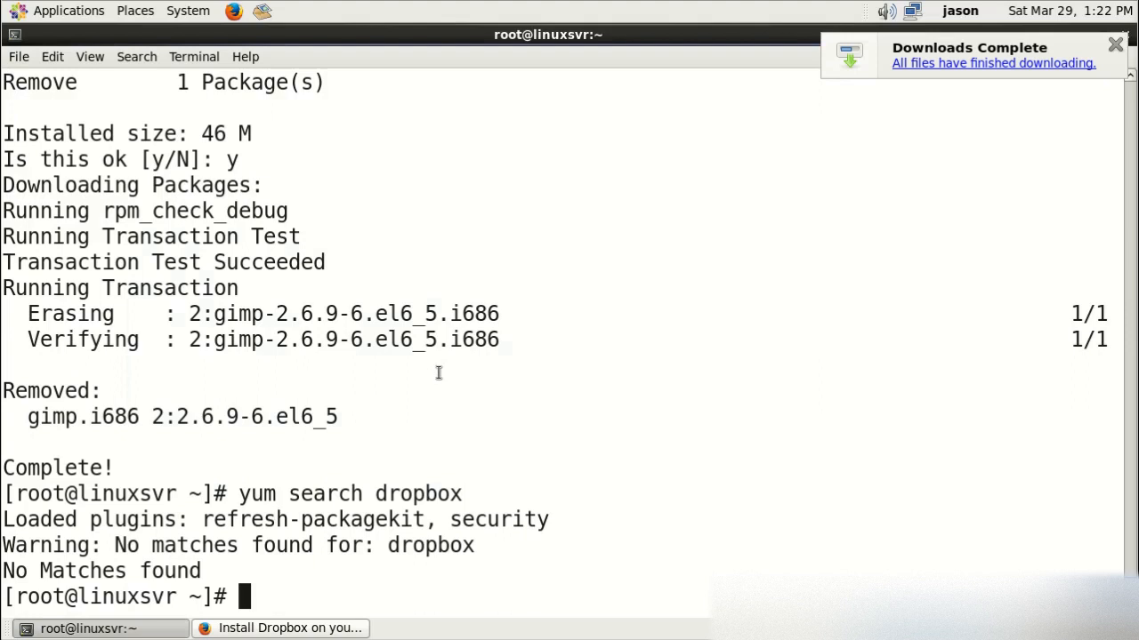
text(cd /home/jason/)
text(cd Downloads/)
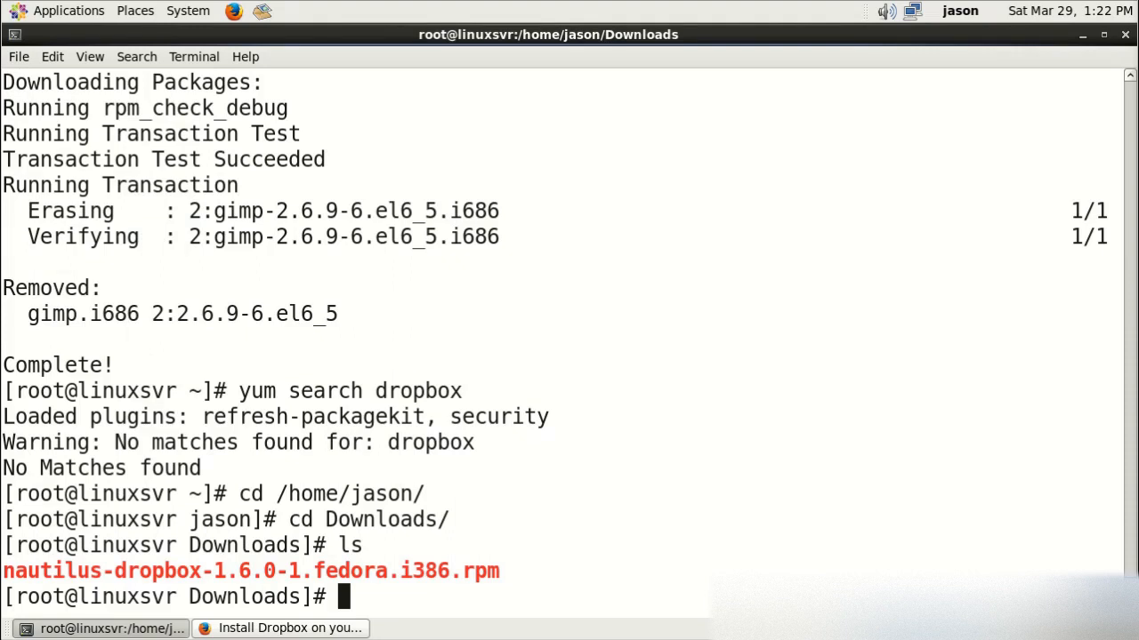
Step: Install nautilus-dropbox-1.6.0-1.fedora.i386.rpm with 'rpm -ivh'
text(rpm -i)
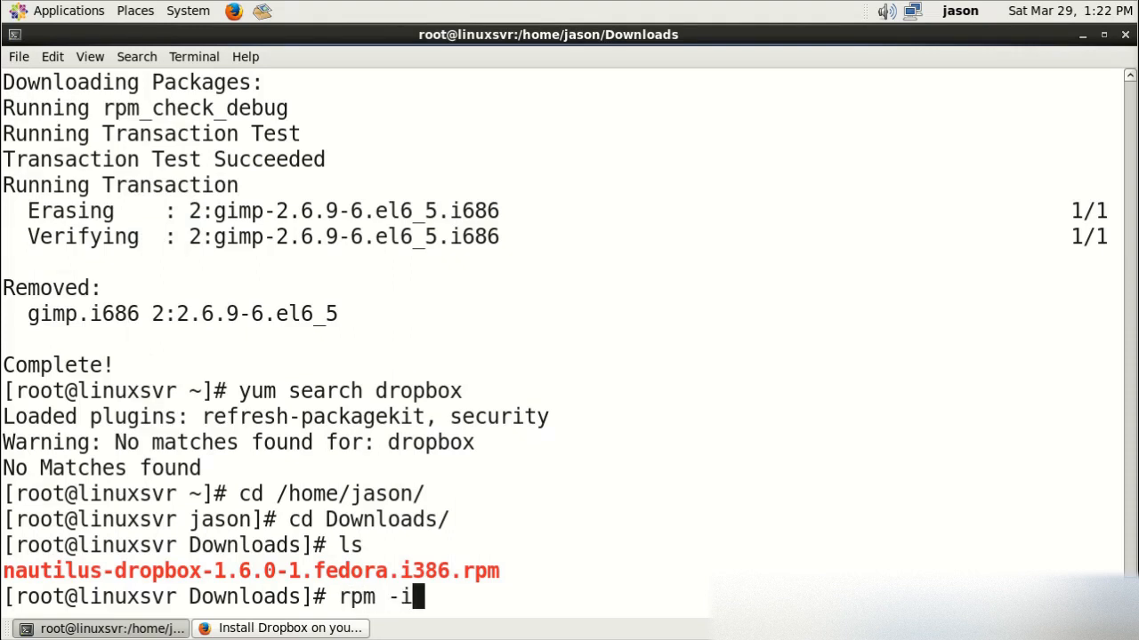
text(v)
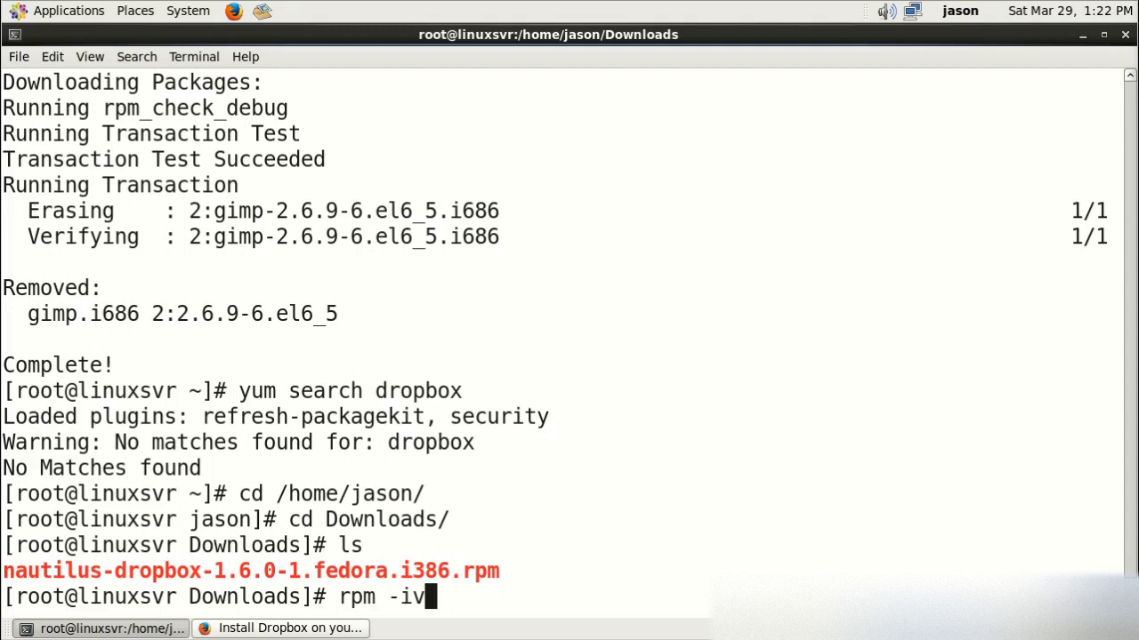
text(h)
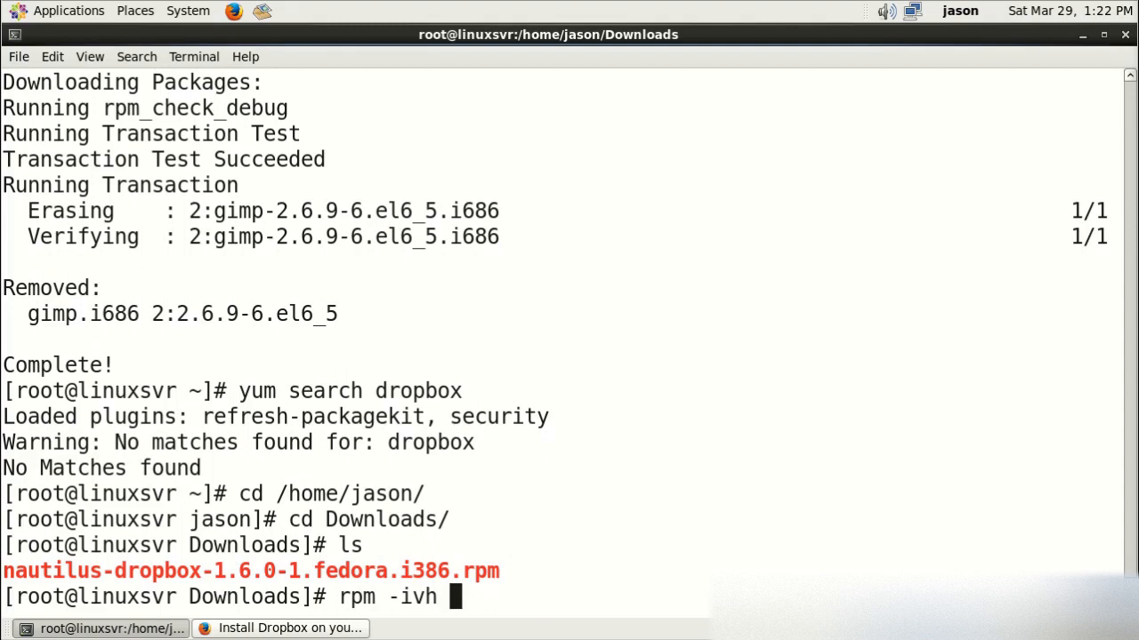
text(nautilus-dropbox-1.6.0-1.fedora.i386.rpm)
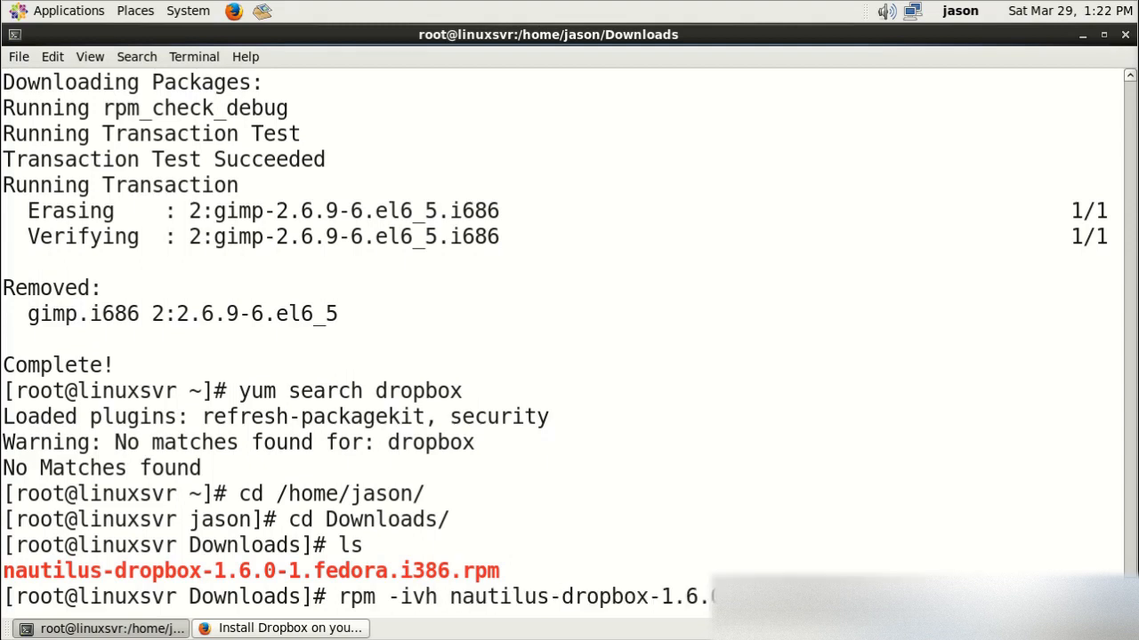
key(Return)
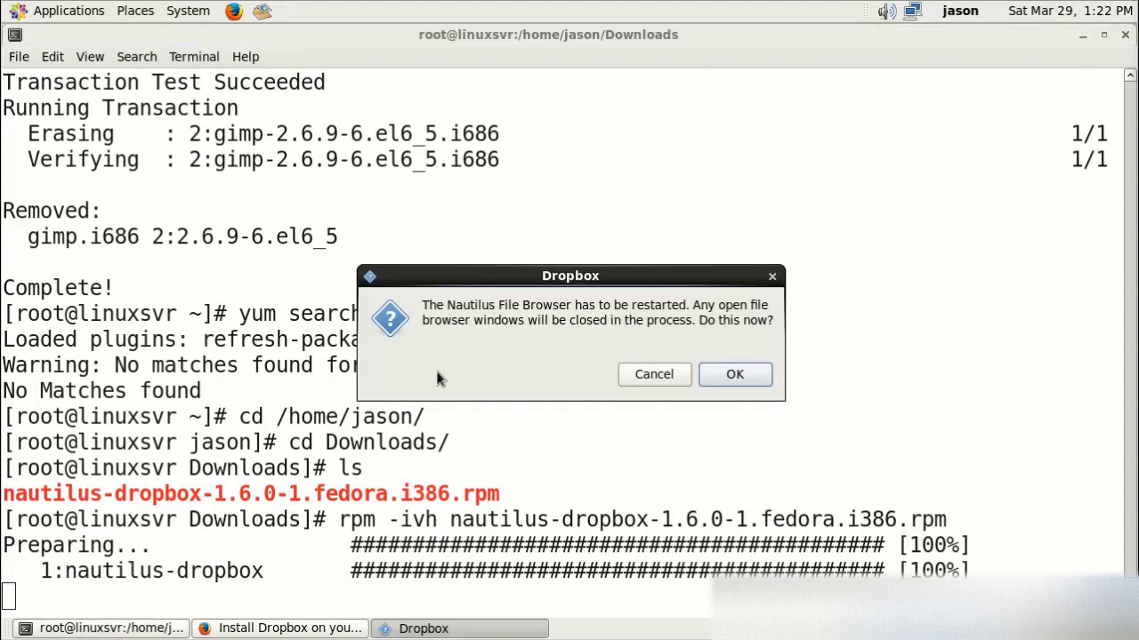
mouse_move(735, 373)
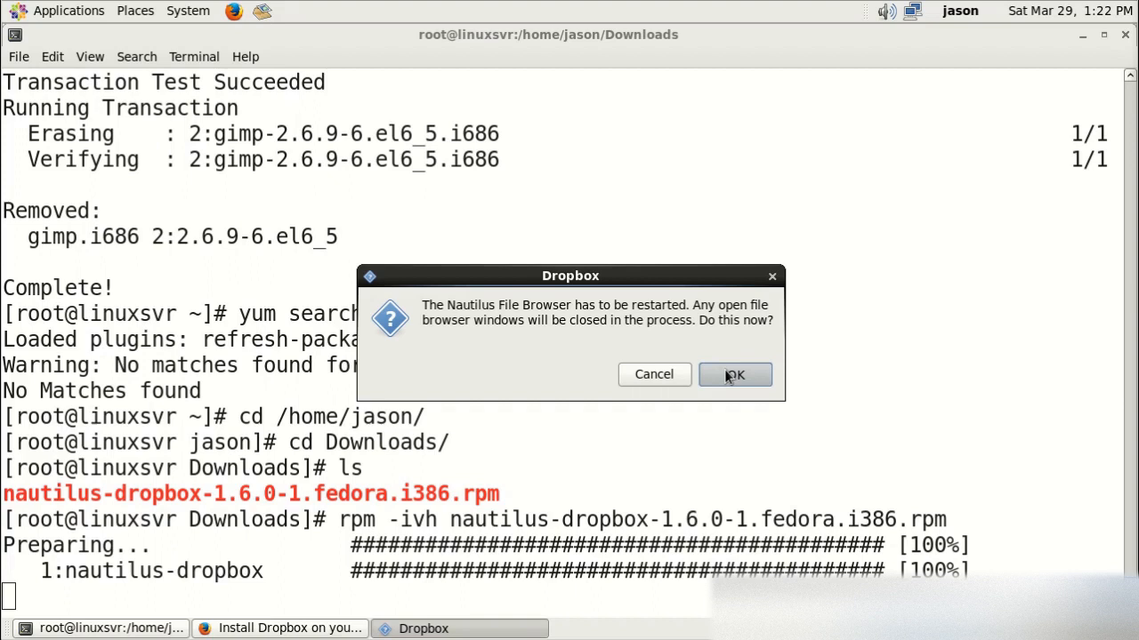
Step: Accept restarting Nautilus, dismiss the completion notice and check Applications for Dropbox
click(734, 374)
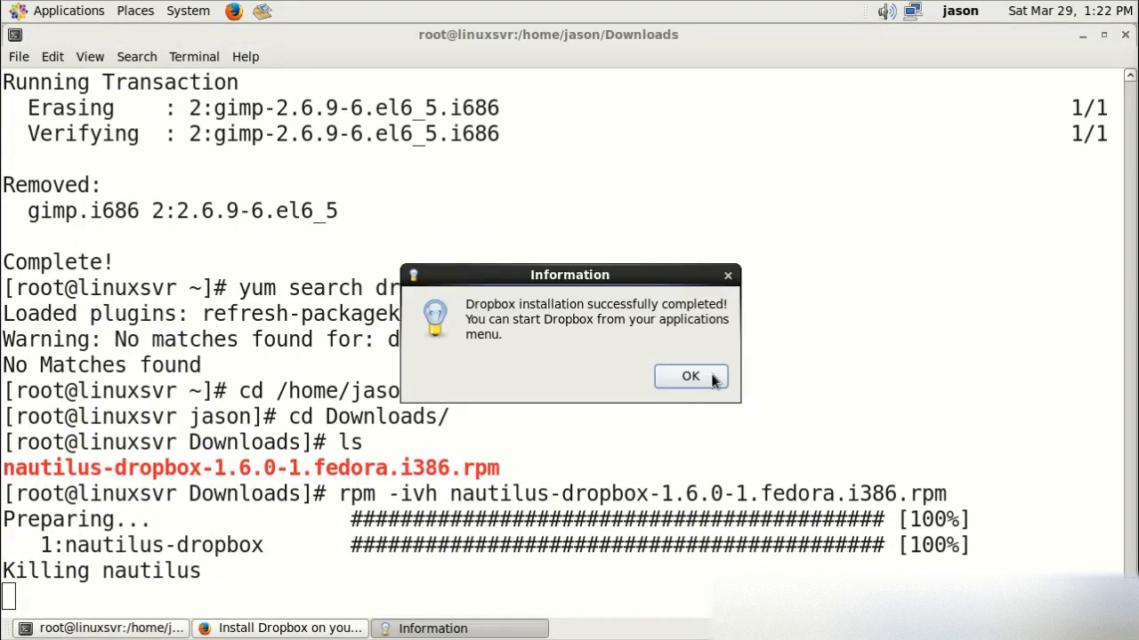
click(690, 376)
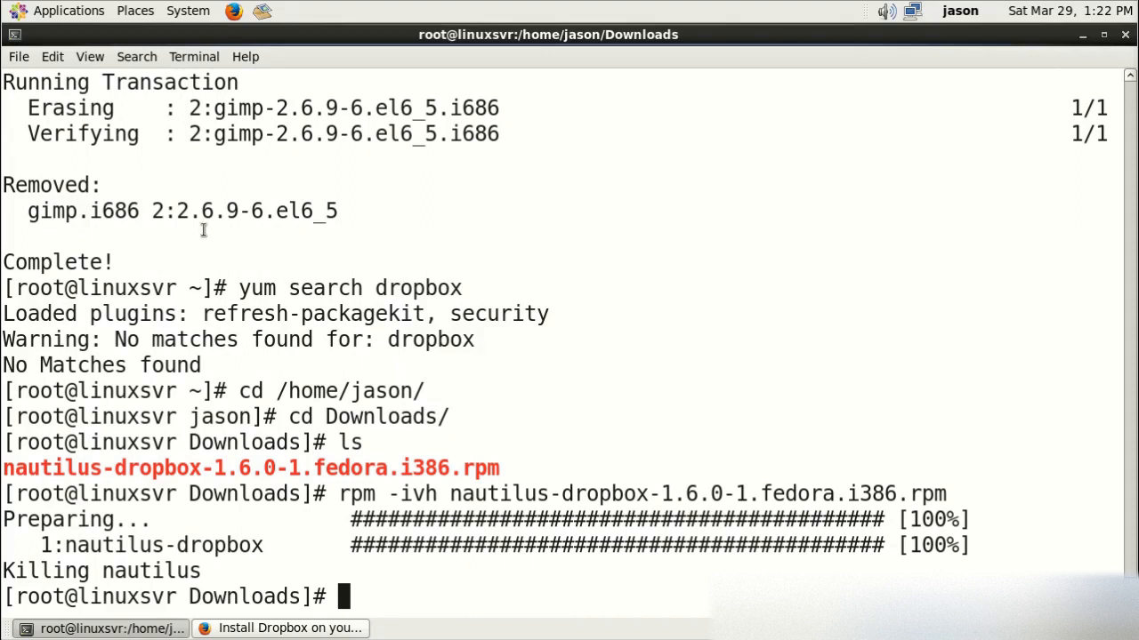
click(57, 10)
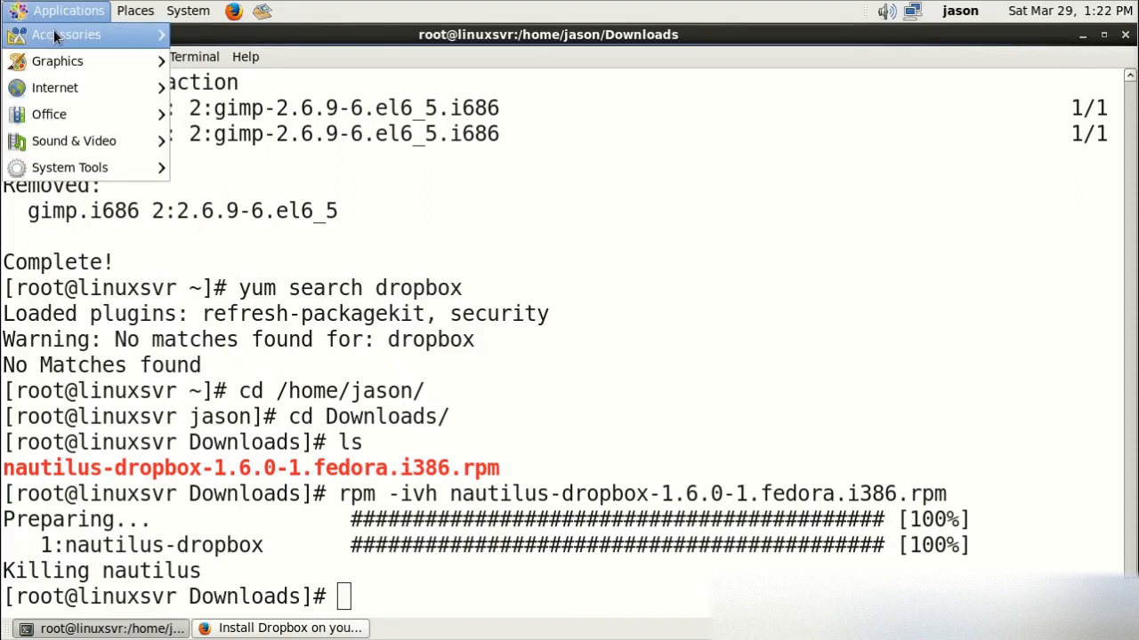
mouse_move(57, 61)
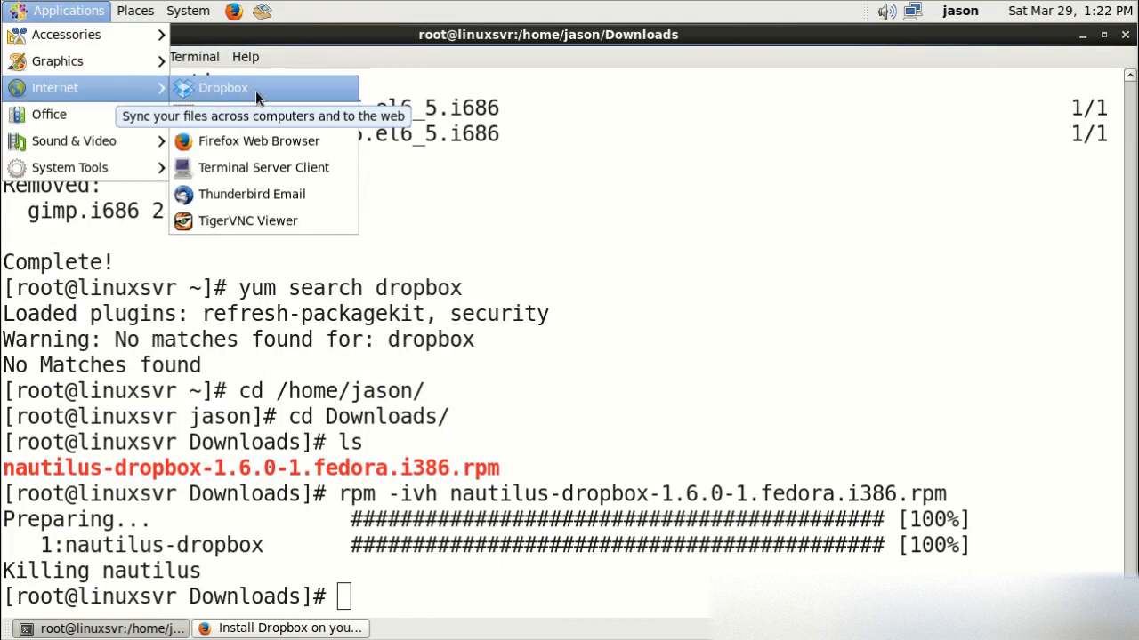
mouse_move(534, 393)
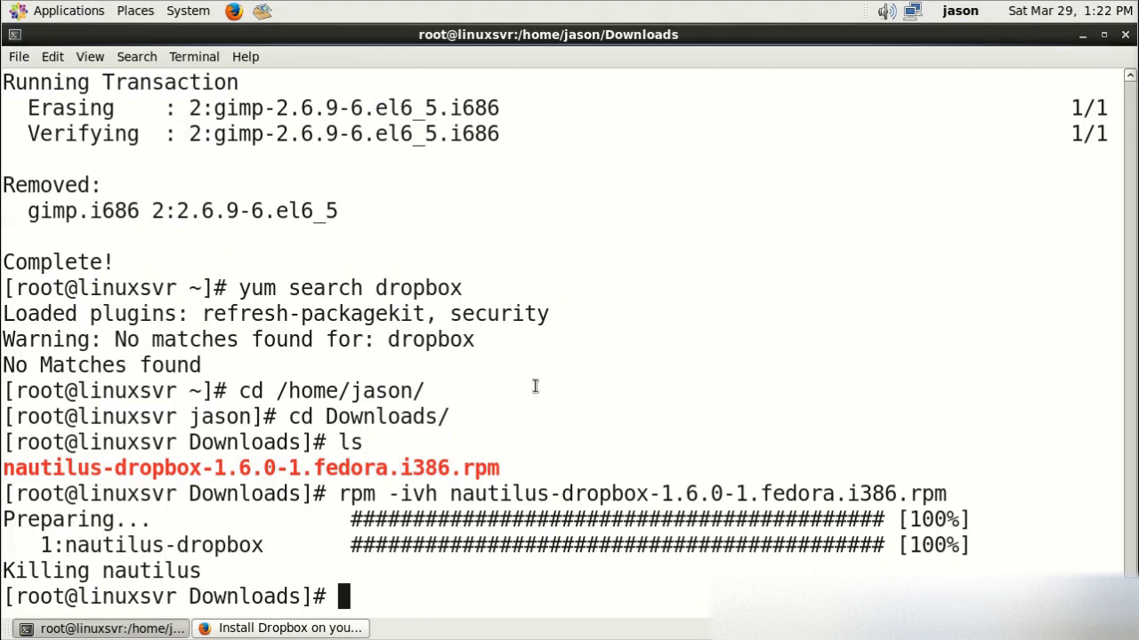
Step: Run a bare 'rpm -q', then page all installed packages with 'rpm -qa | less'
text(rpm -q)
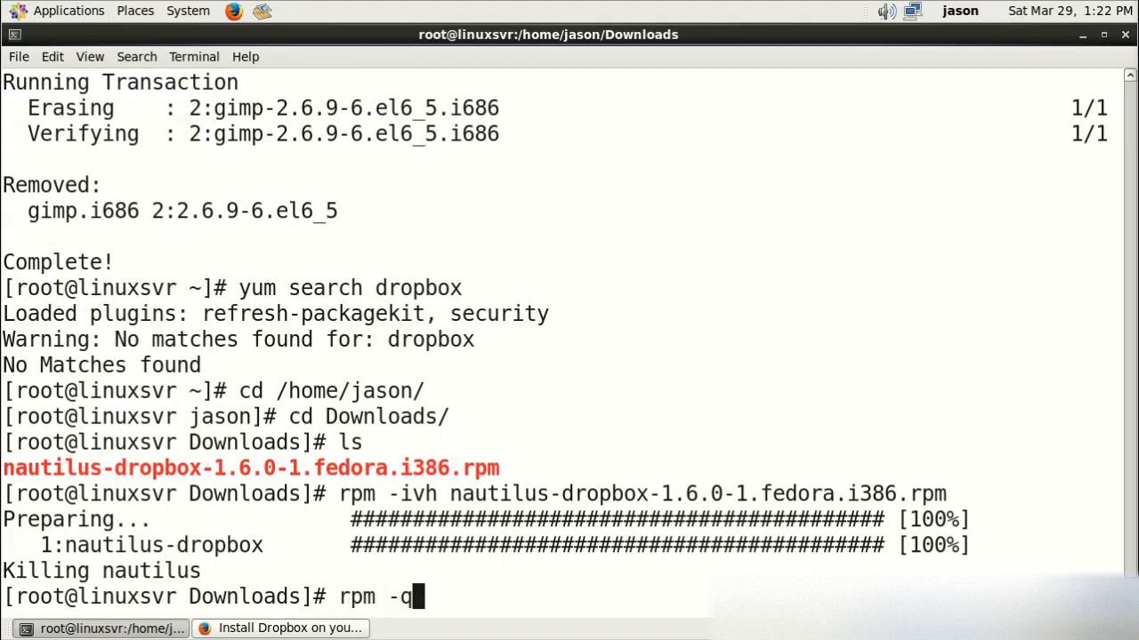
key(Return)
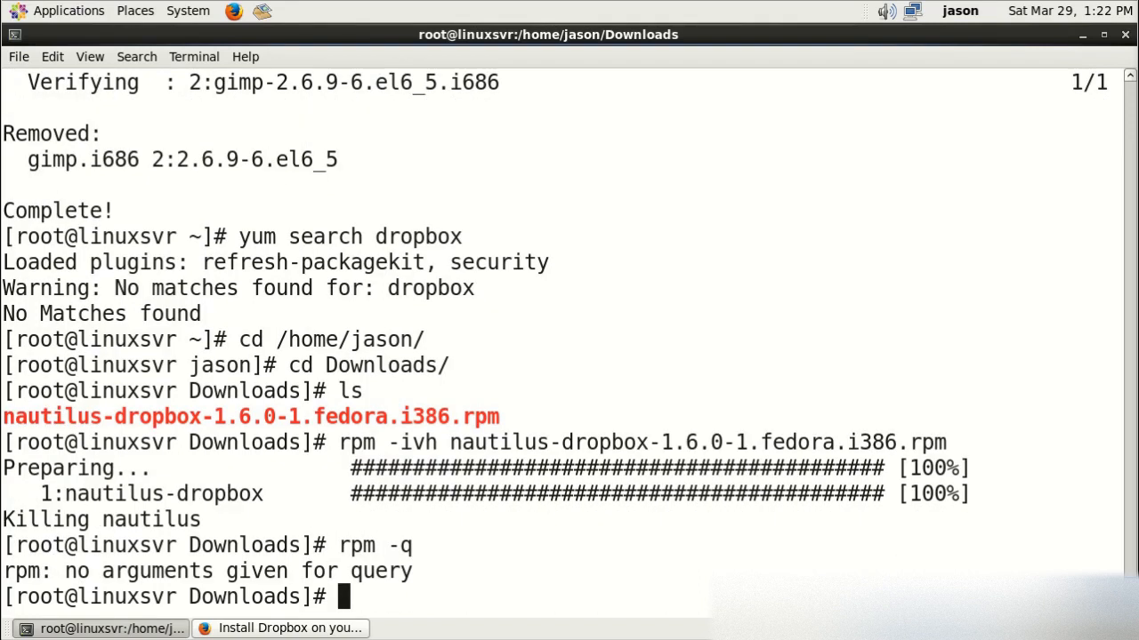
text(rpm -qa |)
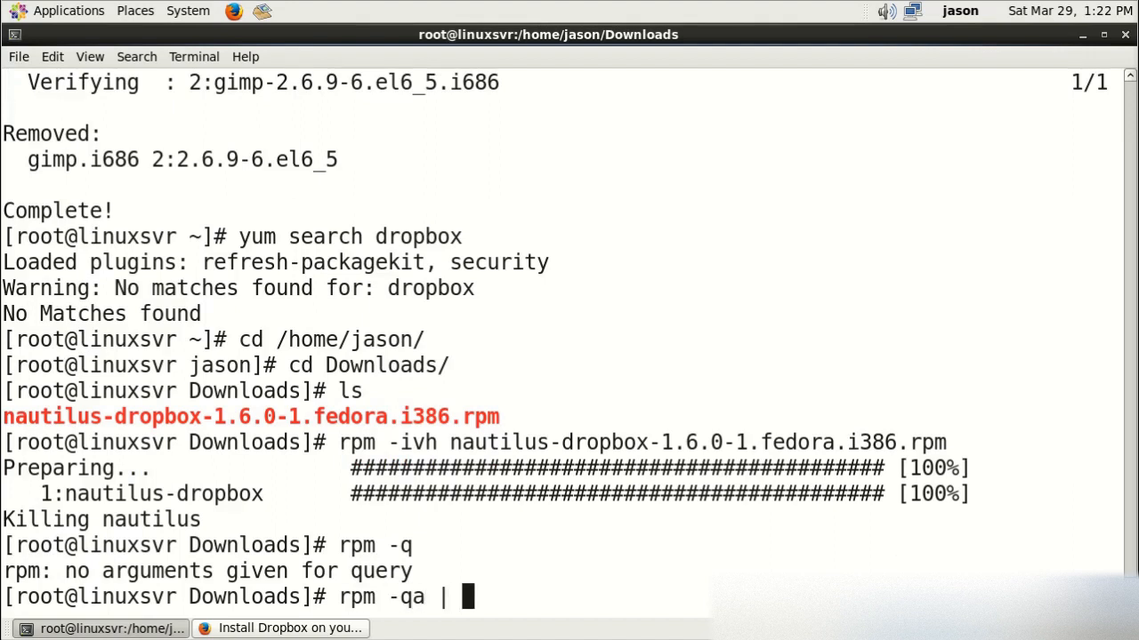
text(less)
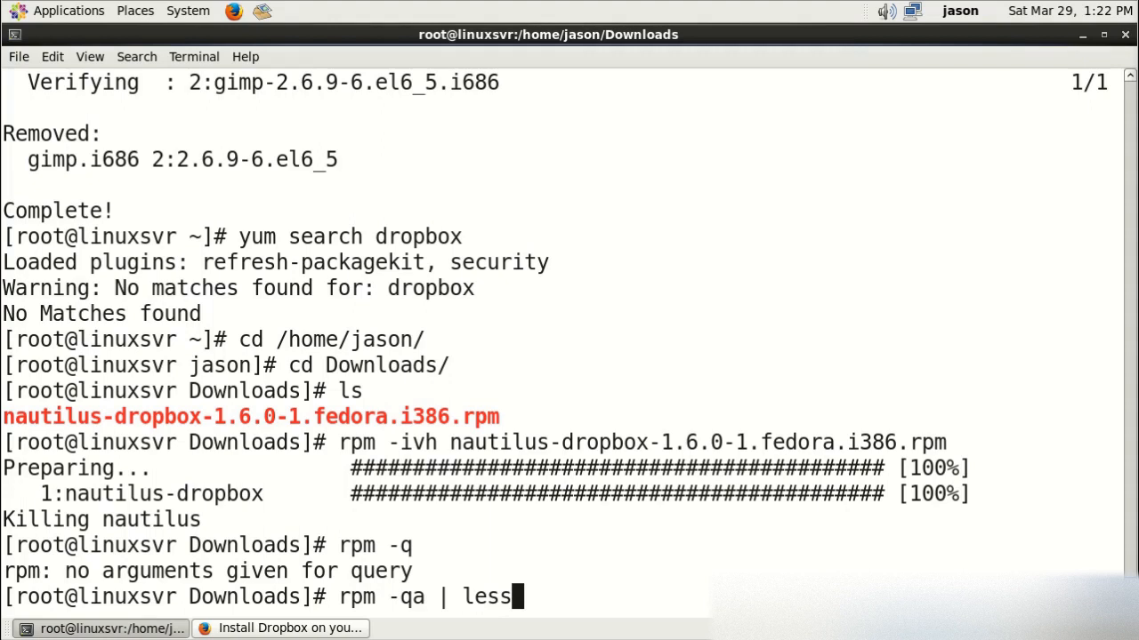
key(Return)
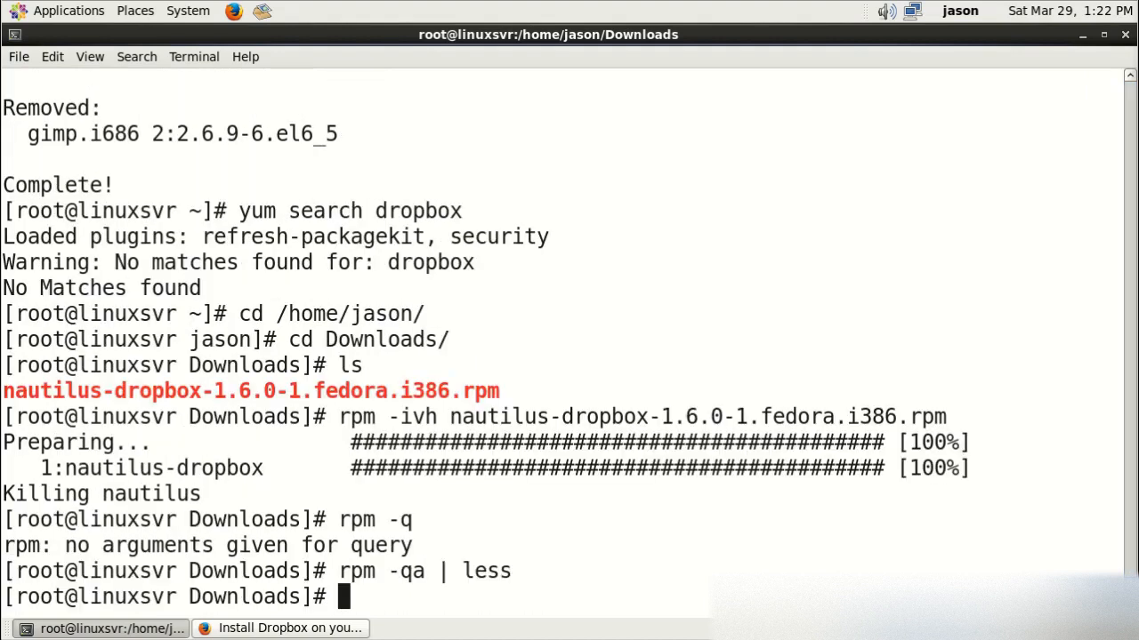
Step: List installed packages sorted alphabetically with 'rpm -qa | sort | less'
text(rpm -qs)
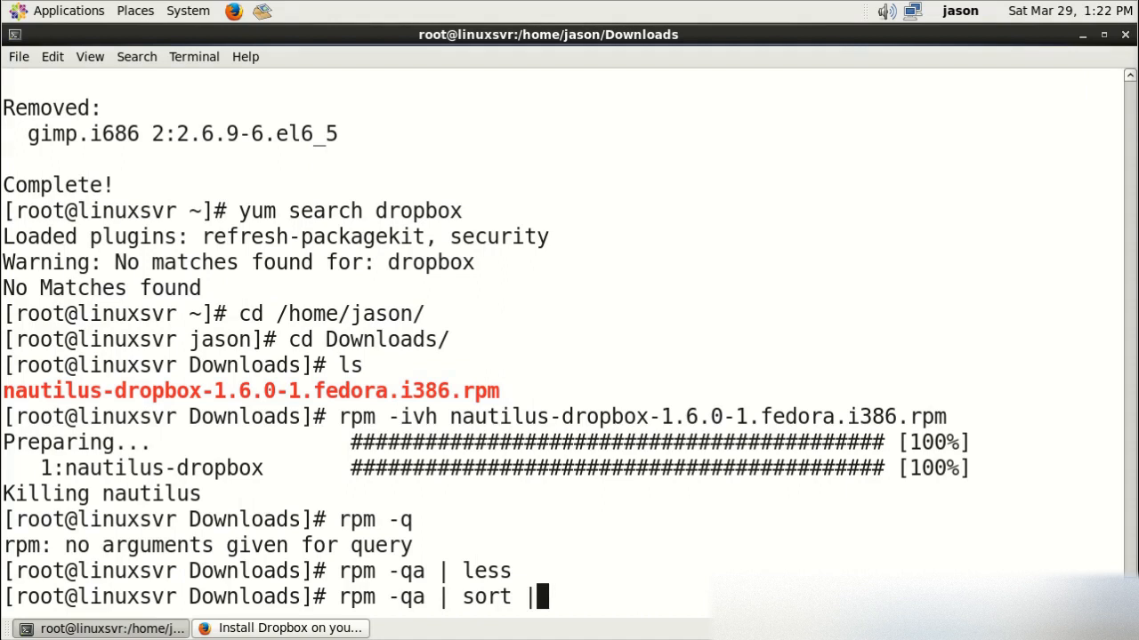
text(less)
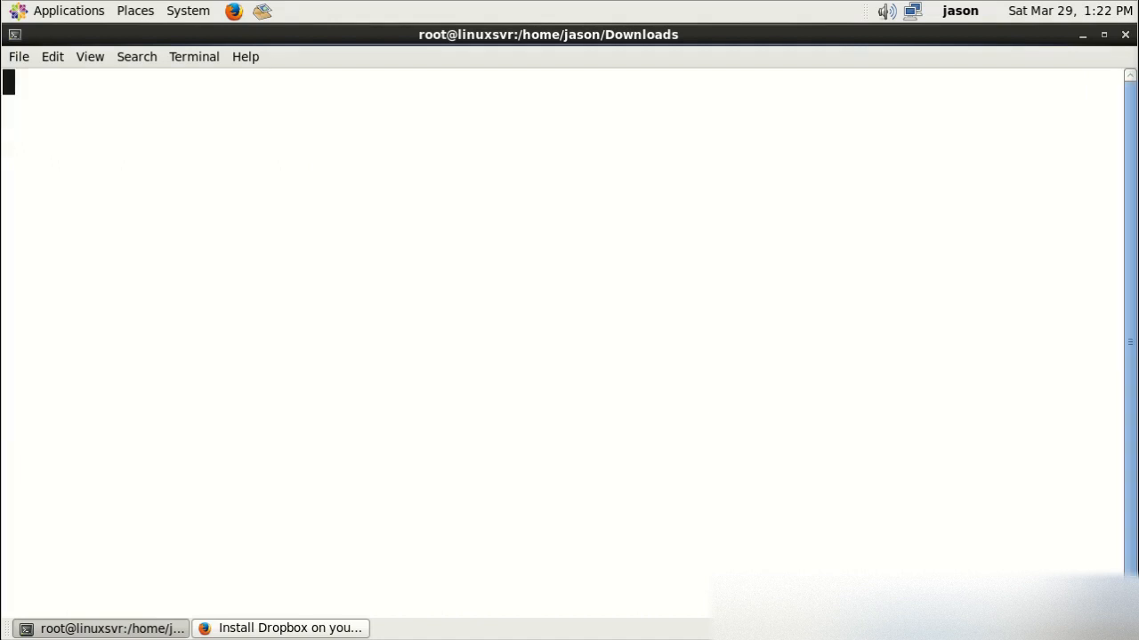
key(Return)
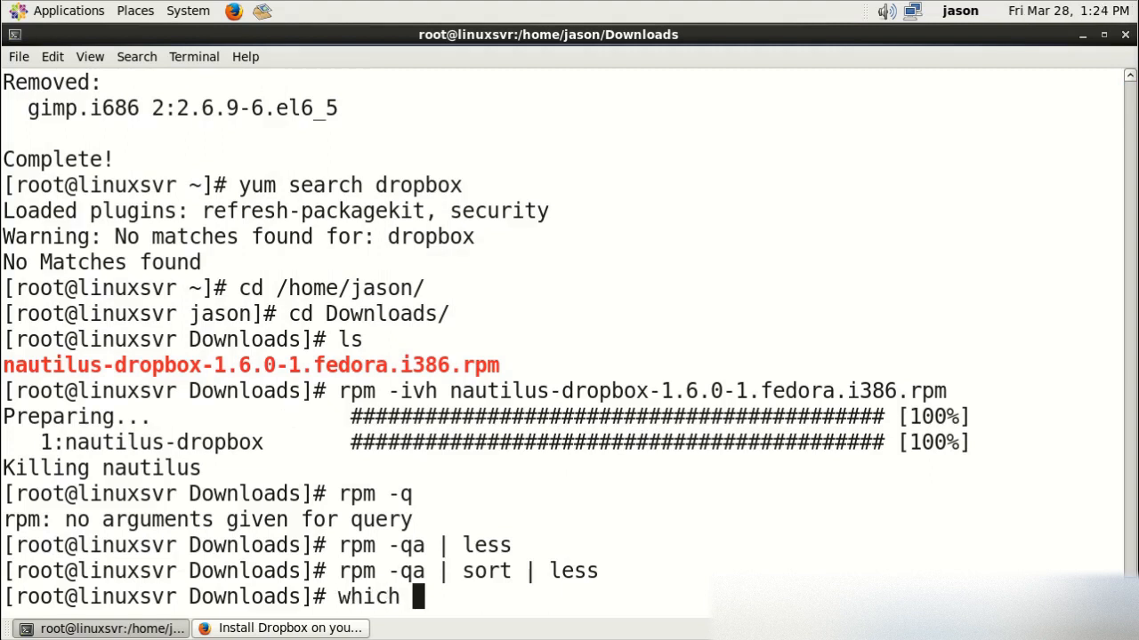
Step: Locate which with 'which' and find its owning package with 'rpm -qf'
text(which)
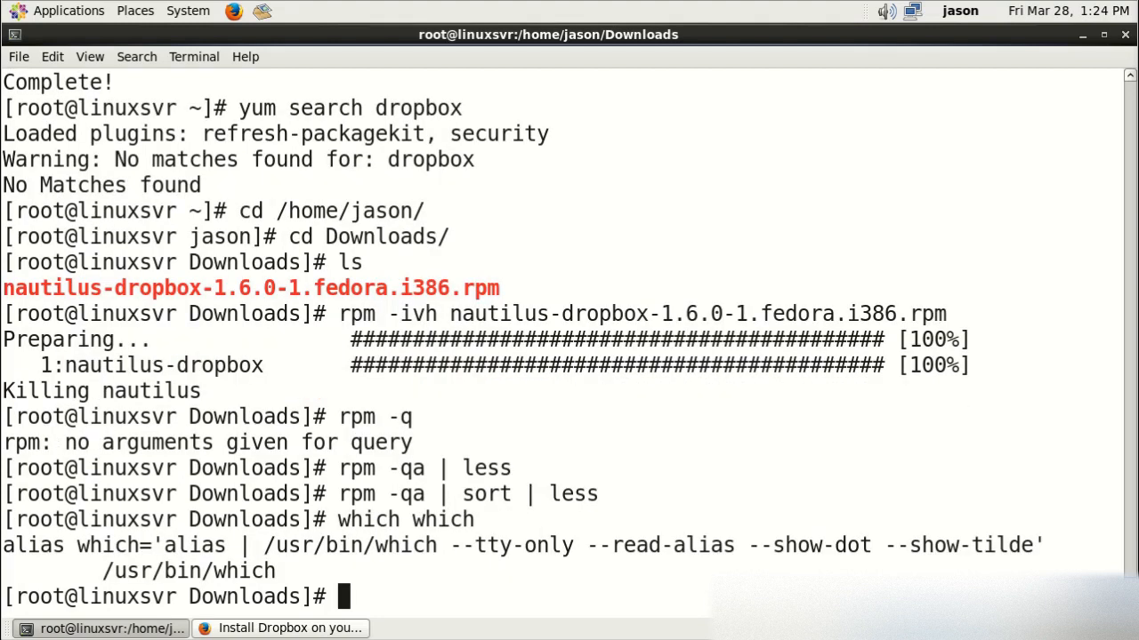
text(rpm -qf /usr/bin/which)
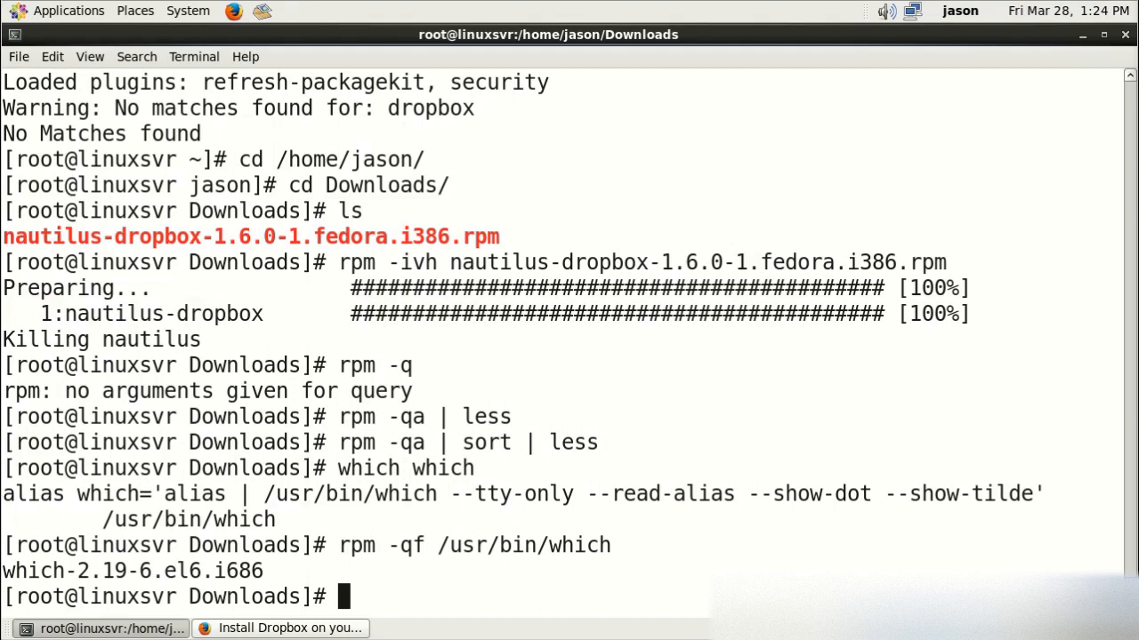
Step: List every file of the which package with 'rpm -ql which' and select the man page path
text(rpm -)
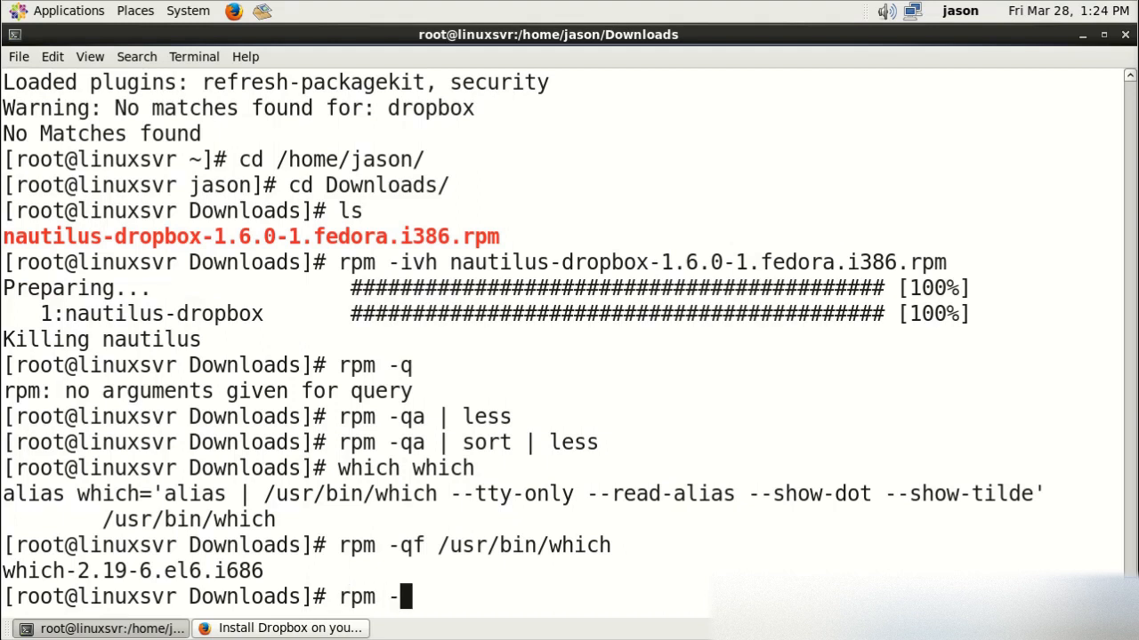
text(ql whi)
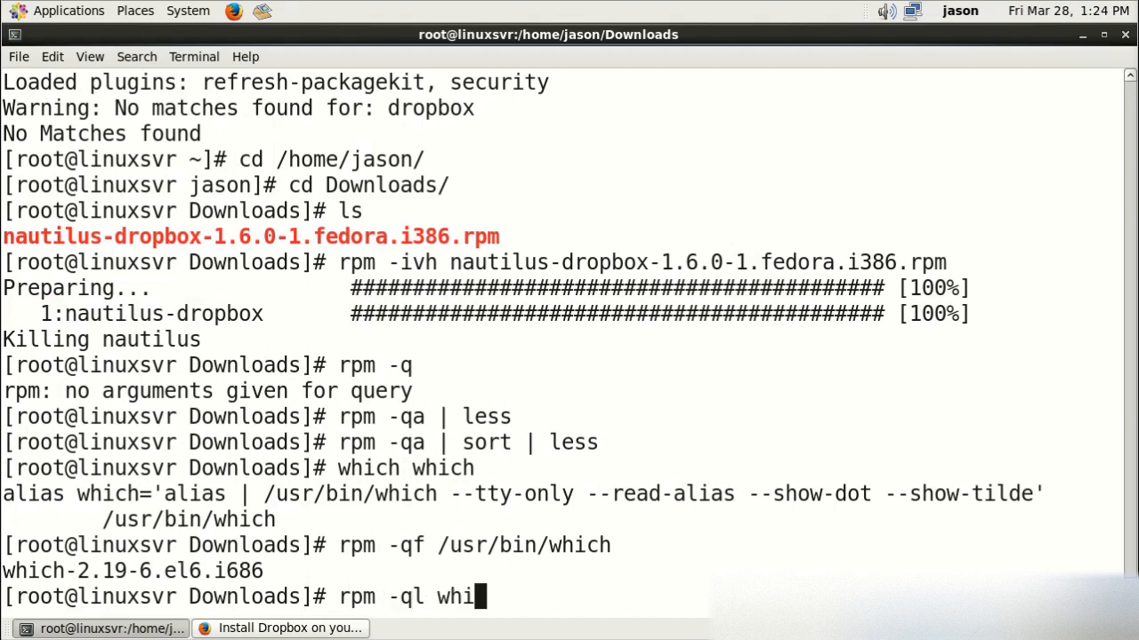
text(ch)
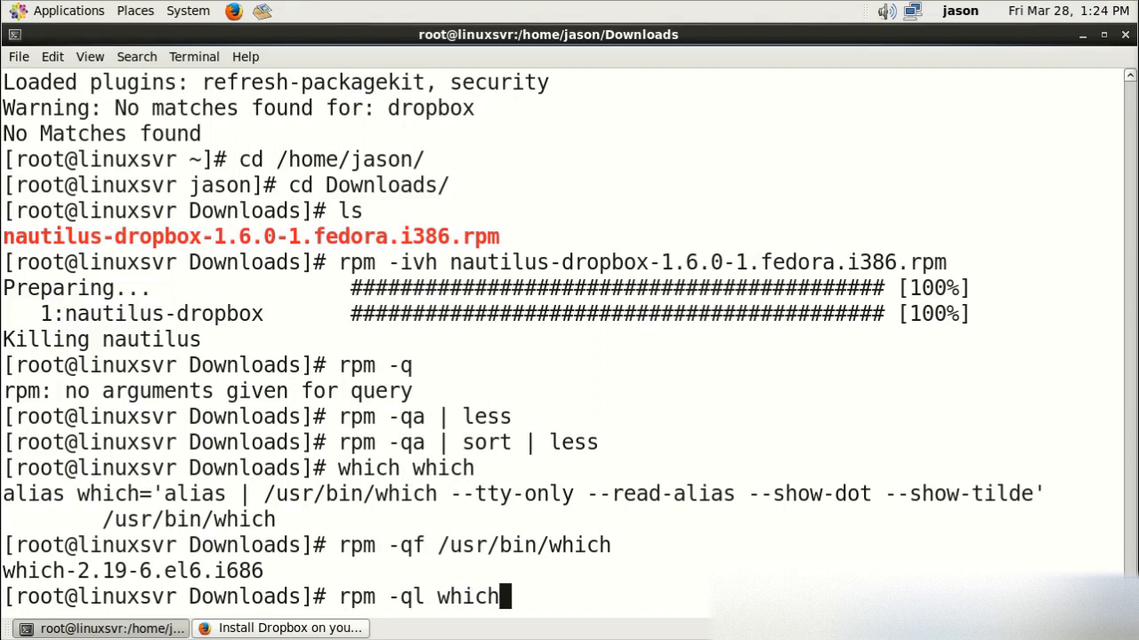
key(Return)
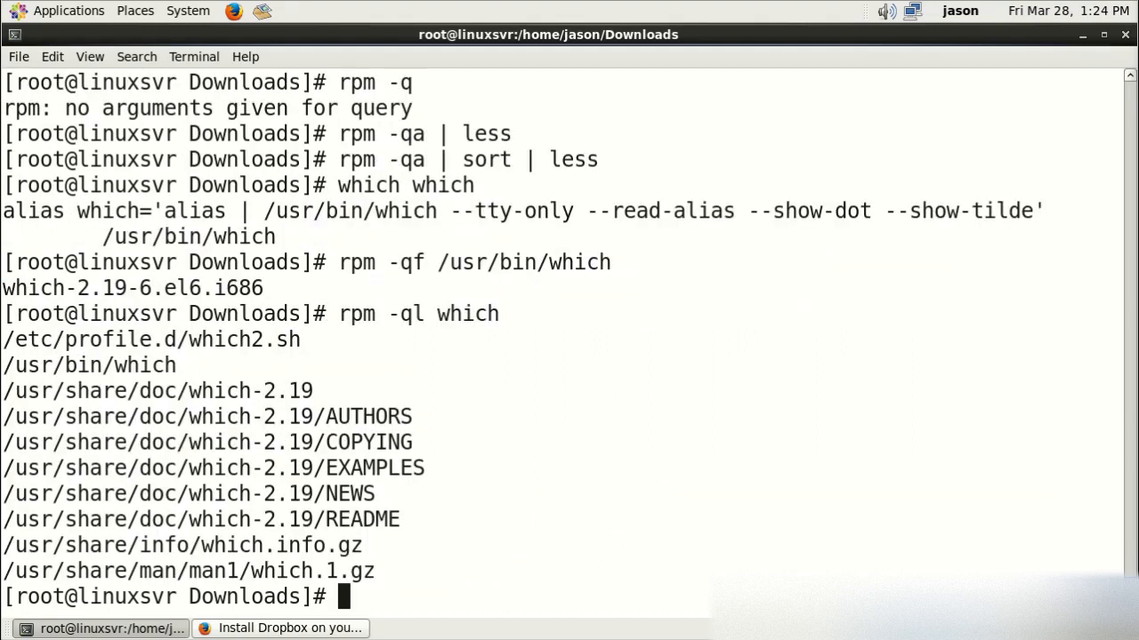
double_click(89, 365)
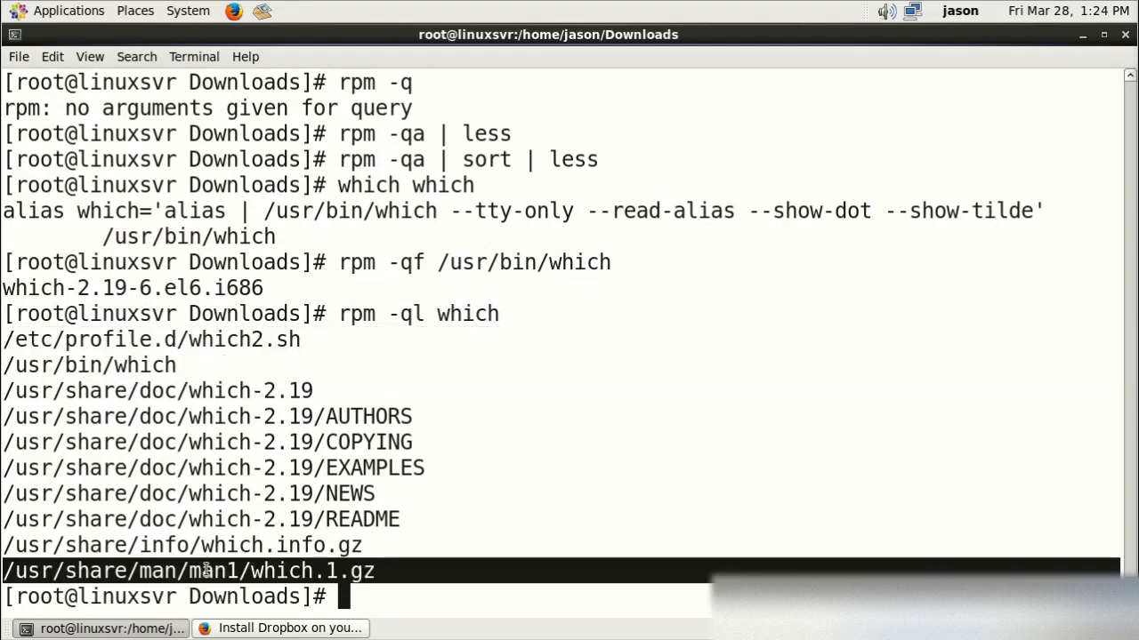
mouse_move(455, 399)
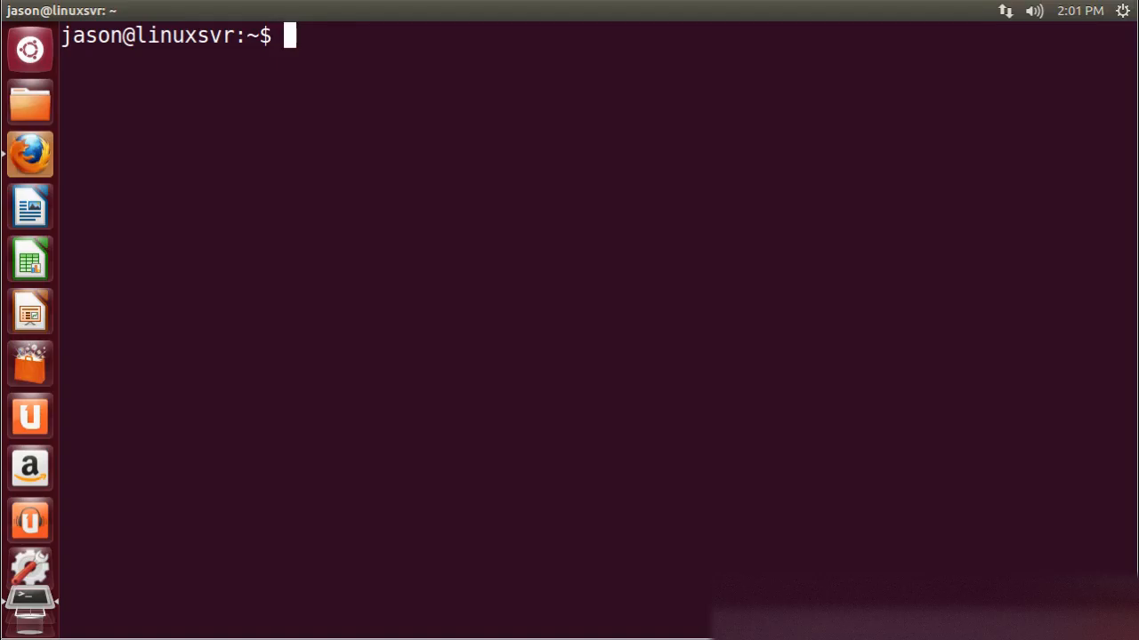
Step: Search for inkscape packages with 'apt-cache search inkscape'
text(a)
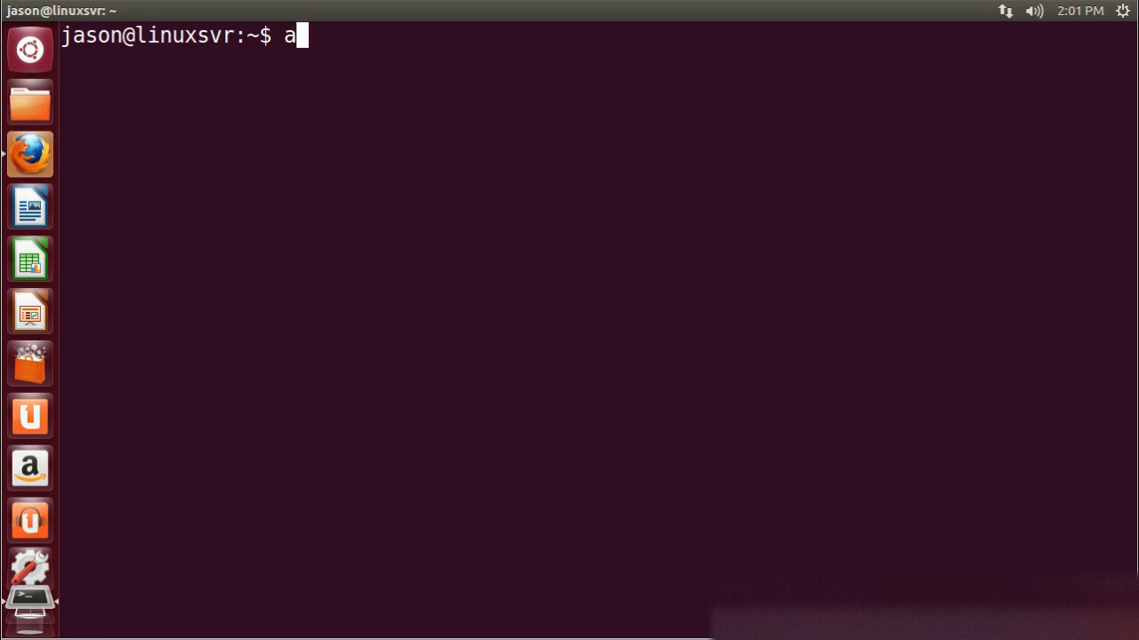
text(pt-cache)
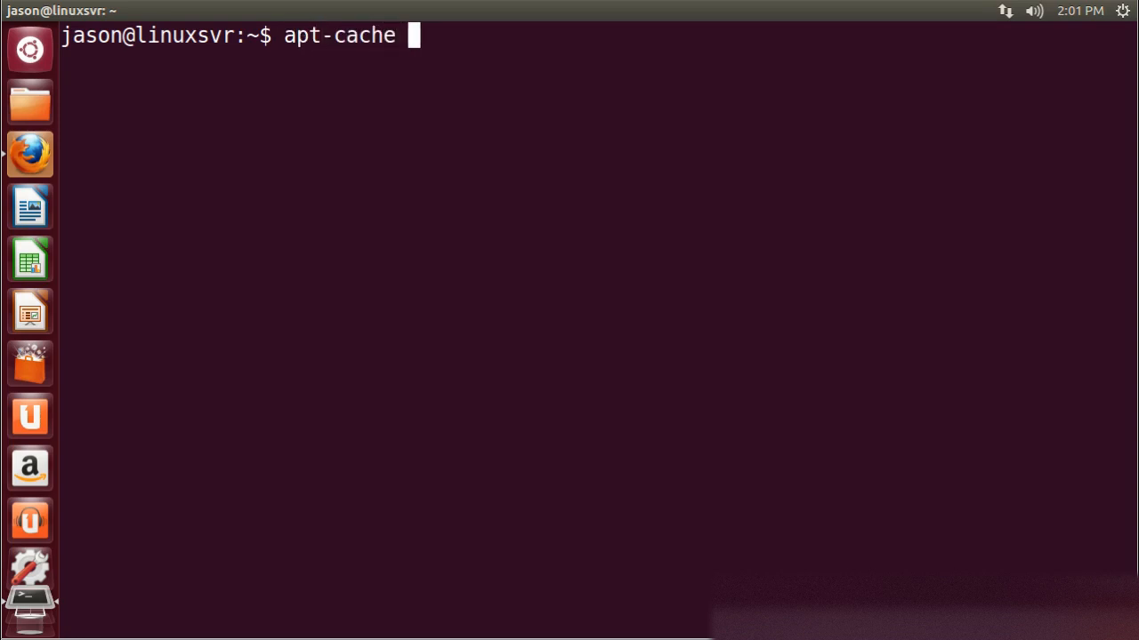
text(search inkscape)
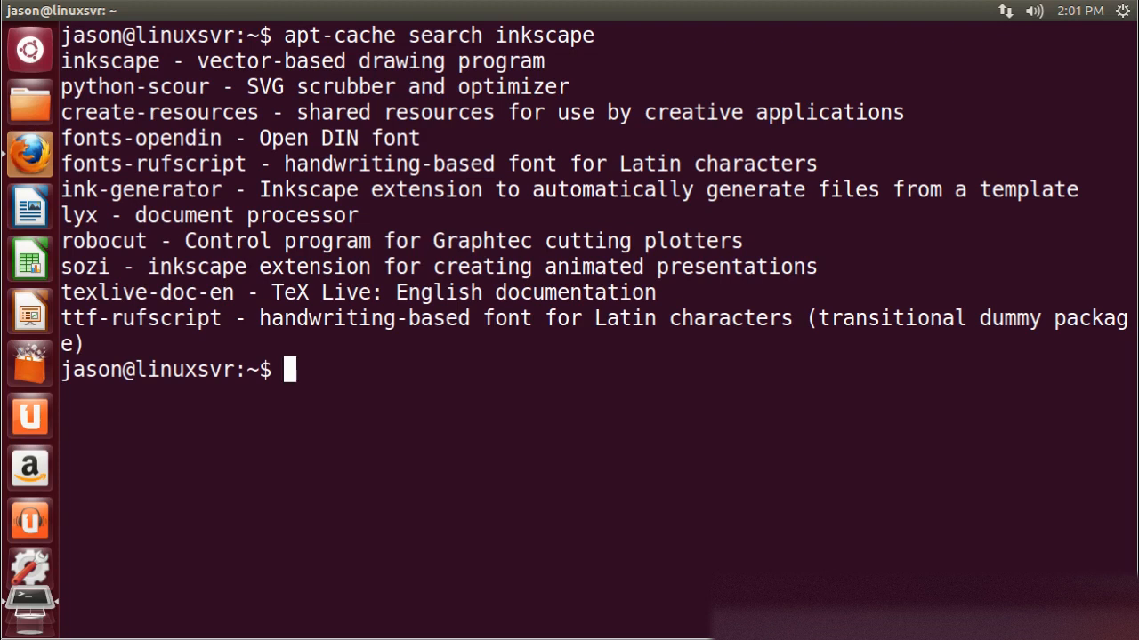
Step: View the inkscape package details with 'apt-cache show inkscape | less'
text(apt-)
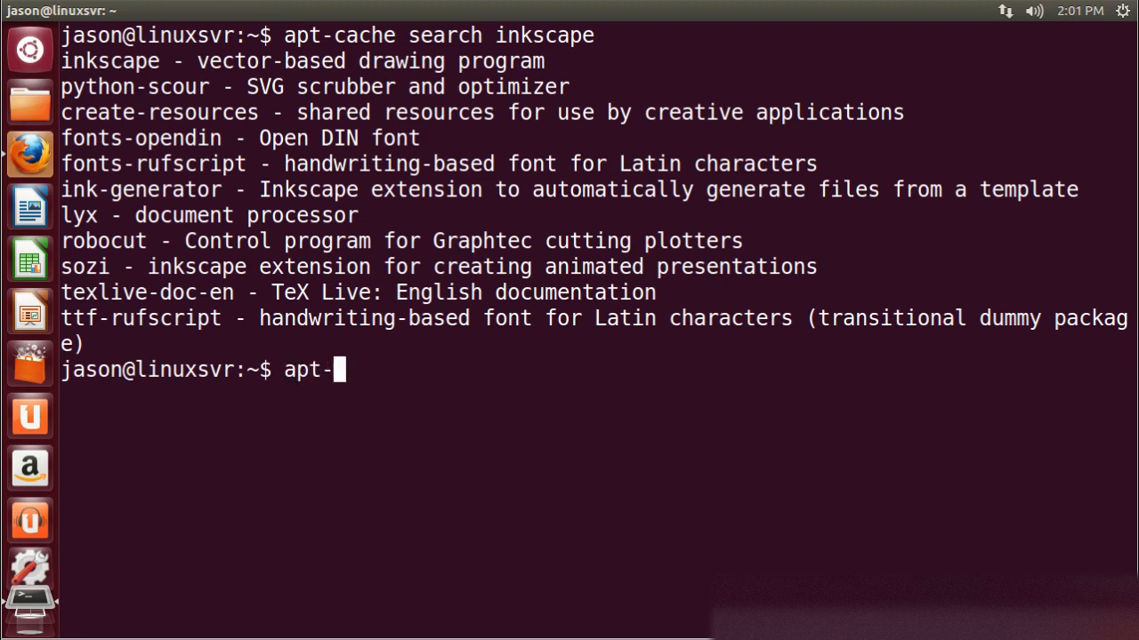
text(cache sho)
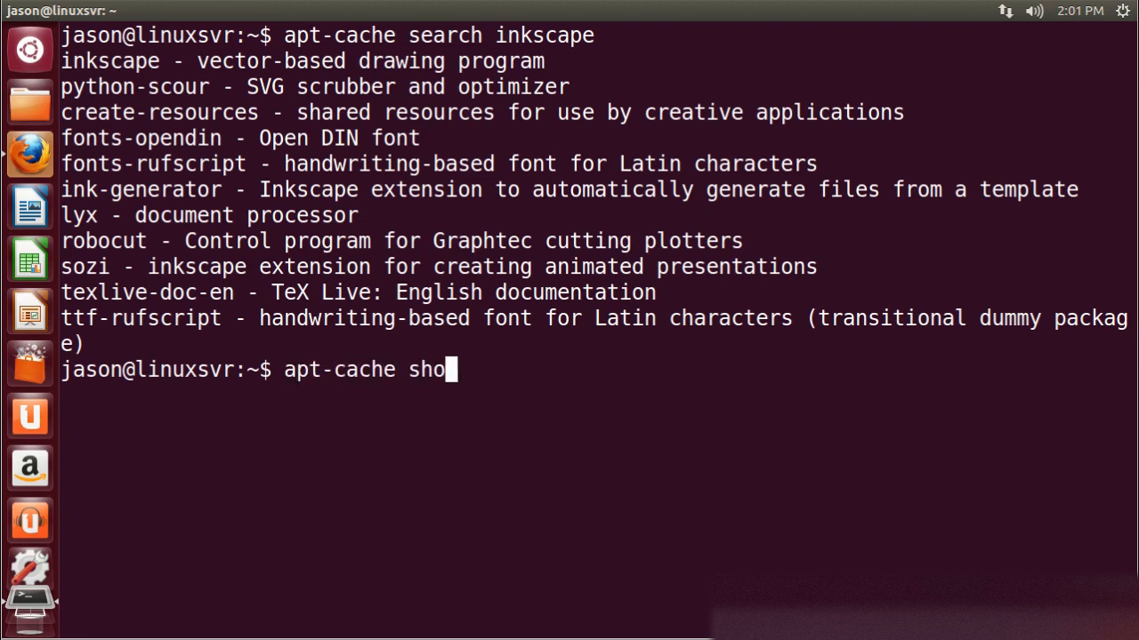
text(w inkscape | les)
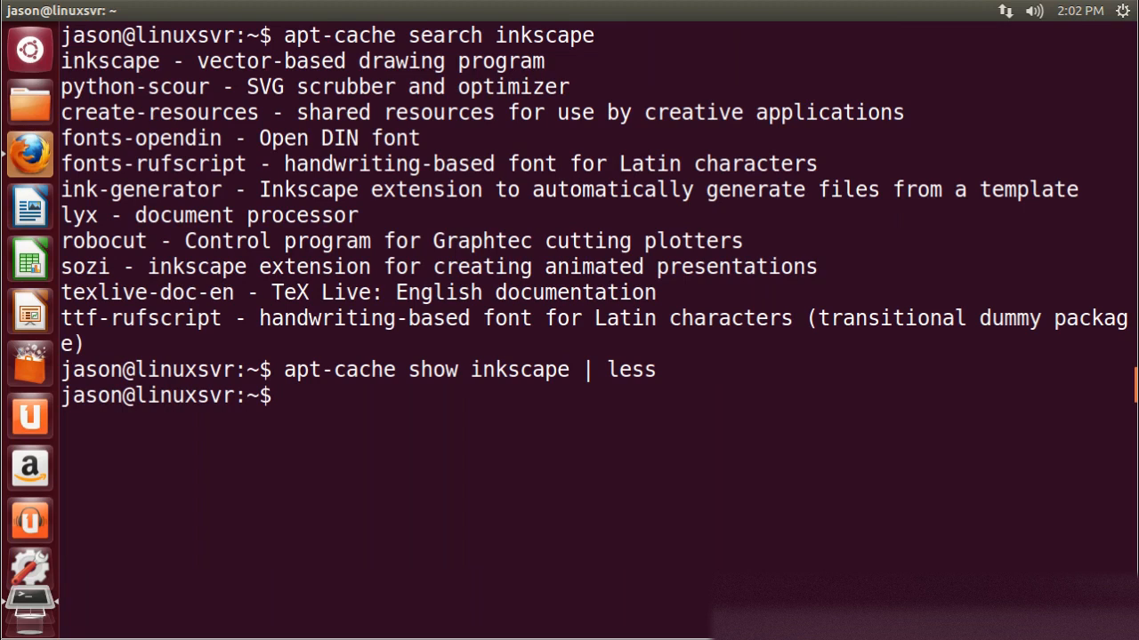
Step: Install Inkscape with sudo apt-get install inkscape, confirming the 28 dependency packages
text(sudo apt-get install)
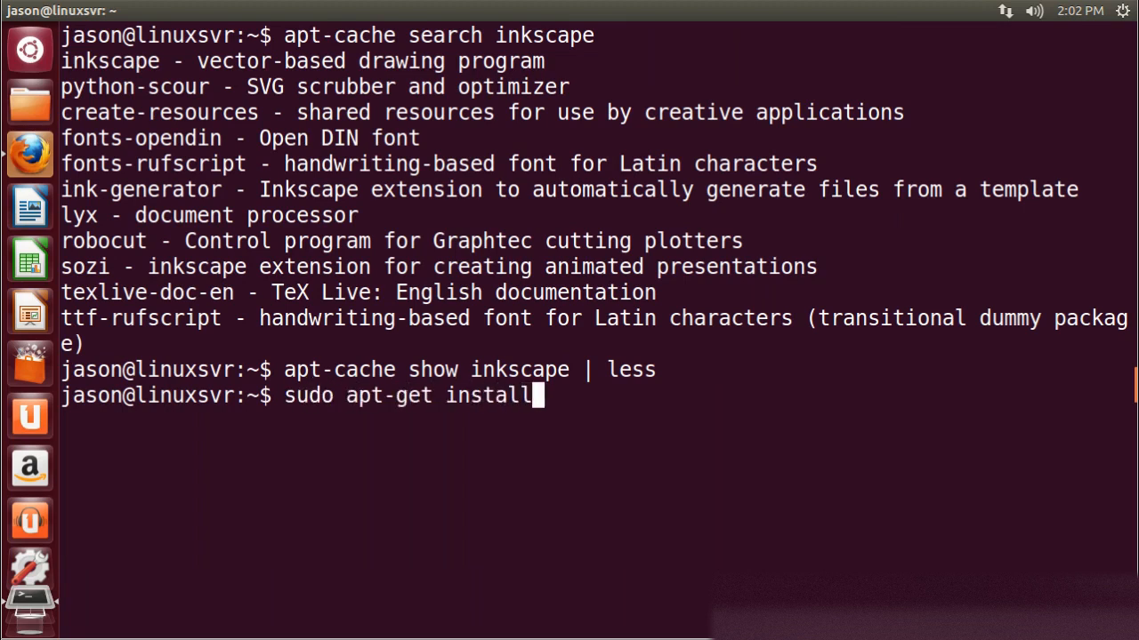
text(inkscape)
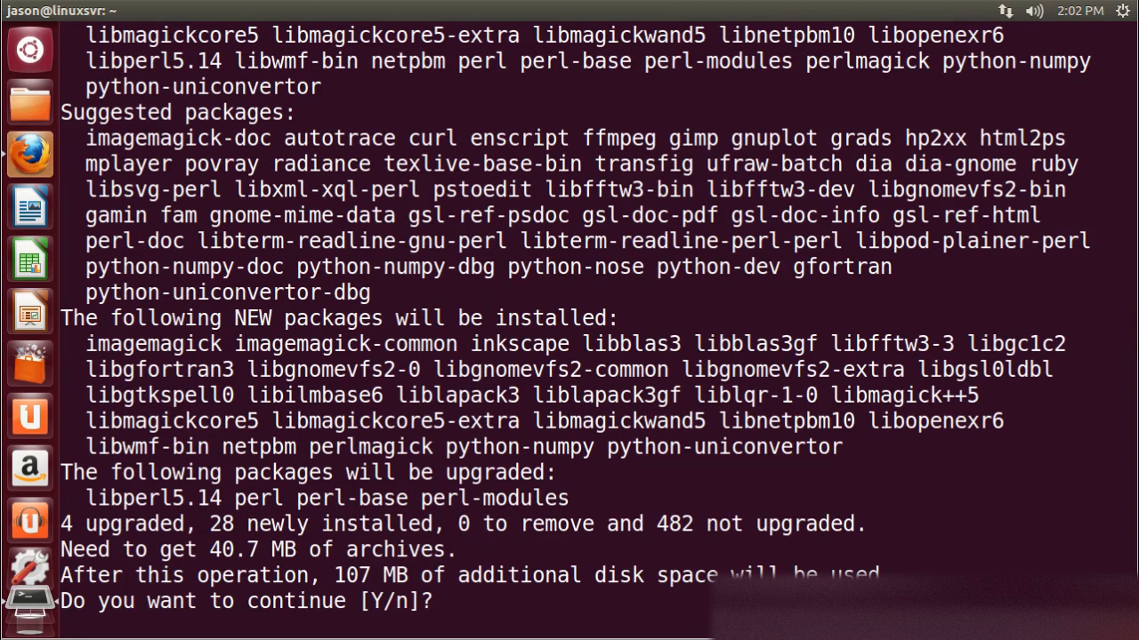
text(y)
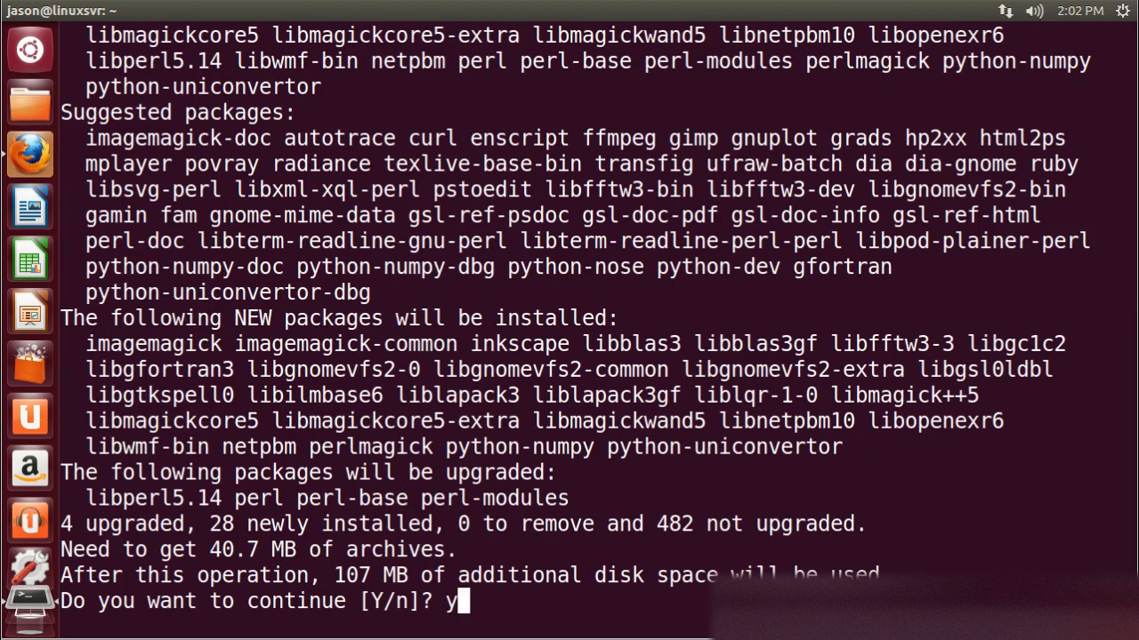
key(Return)
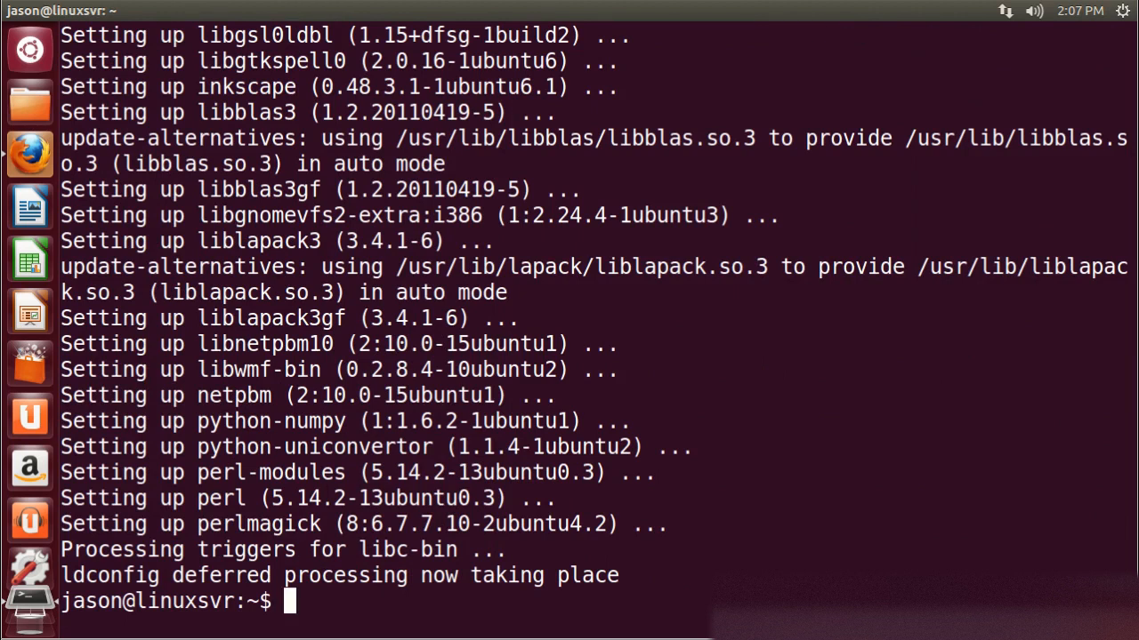
mouse_move(30, 50)
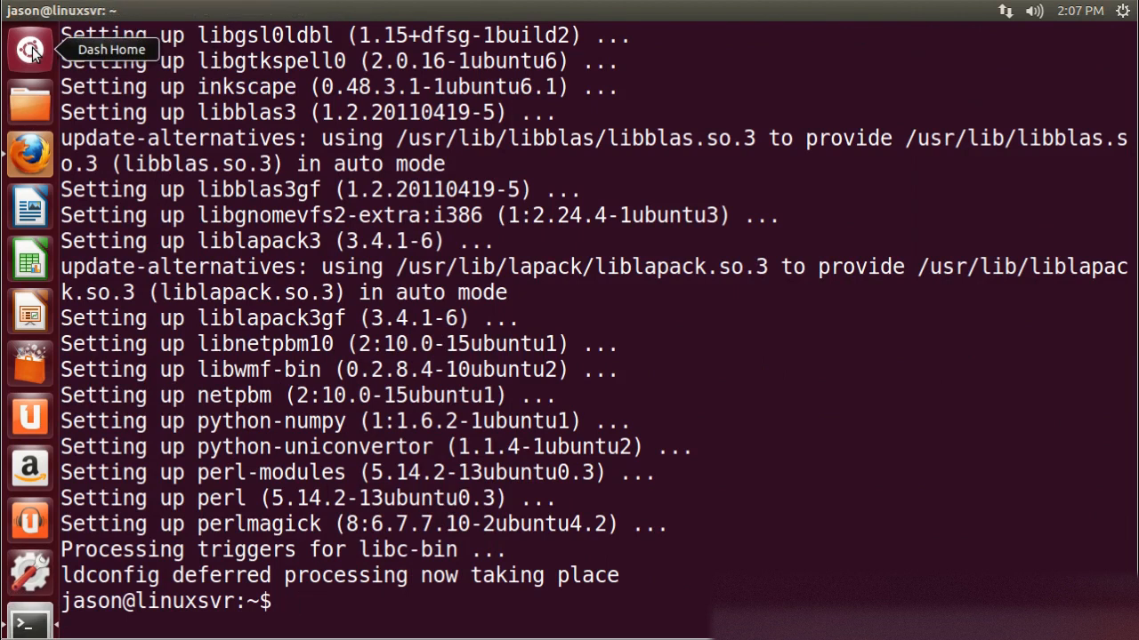
Step: Bring up the Dash application search to look for Inkscape
click(31, 50)
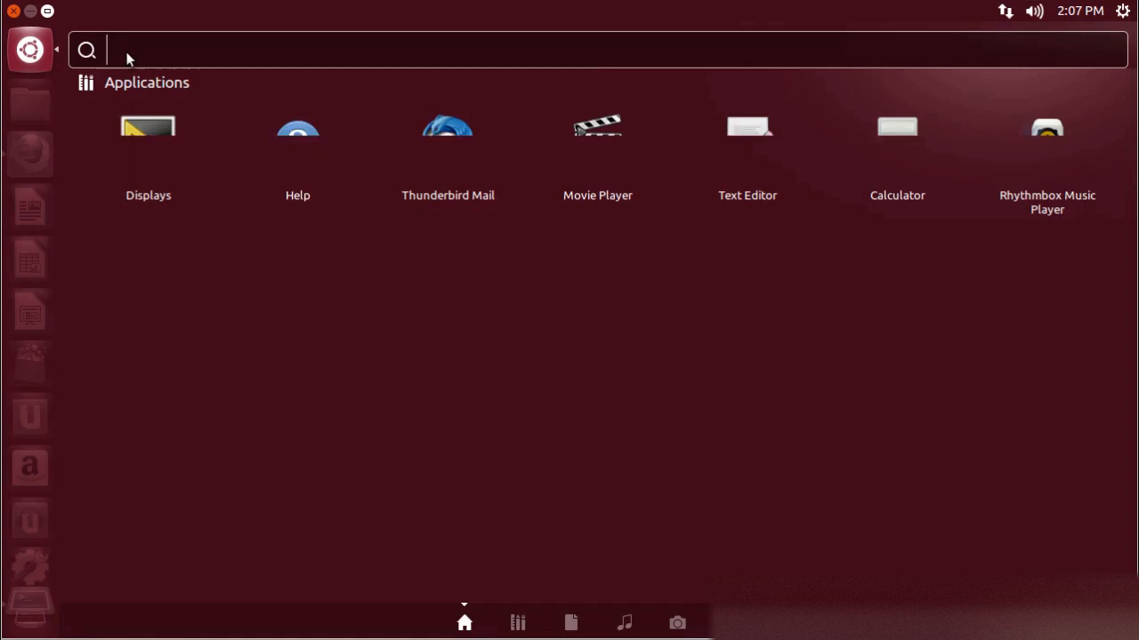
Step: Search the Dash for 'inkscape' to confirm the Inkscape Vector Graphics Editor is listed
text(inkscape)
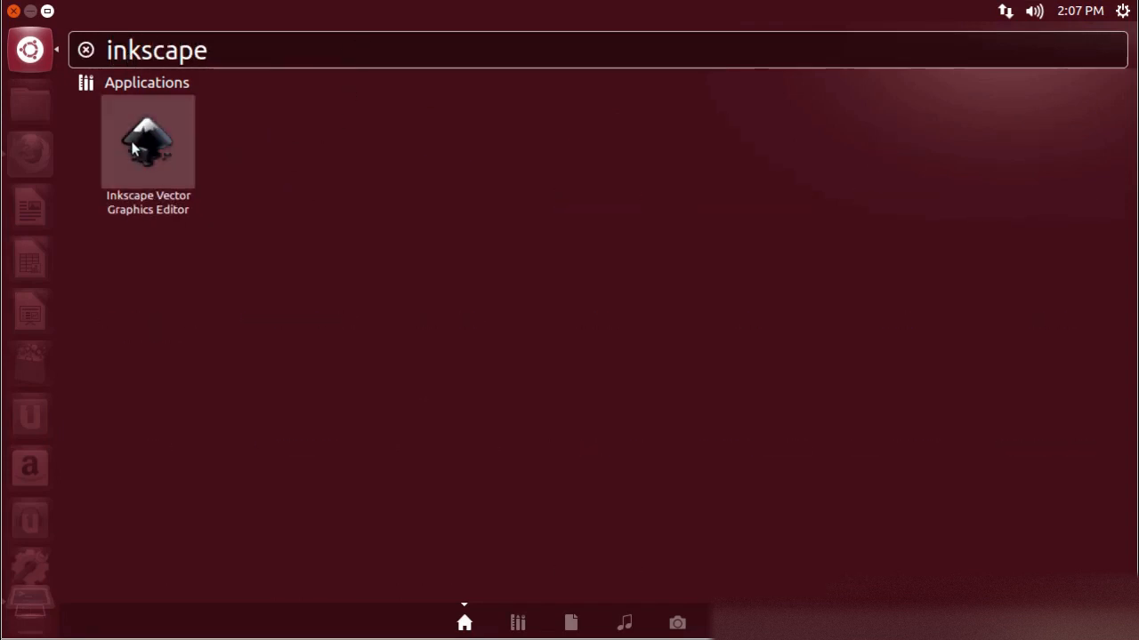
mouse_move(121, 114)
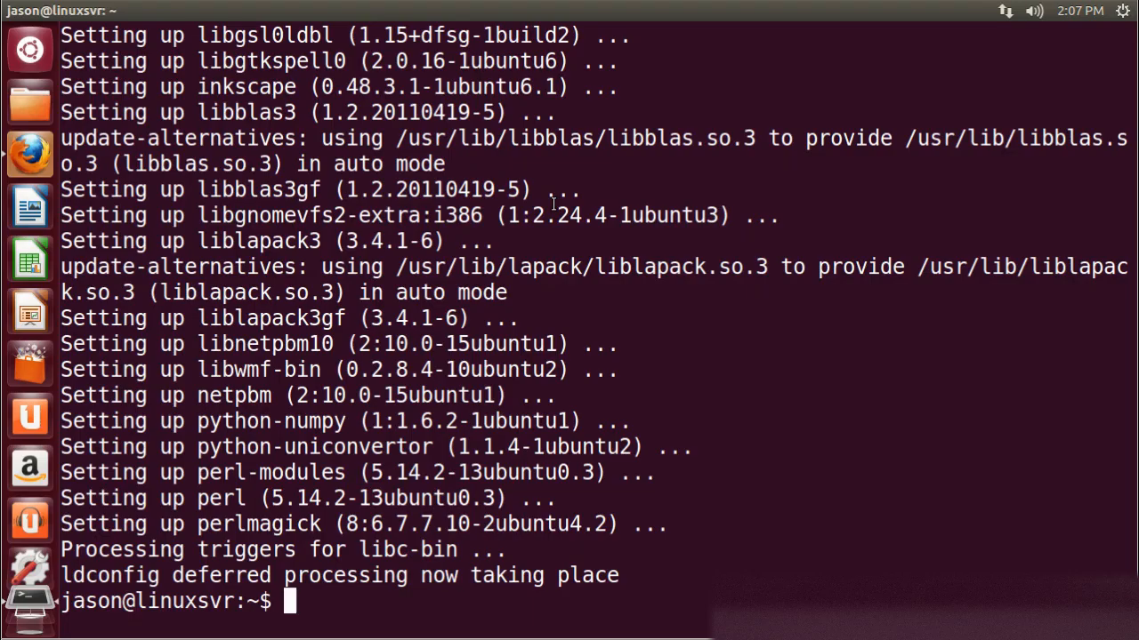
Step: Install GIMP non-interactively with apt-get install -y gimp and verify it at /usr/bin/gimp
text(sudo)
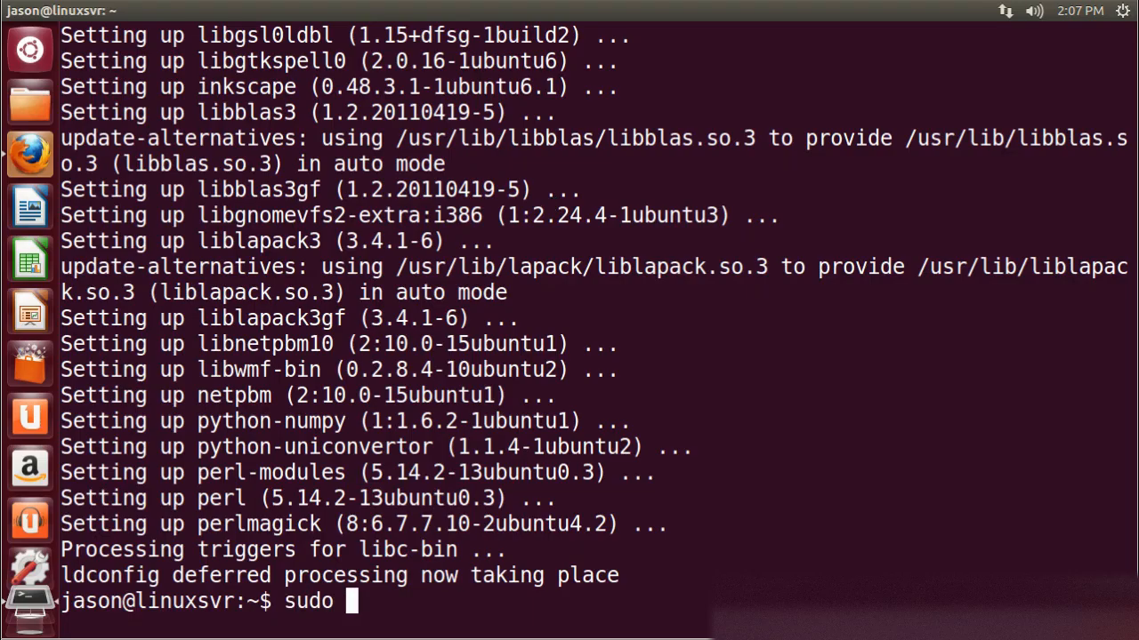
text(apt-get install)
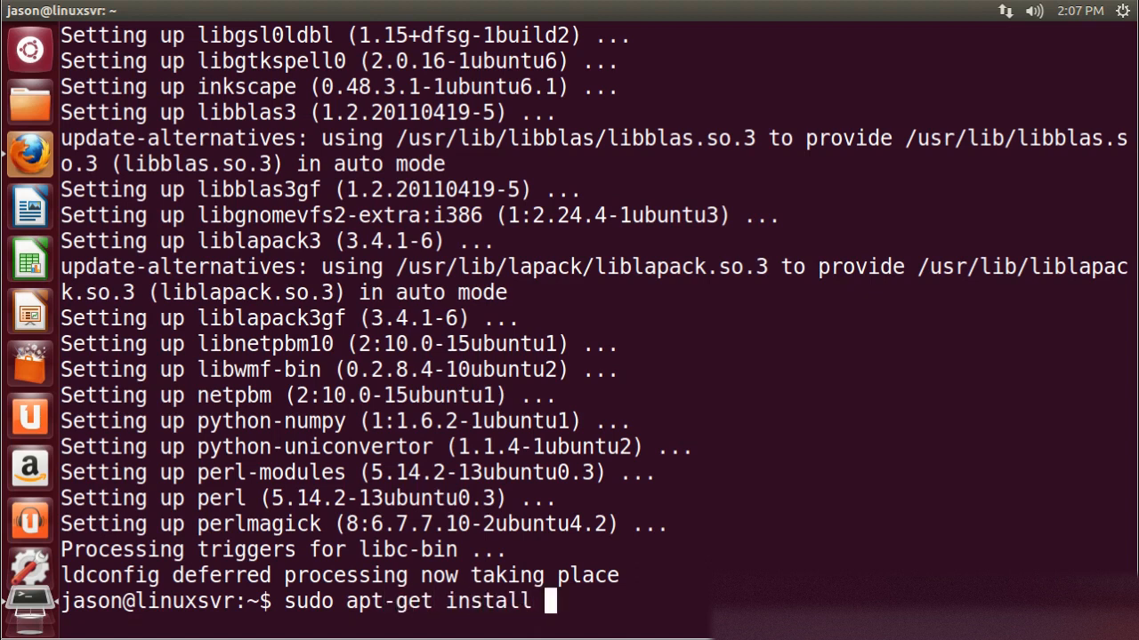
text(-y)
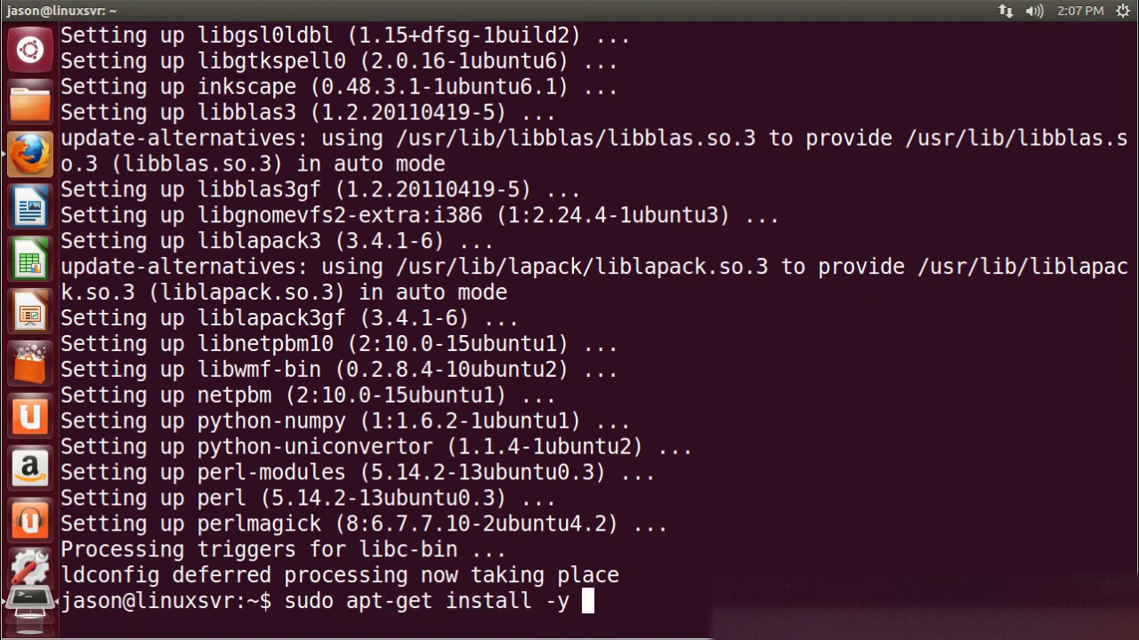
text(gimp)
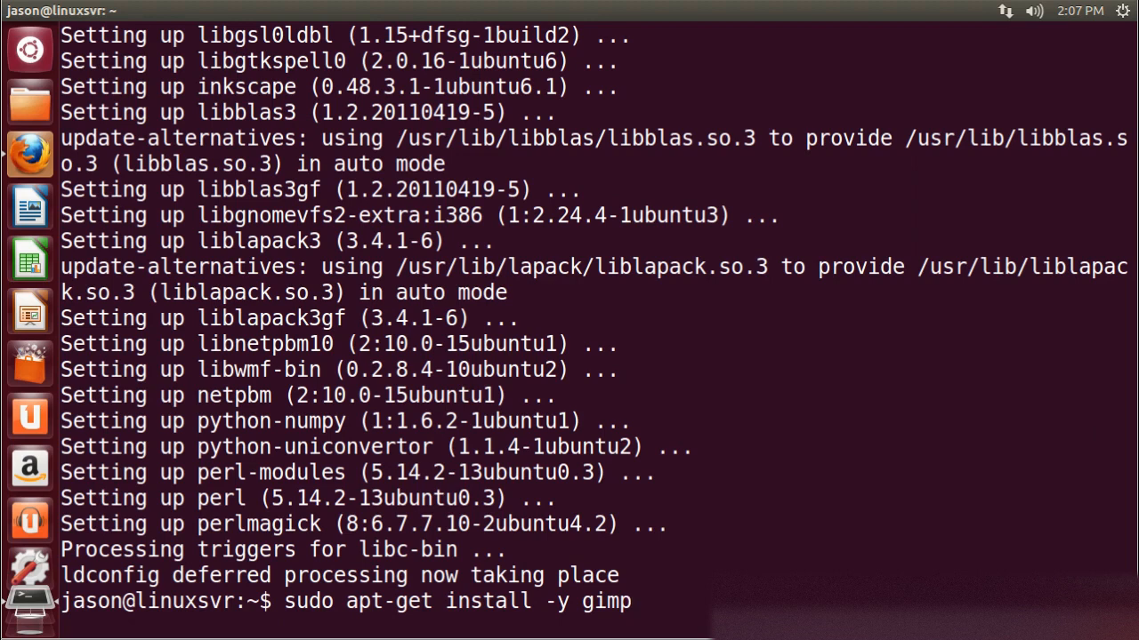
mouse_move(633, 601)
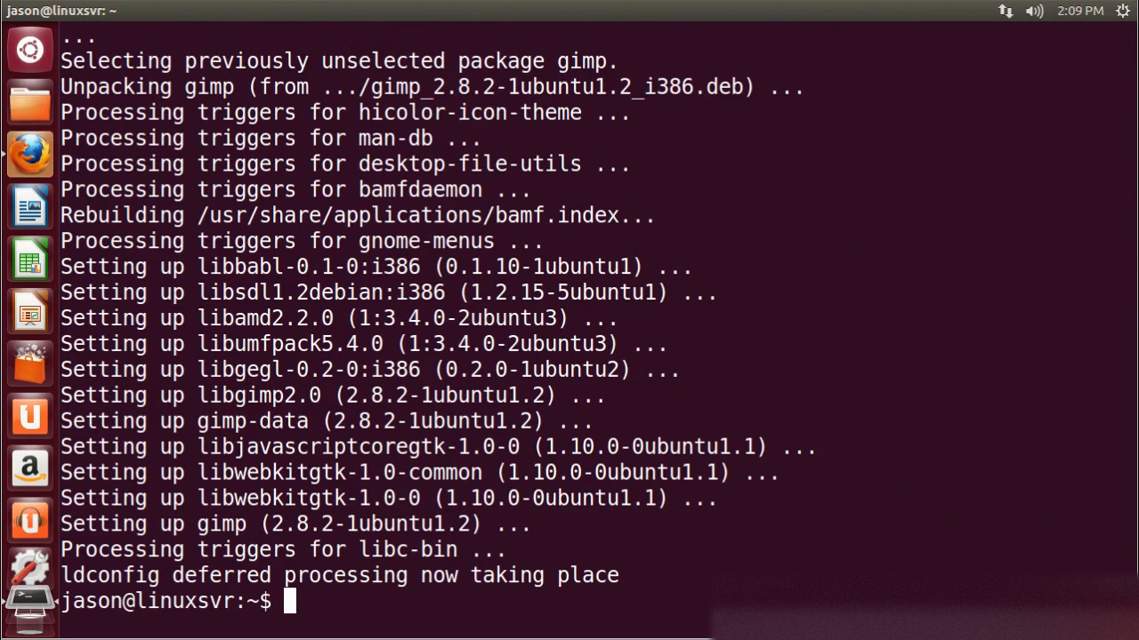
text(which gimp)
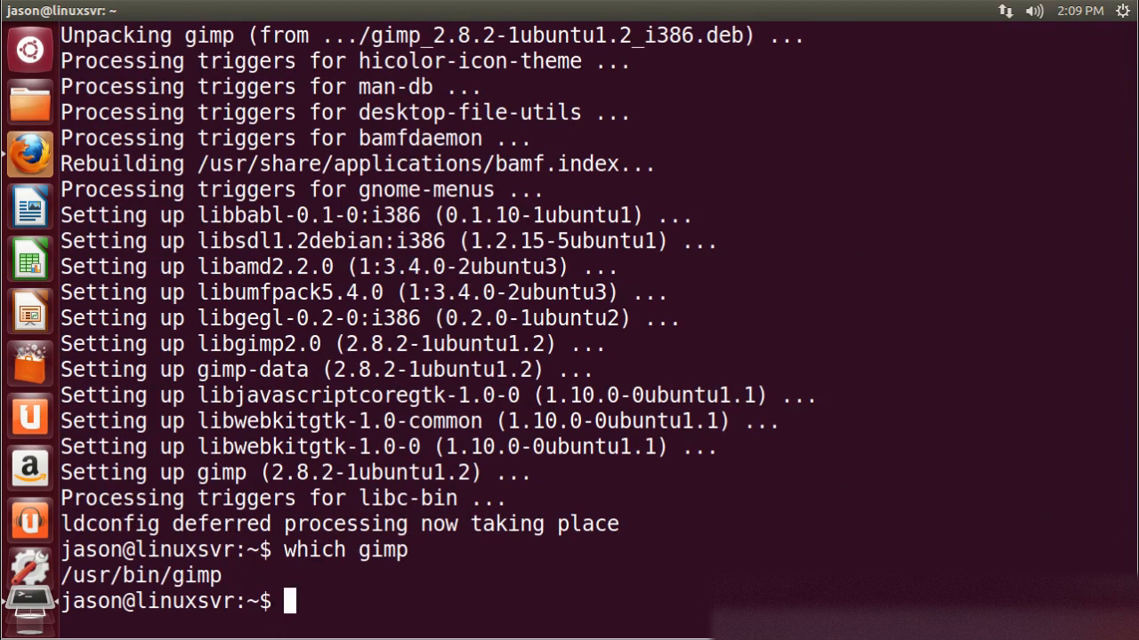
Step: Remove GIMP with sudo apt-get remove gimp, answering y to confirm
text(s)
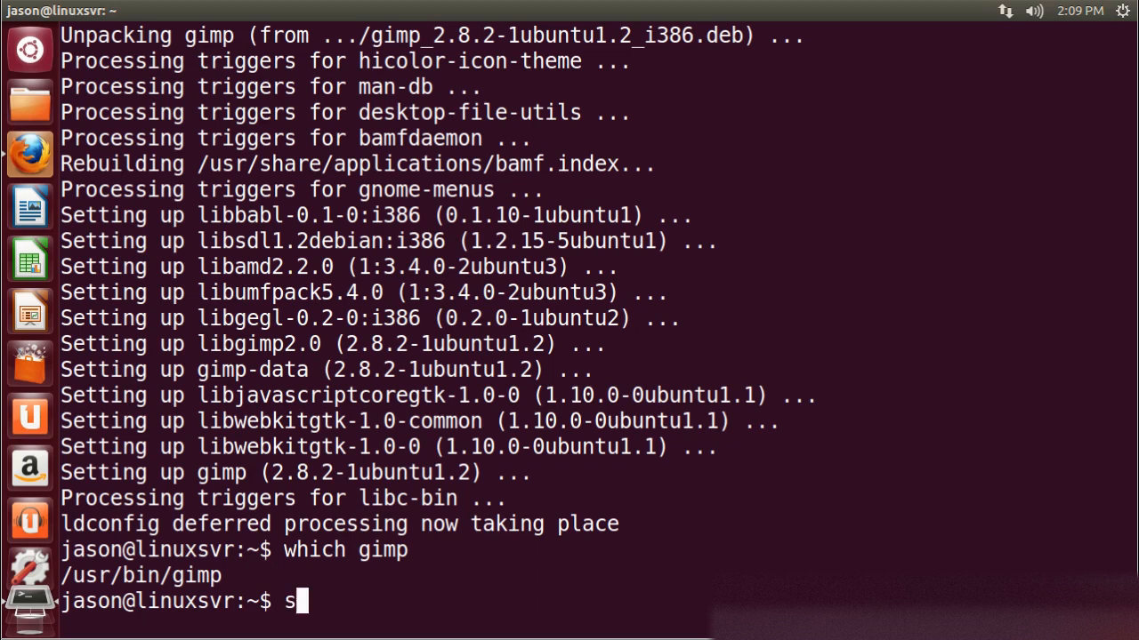
text(udo apt-get remo)
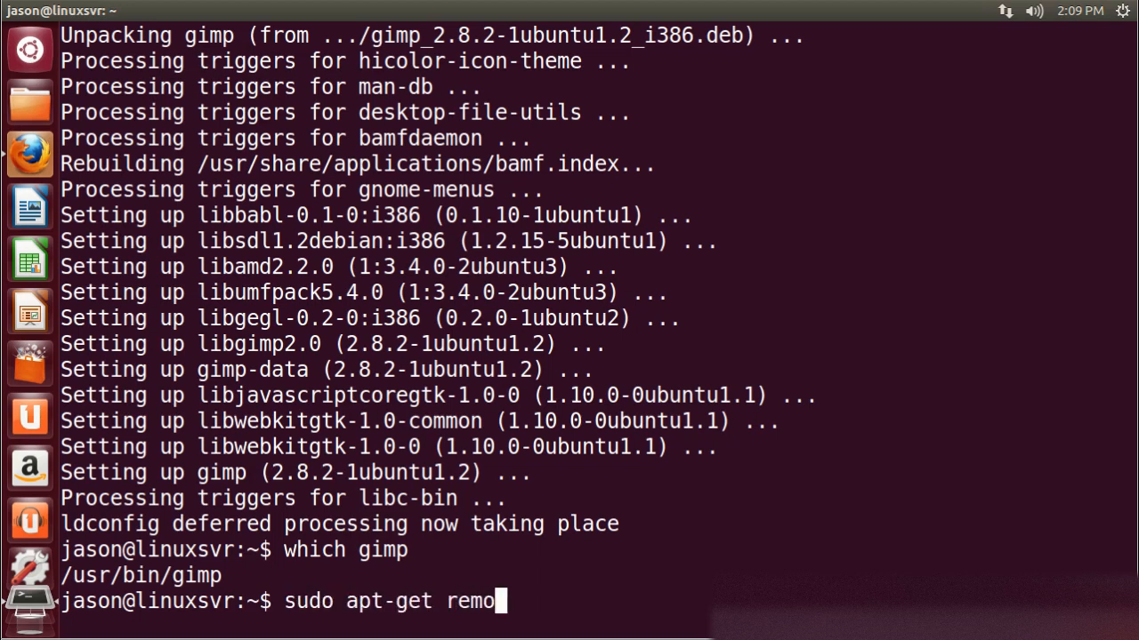
text(ve gimp)
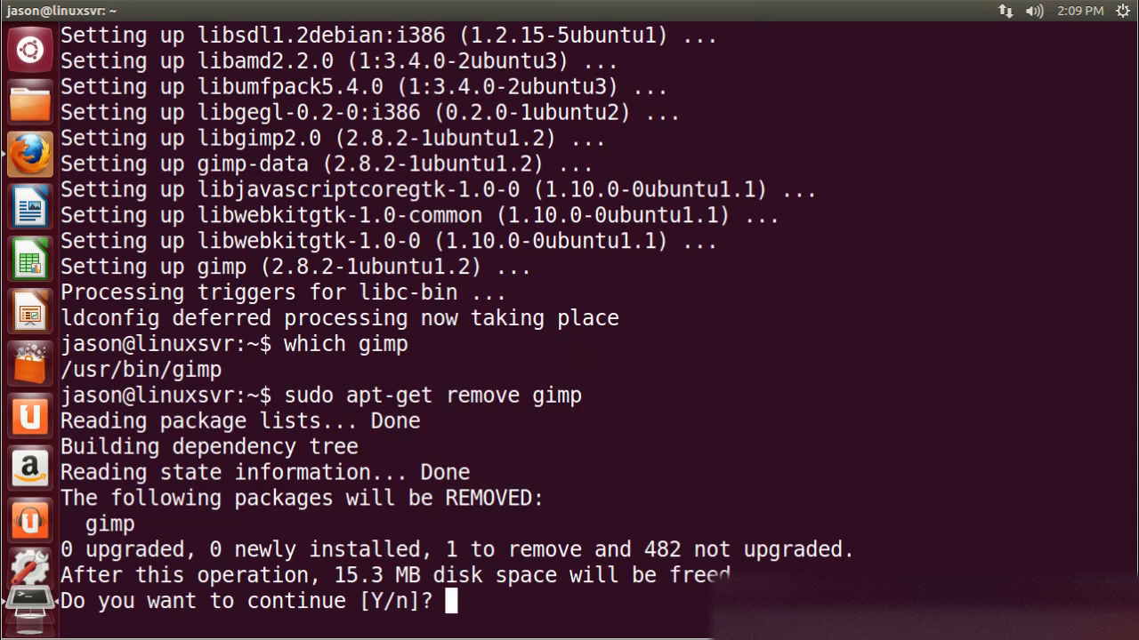
text(y)
text(which gimp)
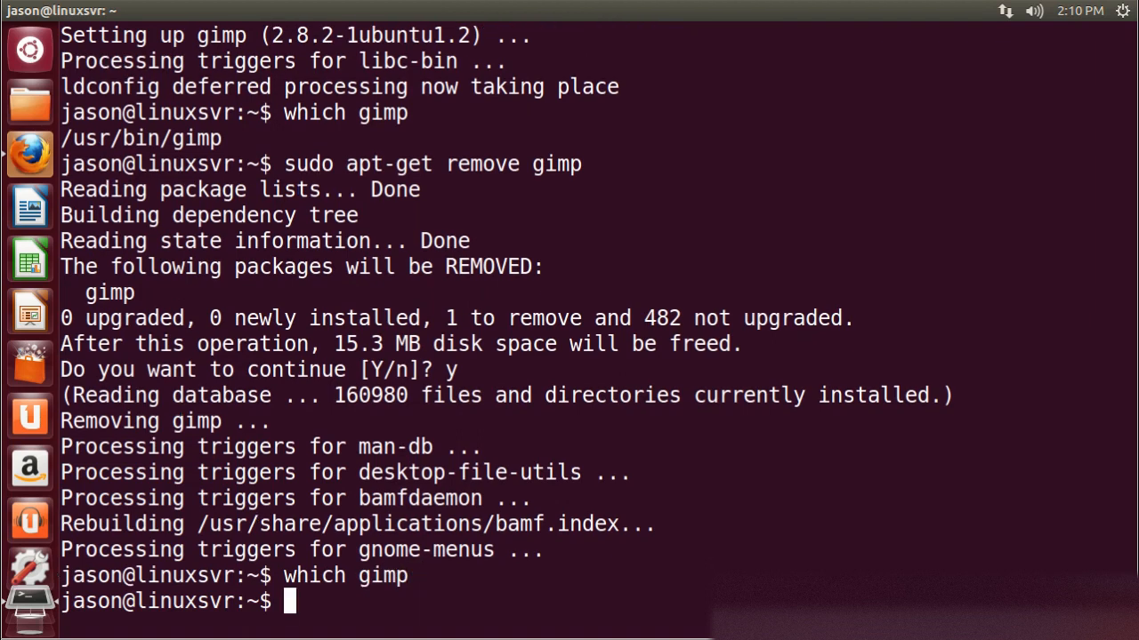
mouse_move(28, 100)
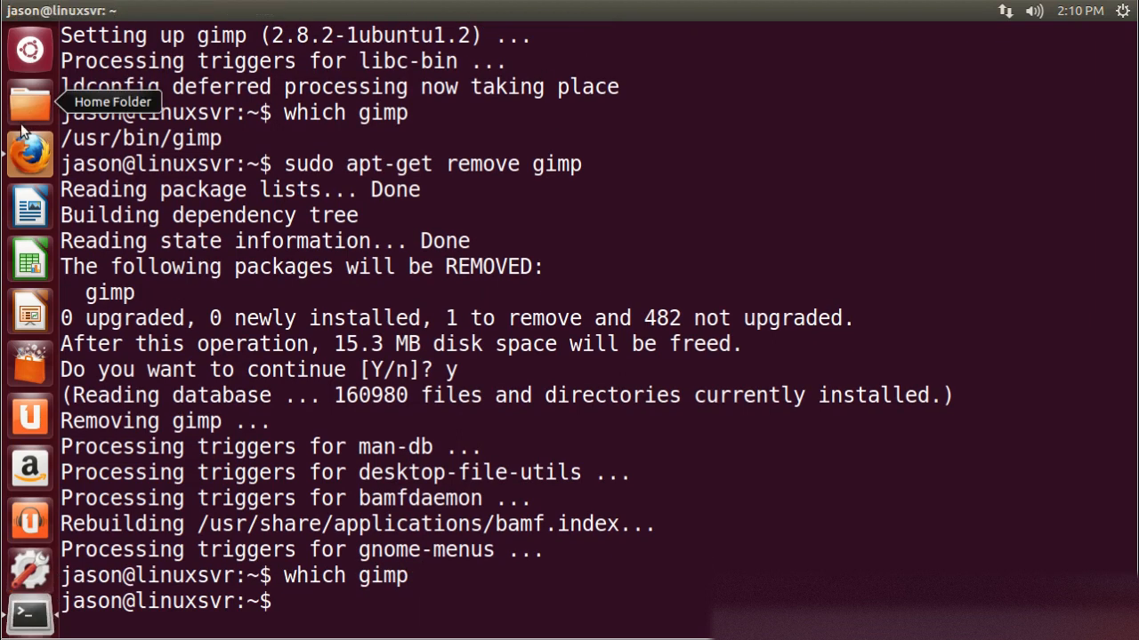
click(28, 153)
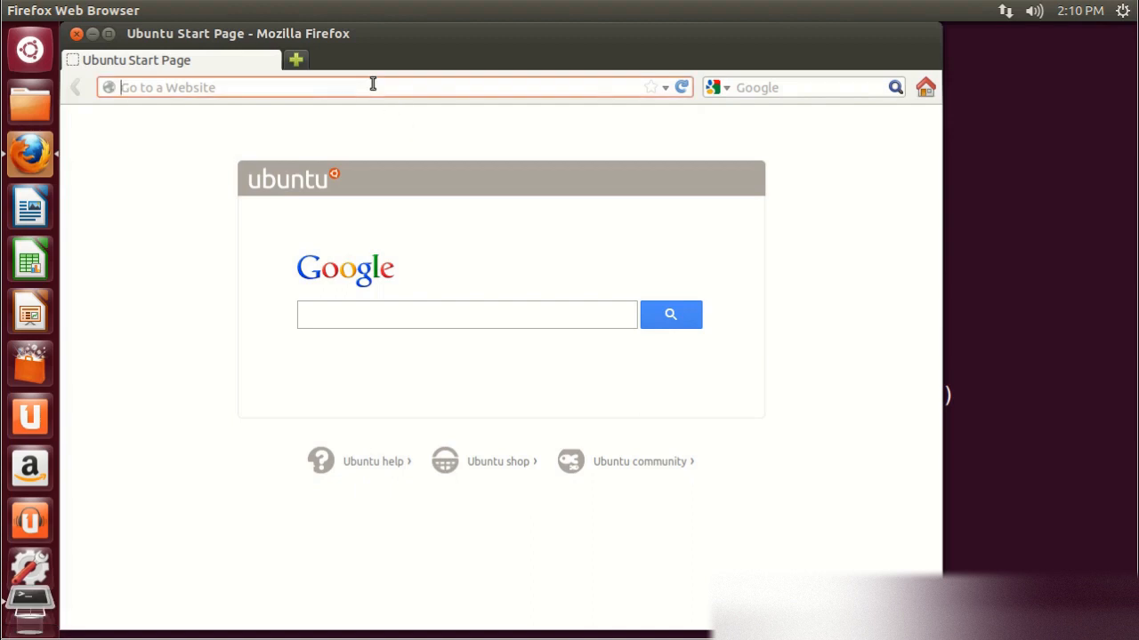
text(www.)
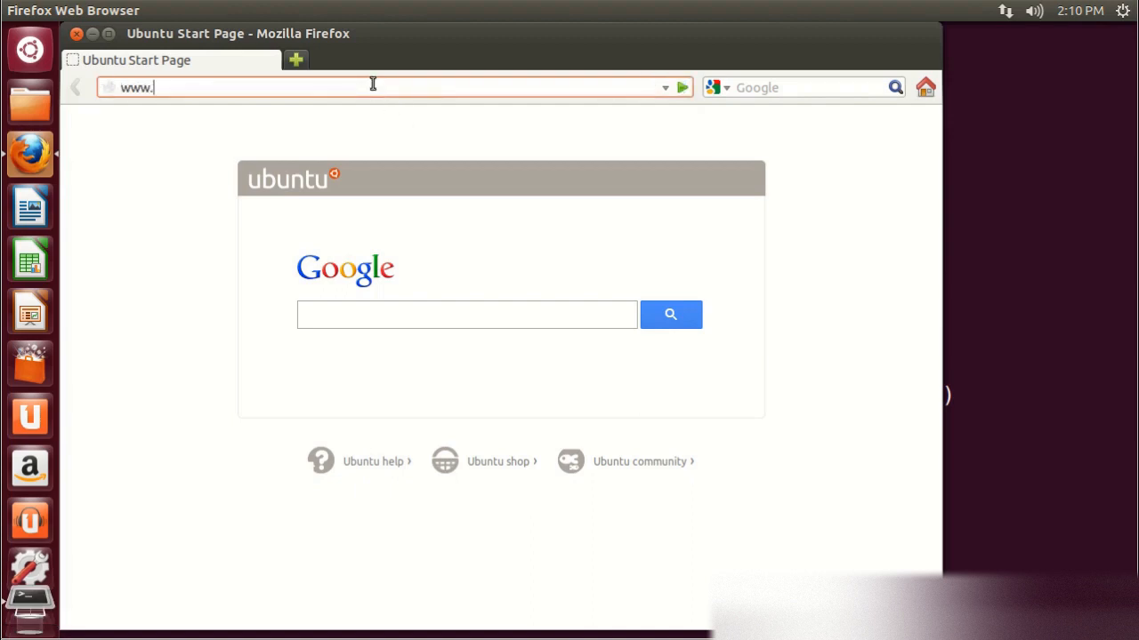
text(dropbox.com)
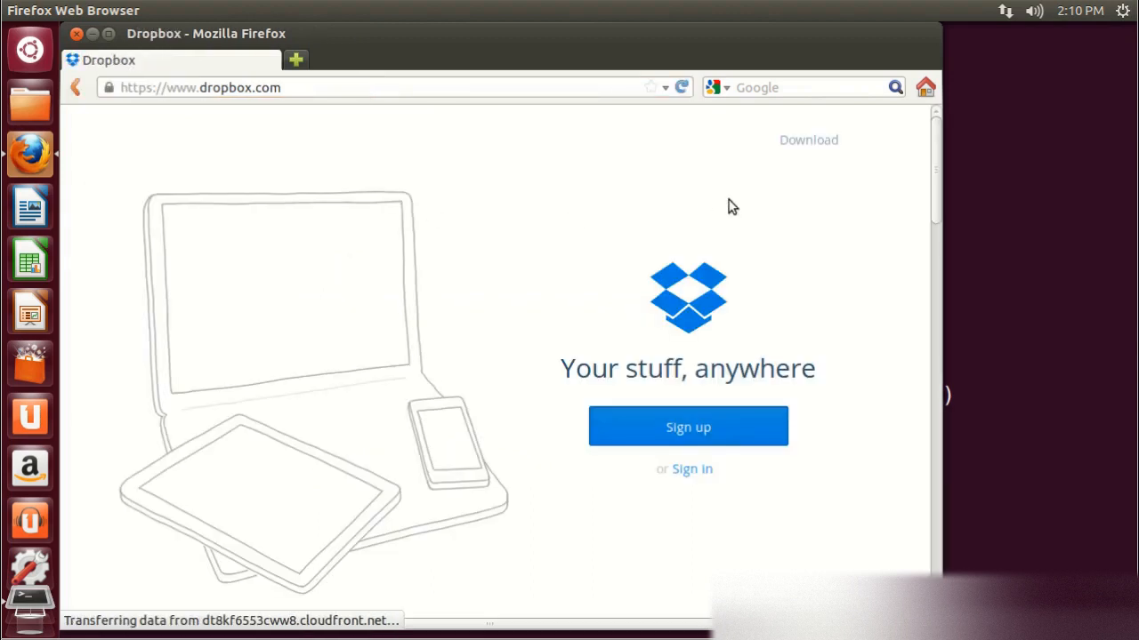
click(808, 139)
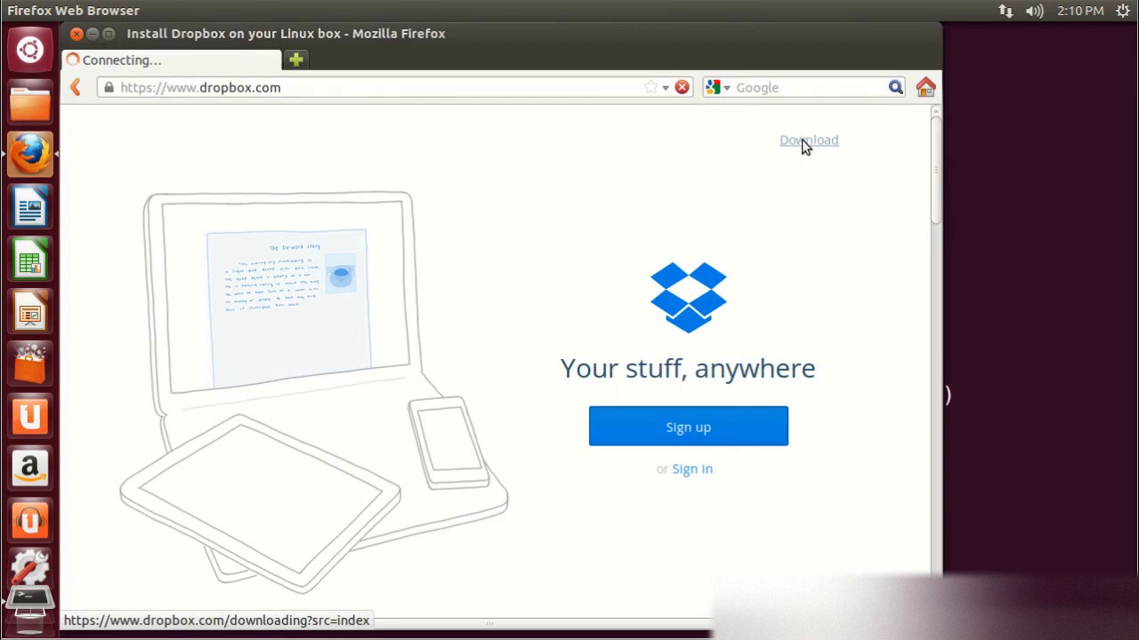
Step: Download the Ubuntu package dropbox_1.6.0_i386.deb, choosing Save File
click(808, 138)
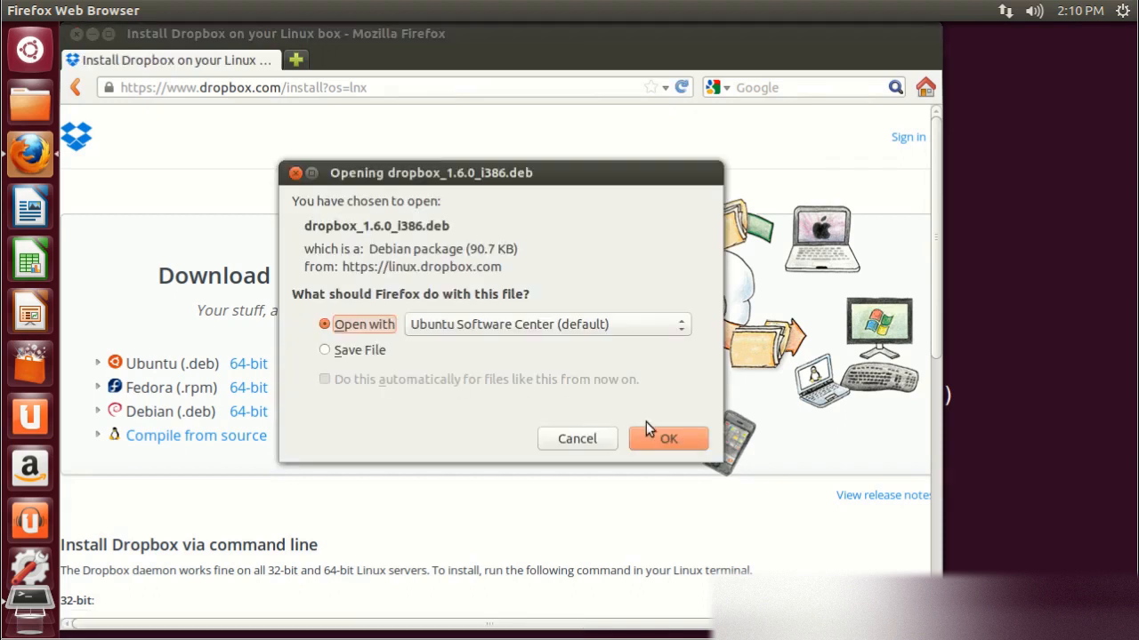
click(324, 349)
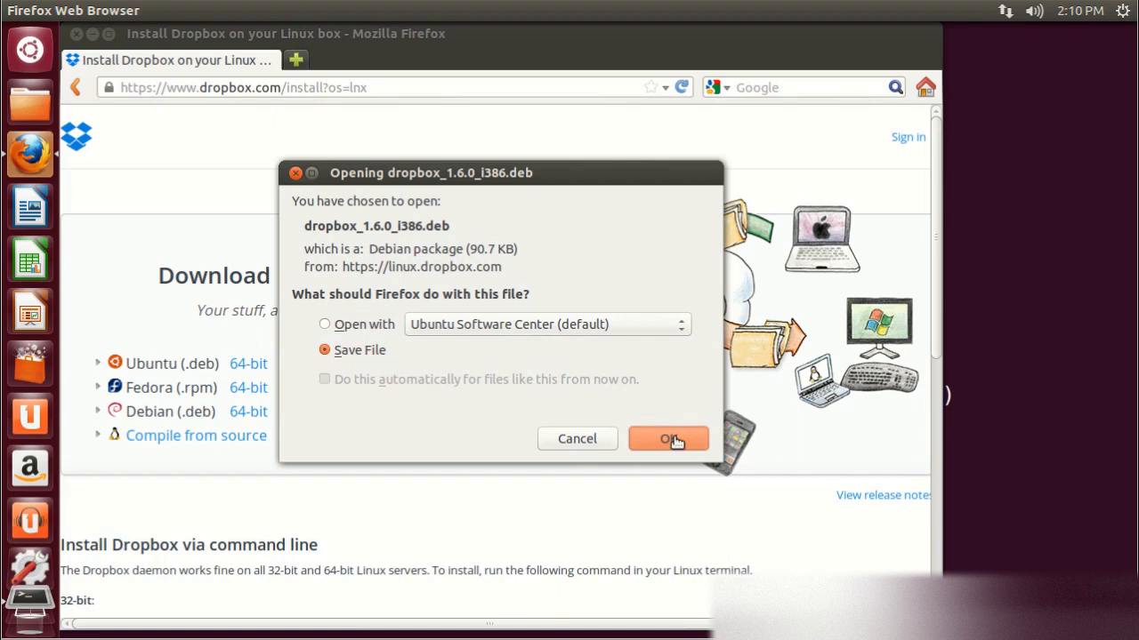
click(669, 438)
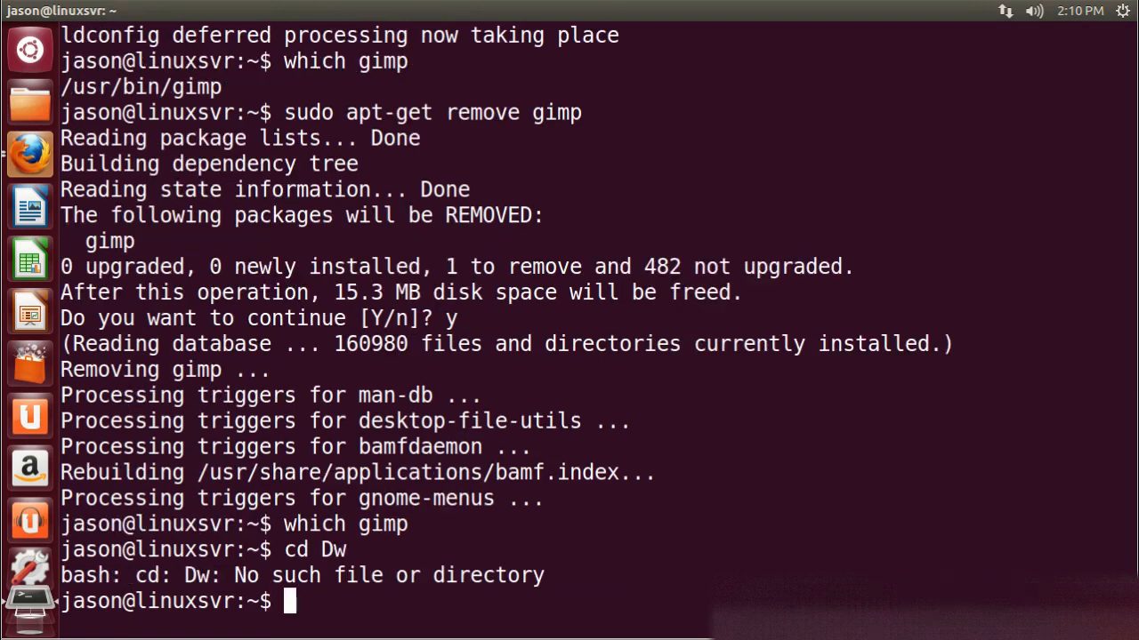
Step: Install dropbox_1.6.0_i386.deb from Downloads with sudo dpkg -i
text(cd Downloads/)
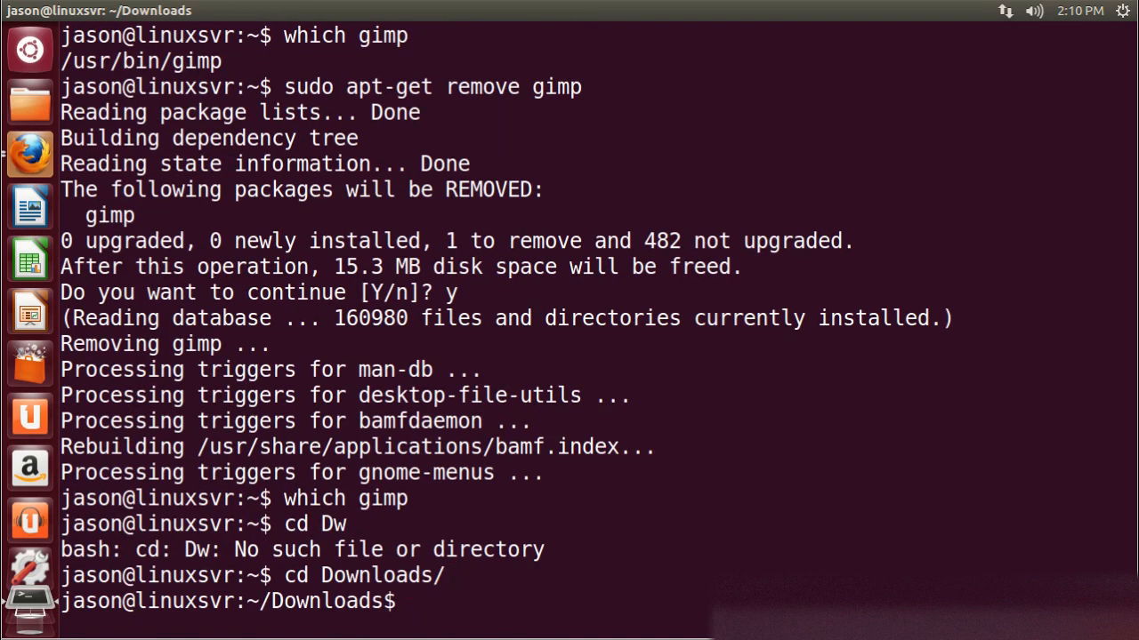
text(sudo dpkg -i ^C)
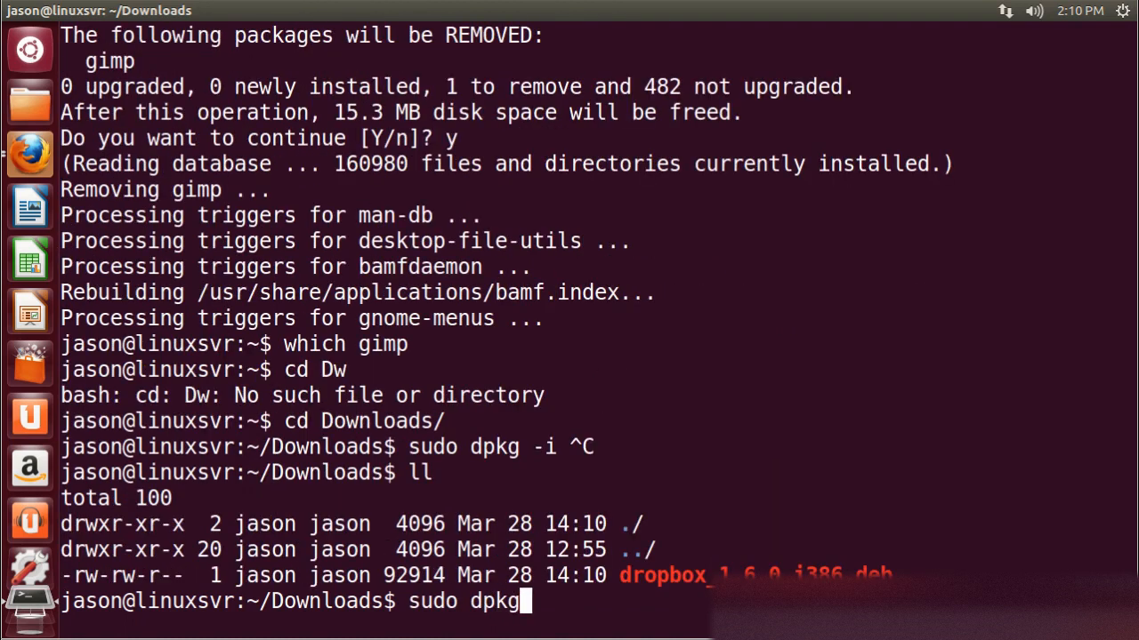
text(-i dropbox_1.6.0_i386.deb)
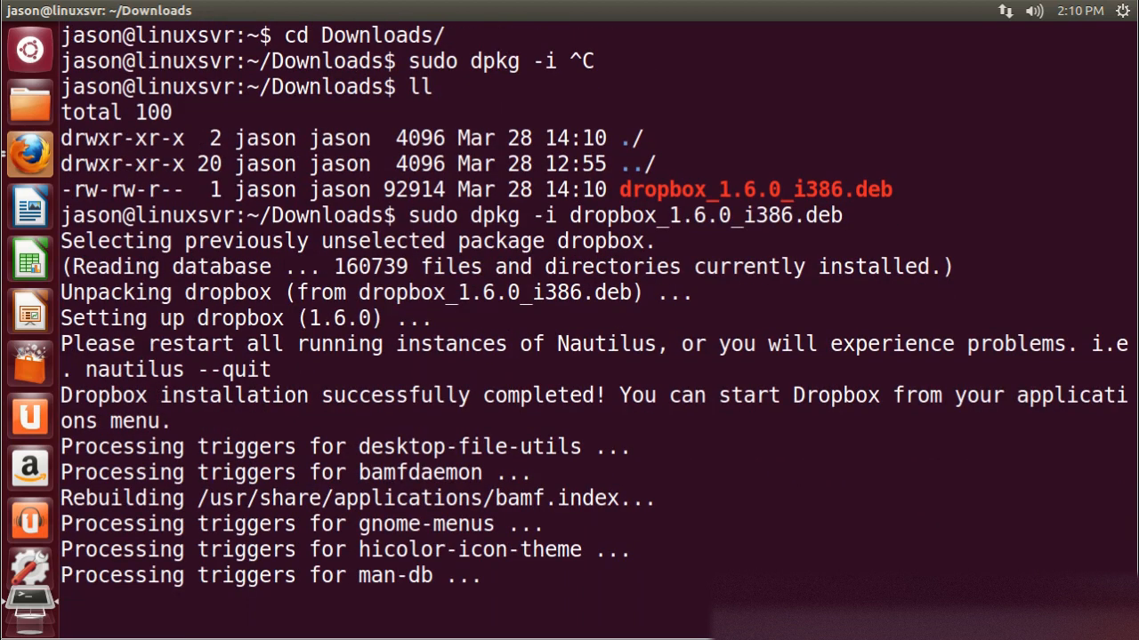
Step: Verify which dropbox reports /usr/bin/dropbox, then clear the screen
text(which)
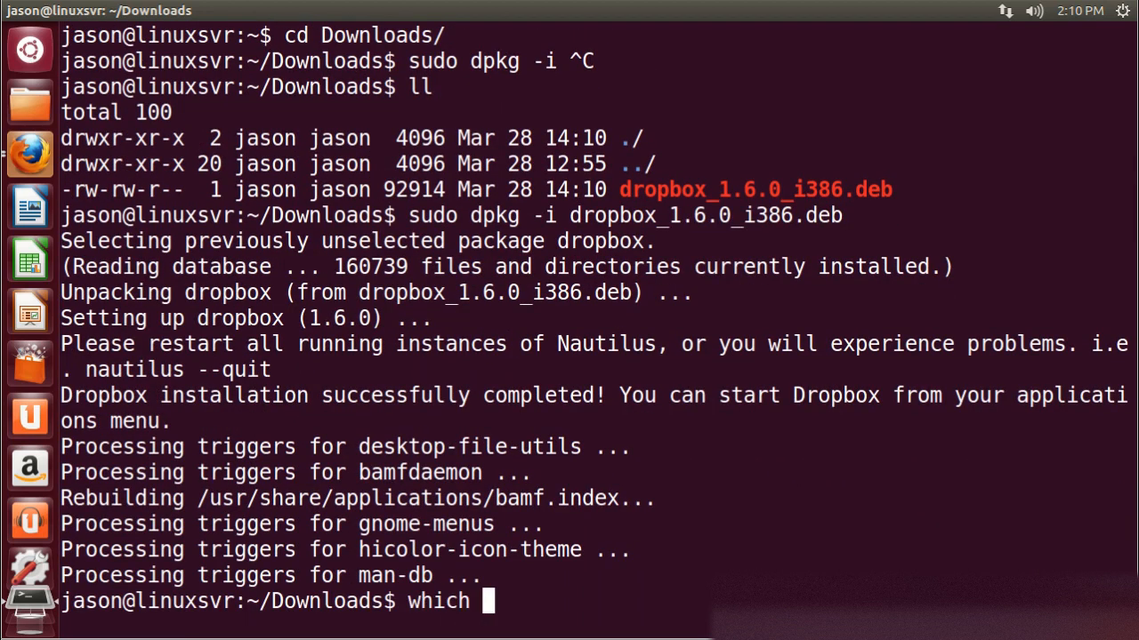
text(dropbox)
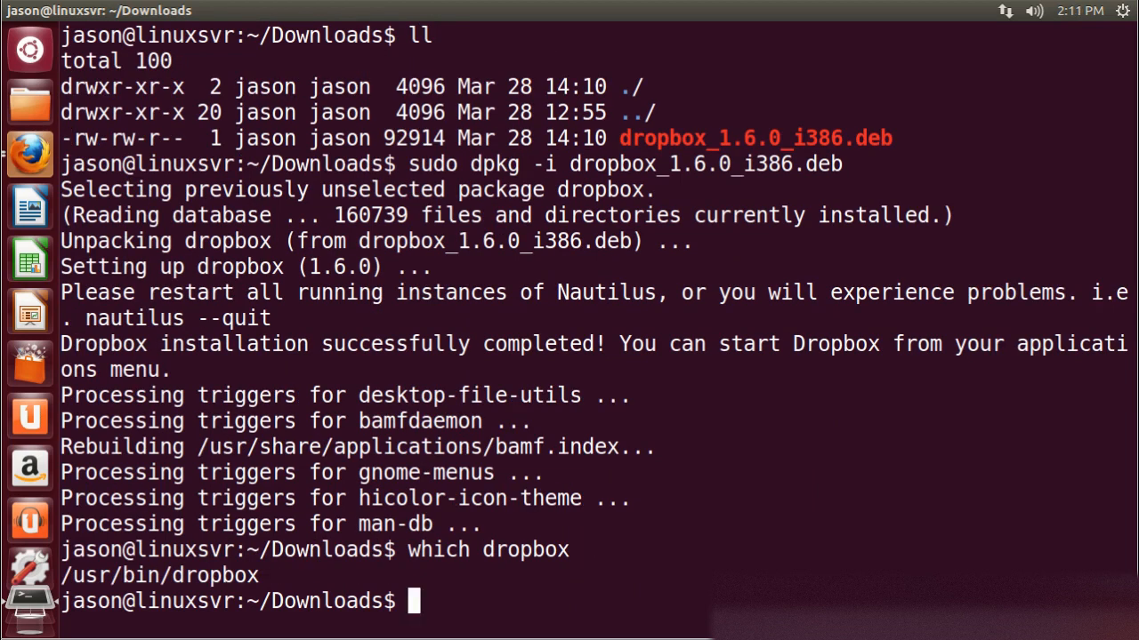
text(clear)
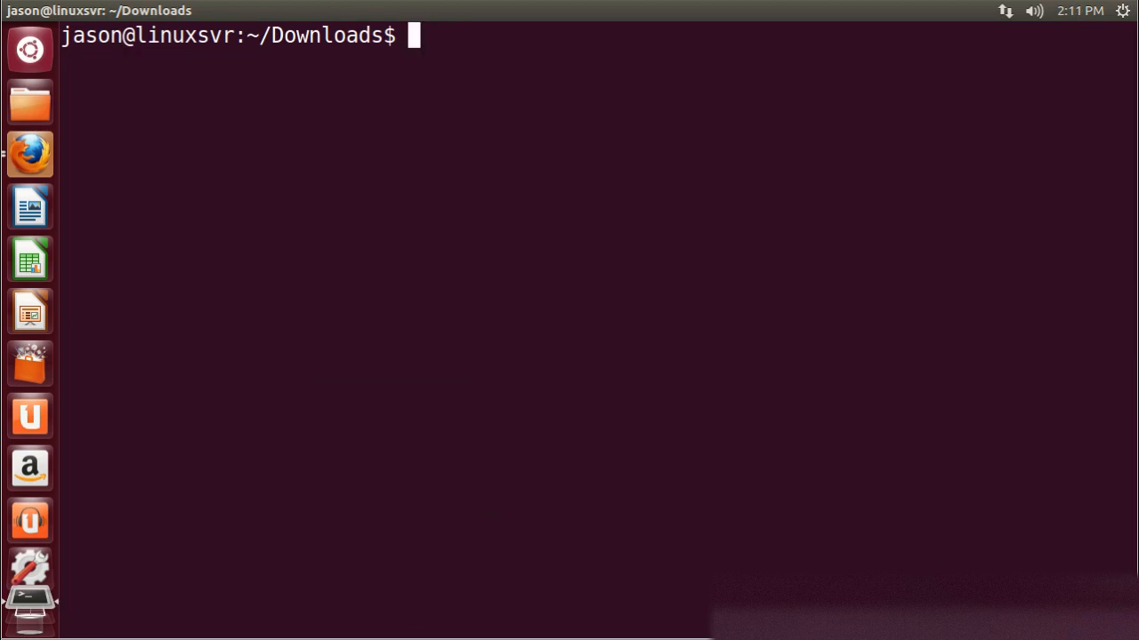
Step: Page through dpkg -l | less, then locate the which binary with which which
text(dpkg -)
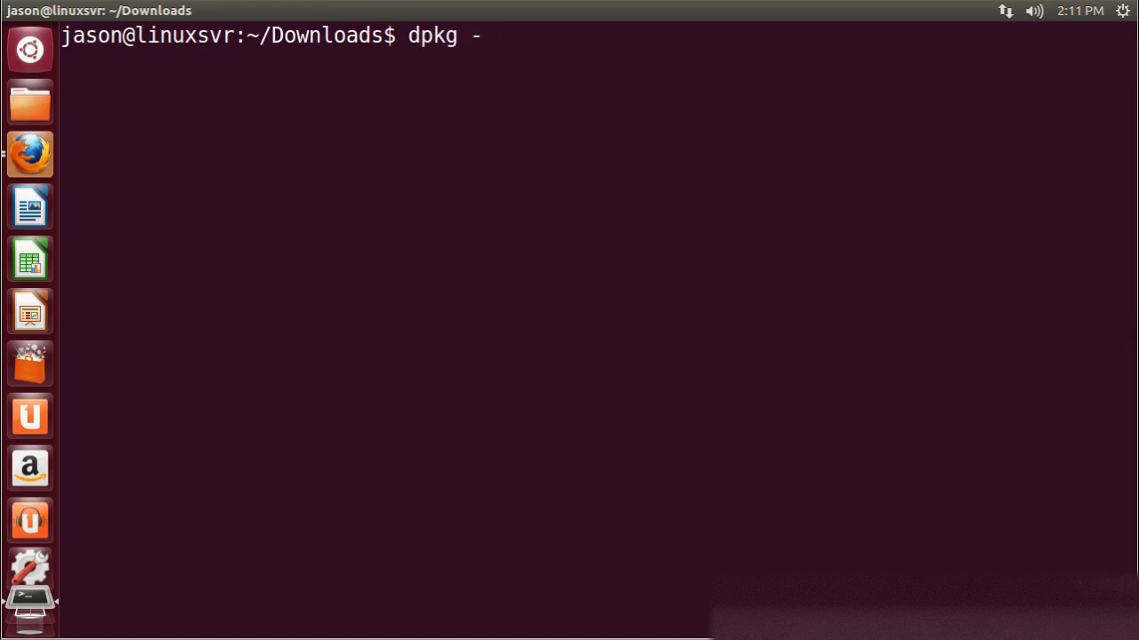
text(l | less)
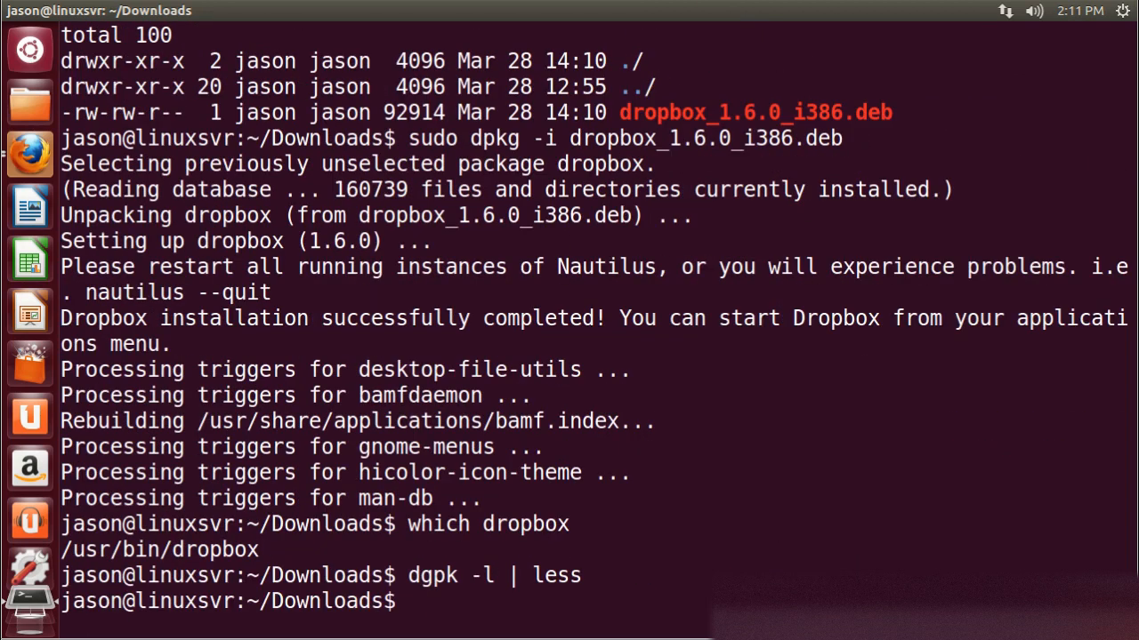
text(which which)
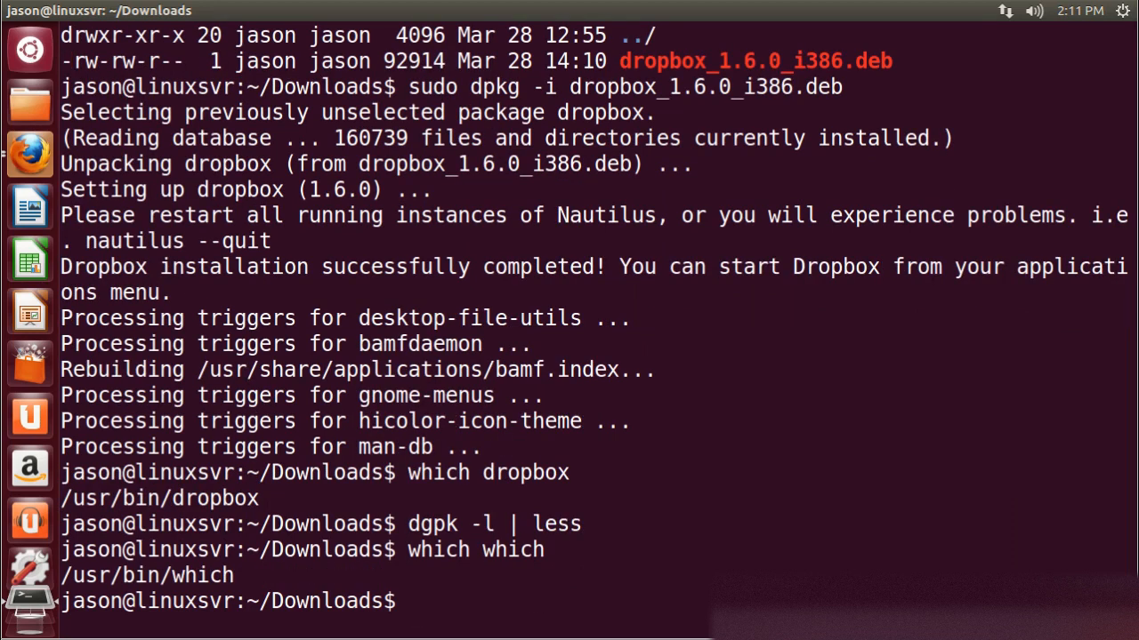
Step: Trace /usr/bin/which to its owning package with dpkg -S
text(dpkg)
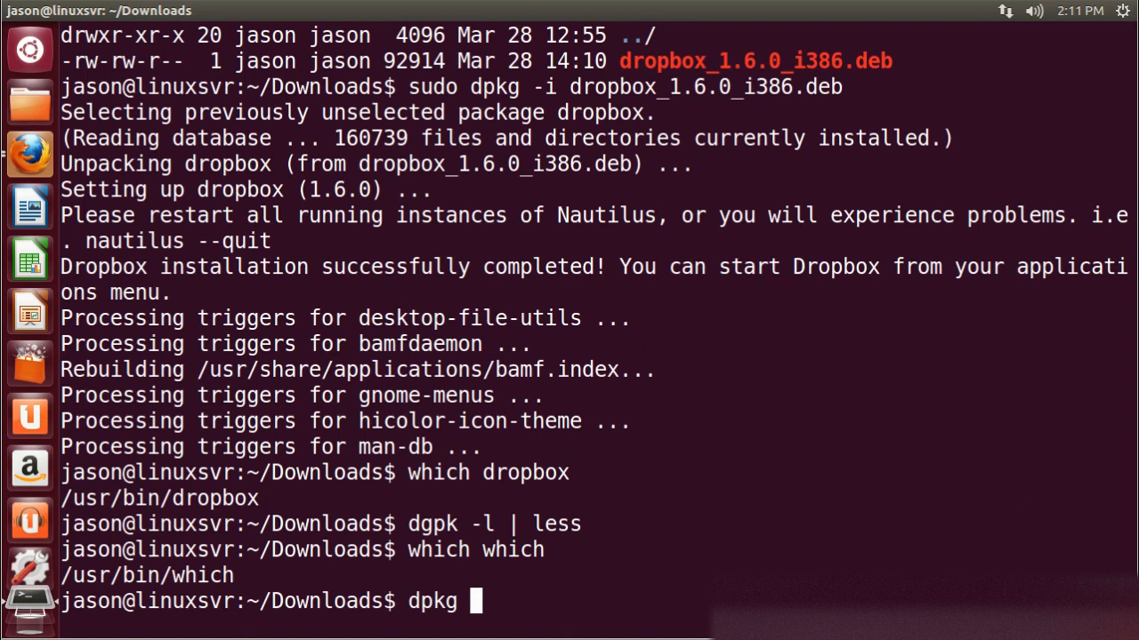
text(-S)
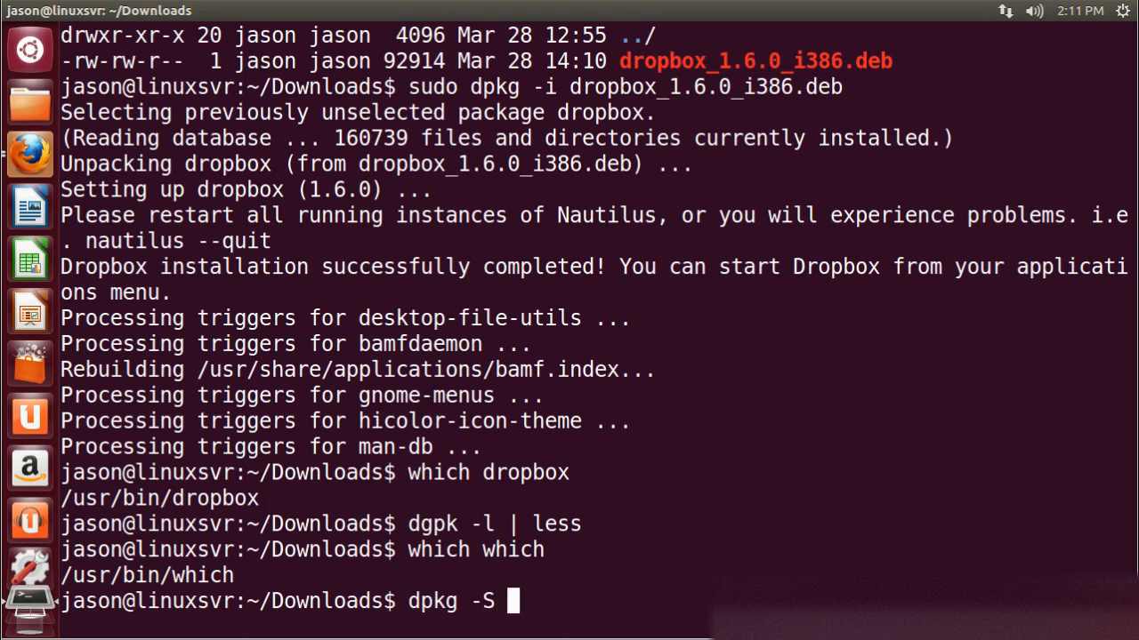
text(/bin/)
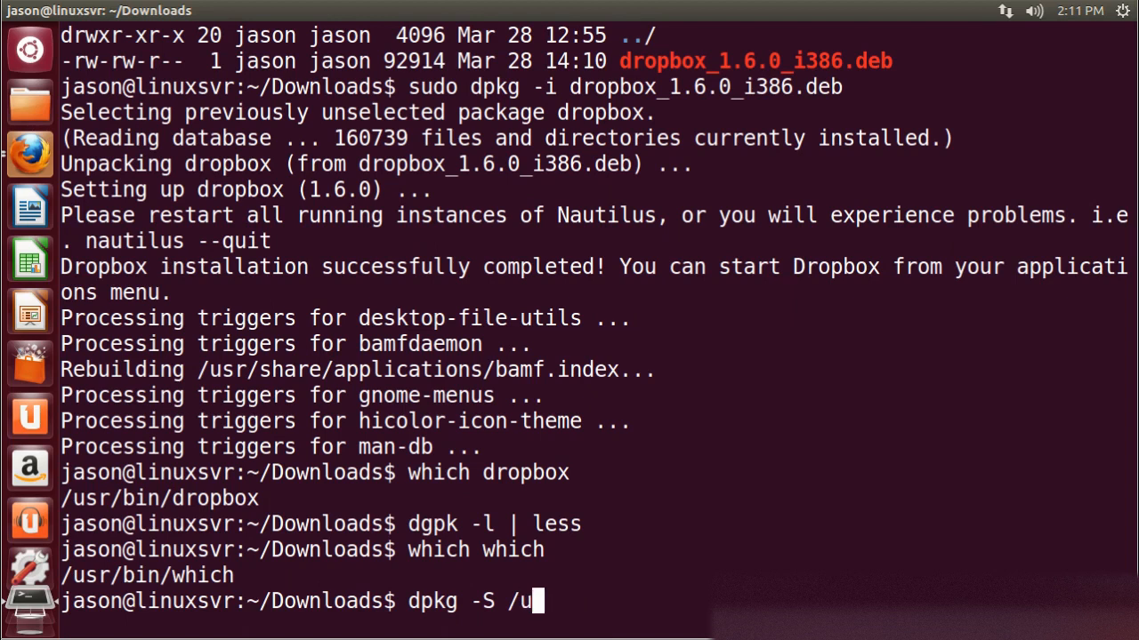
text(sr/bin/which)
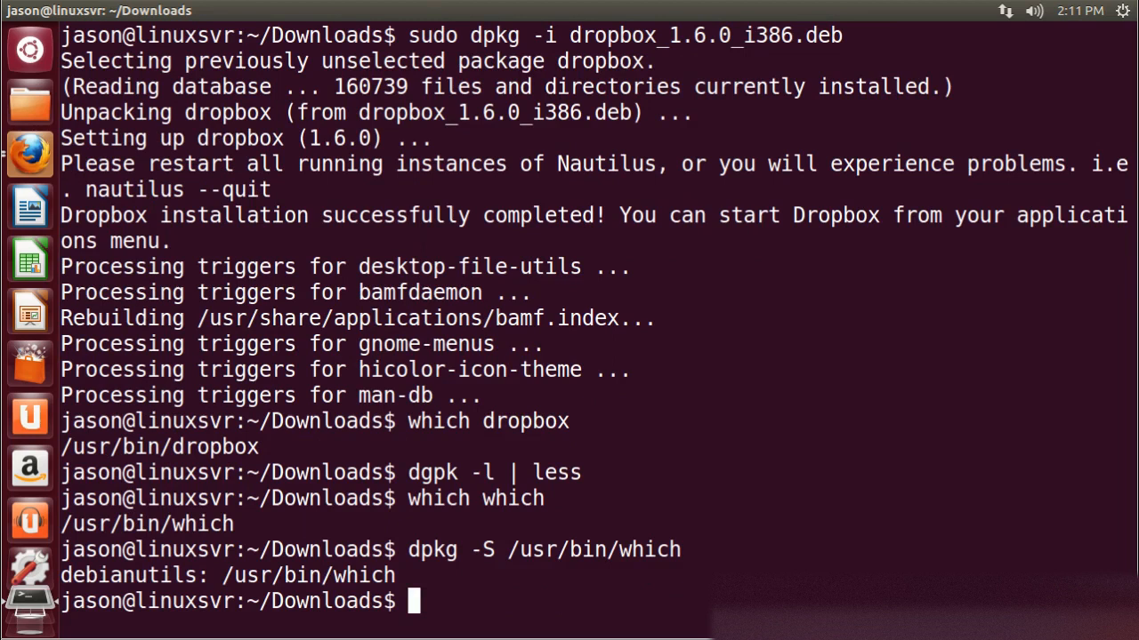
Step: List the files installed by debianutils with dpkg -L debianutils
text(dpkg -L debian)
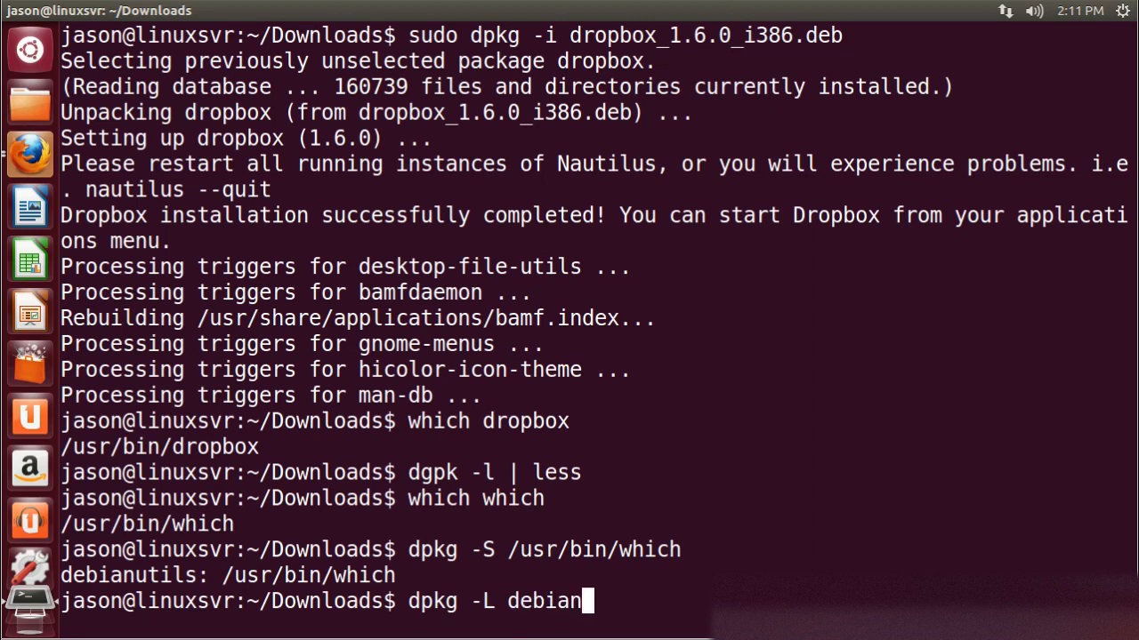
text(utils)
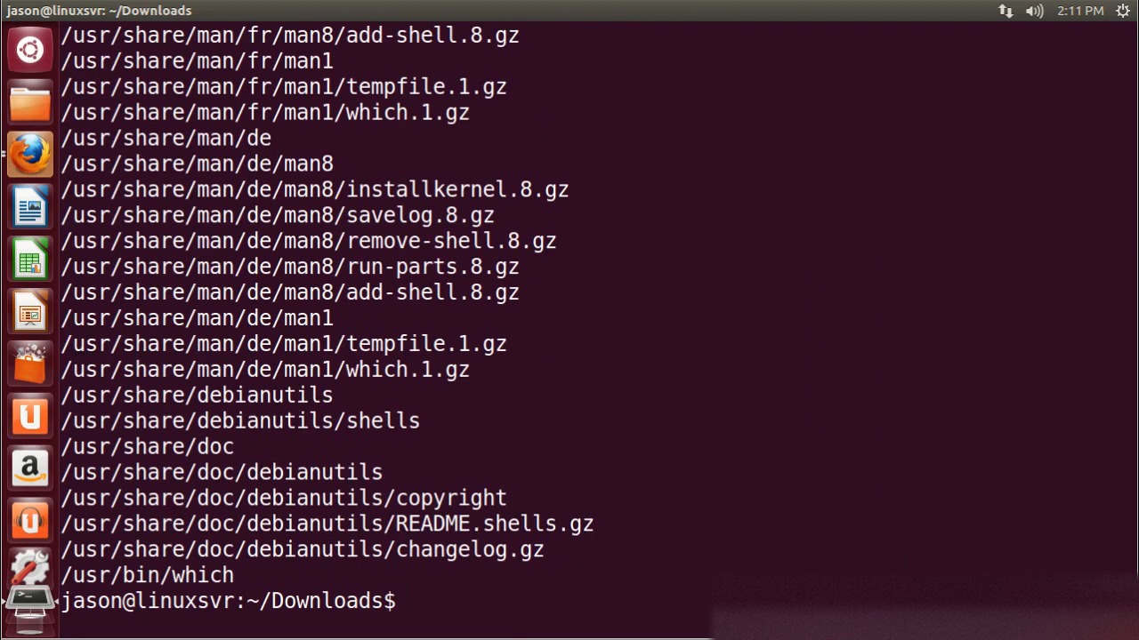
text(dpkg -L debianutils)
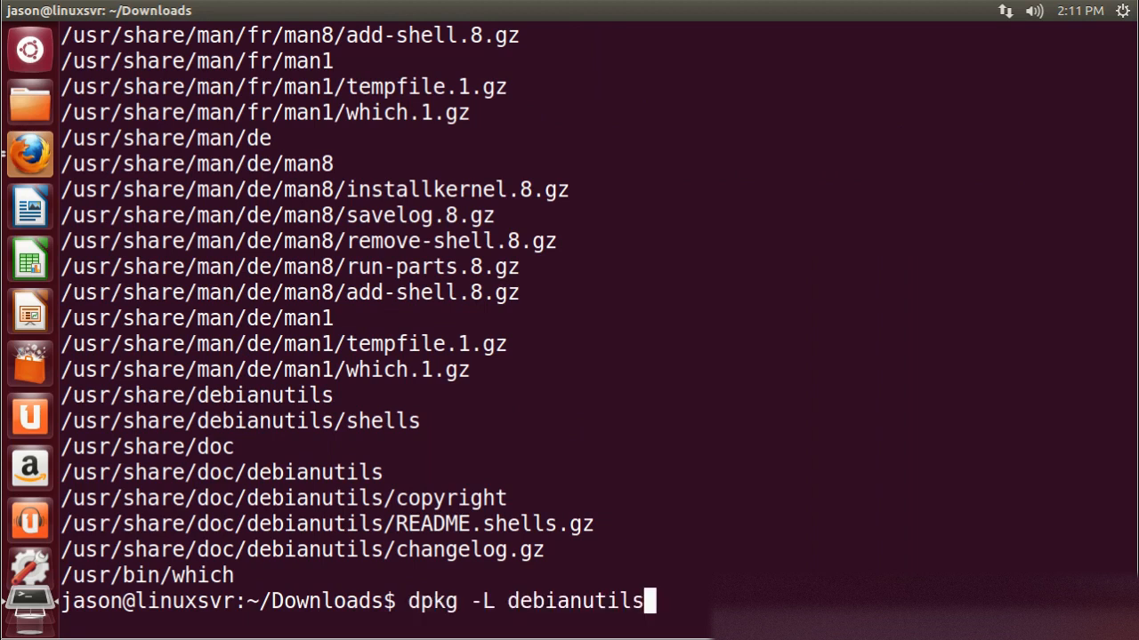